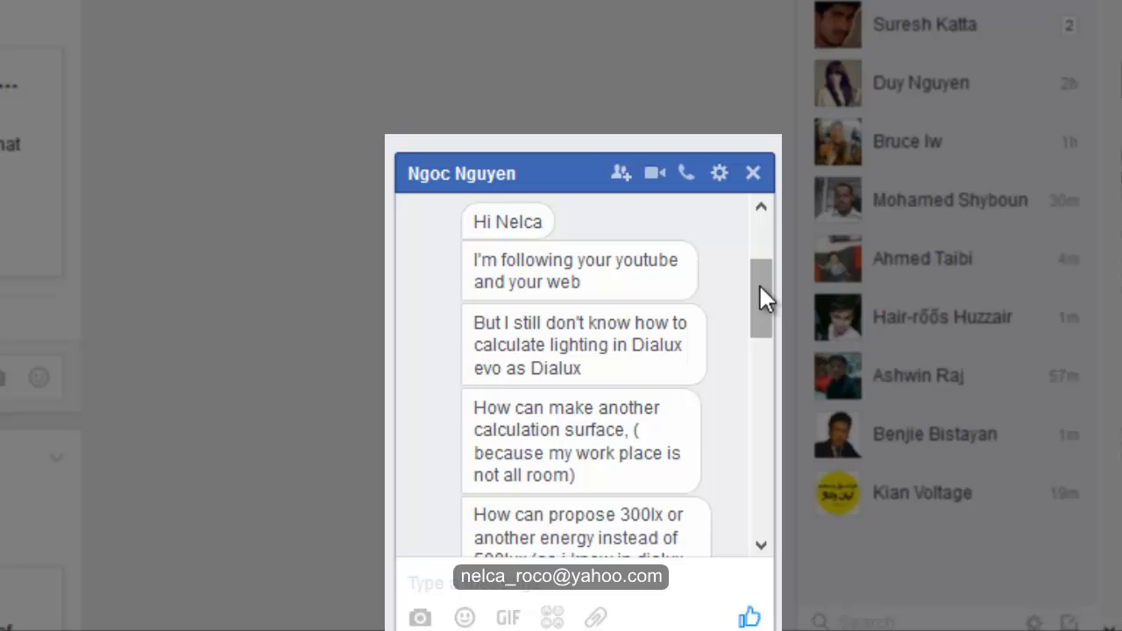
- Scroll and drag the viewport to show Storey 1 as a top-down plan
{"action": "scroll", "scroll_direction": "down", "scroll_amount": 3}
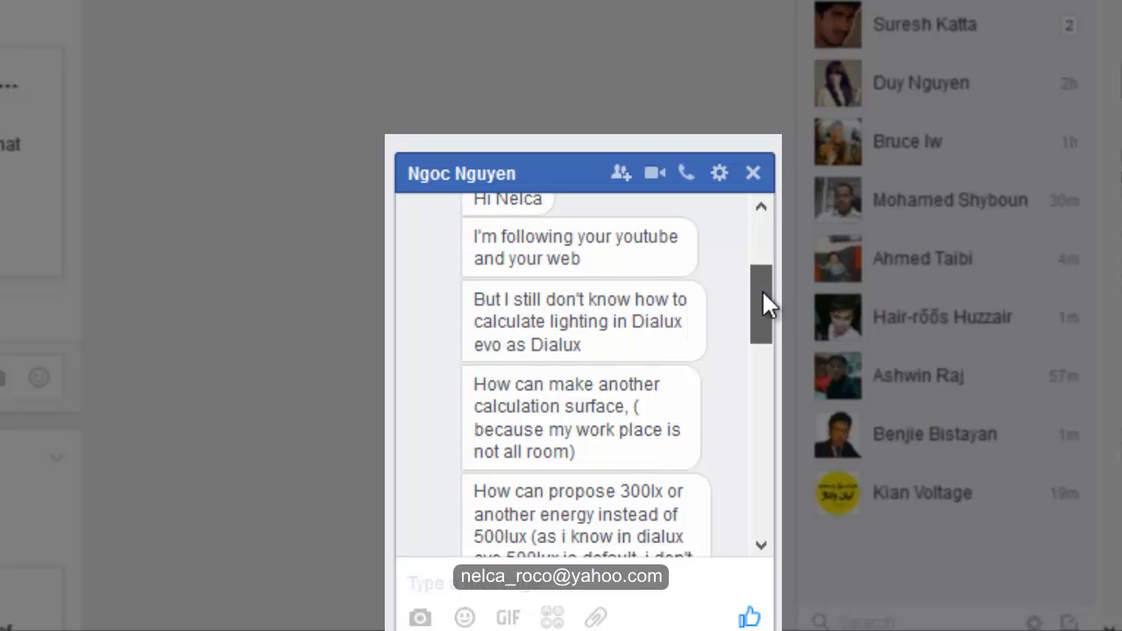
{"action": "scroll", "scroll_direction": "down", "scroll_amount": 3}
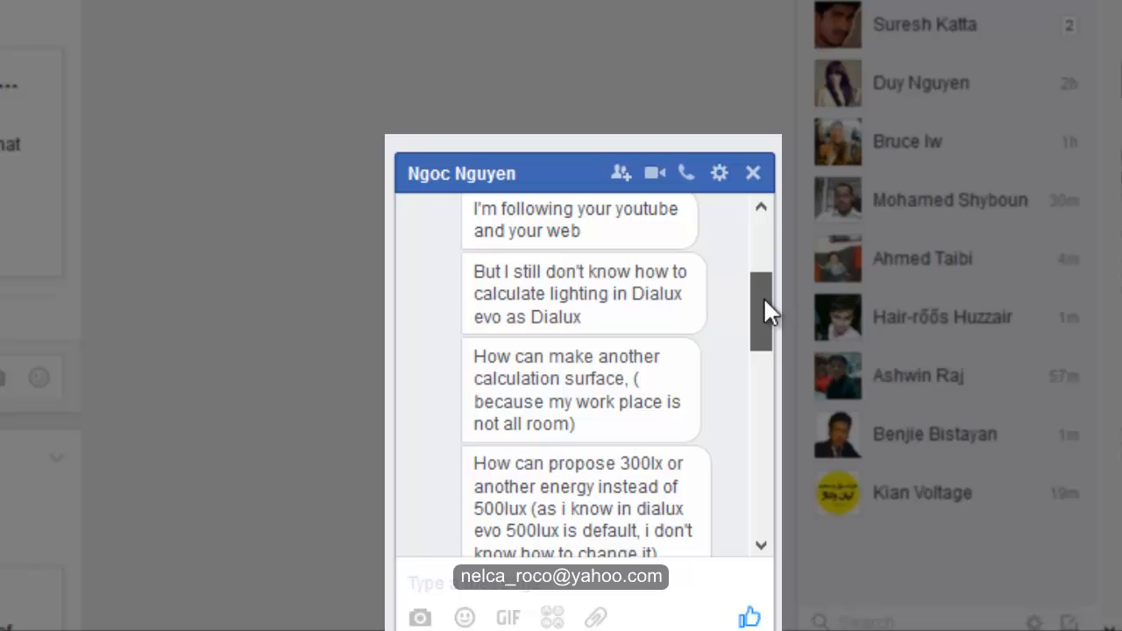
{"action": "scroll", "scroll_direction": "down", "scroll_amount": 3}
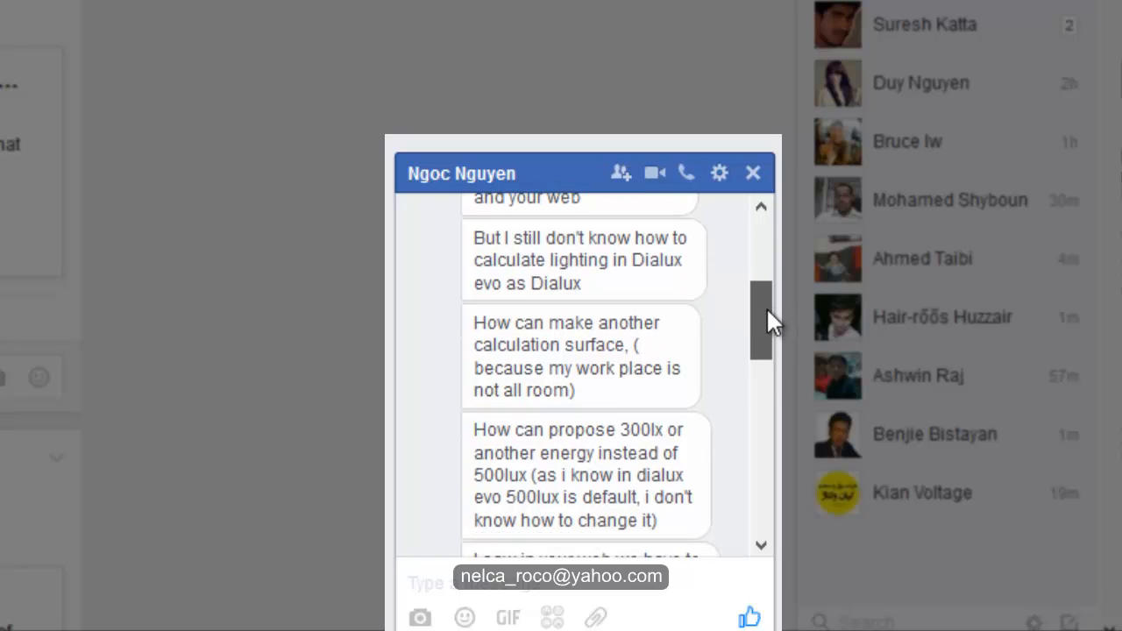
{"action": "scroll", "scroll_direction": "down", "scroll_amount": 3}
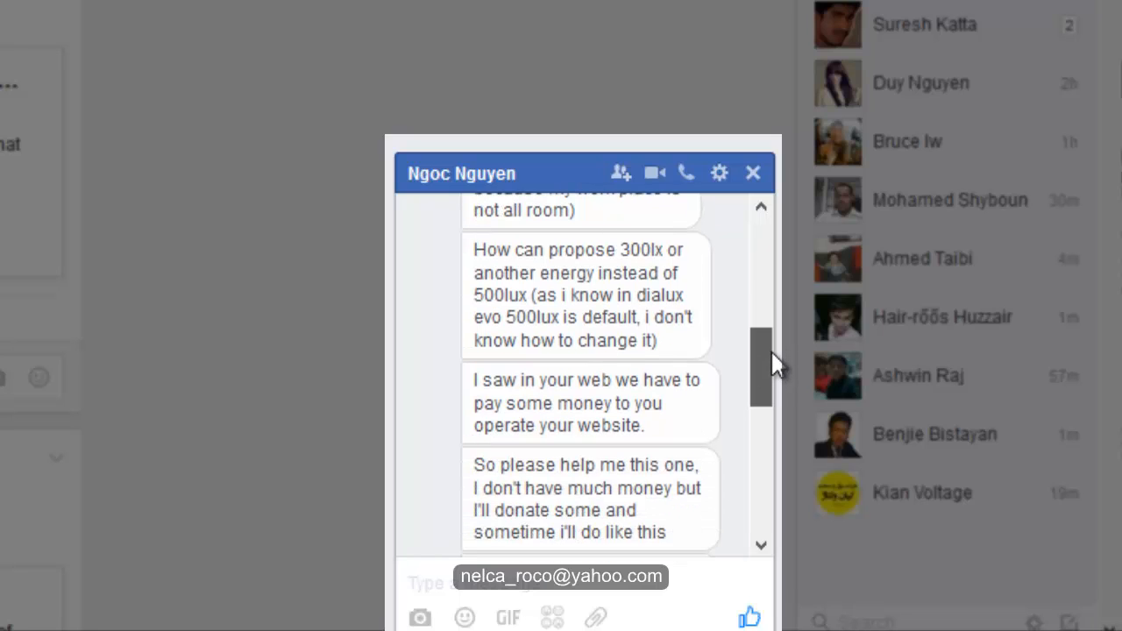
{"action": "scroll", "scroll_direction": "down", "scroll_amount": 3}
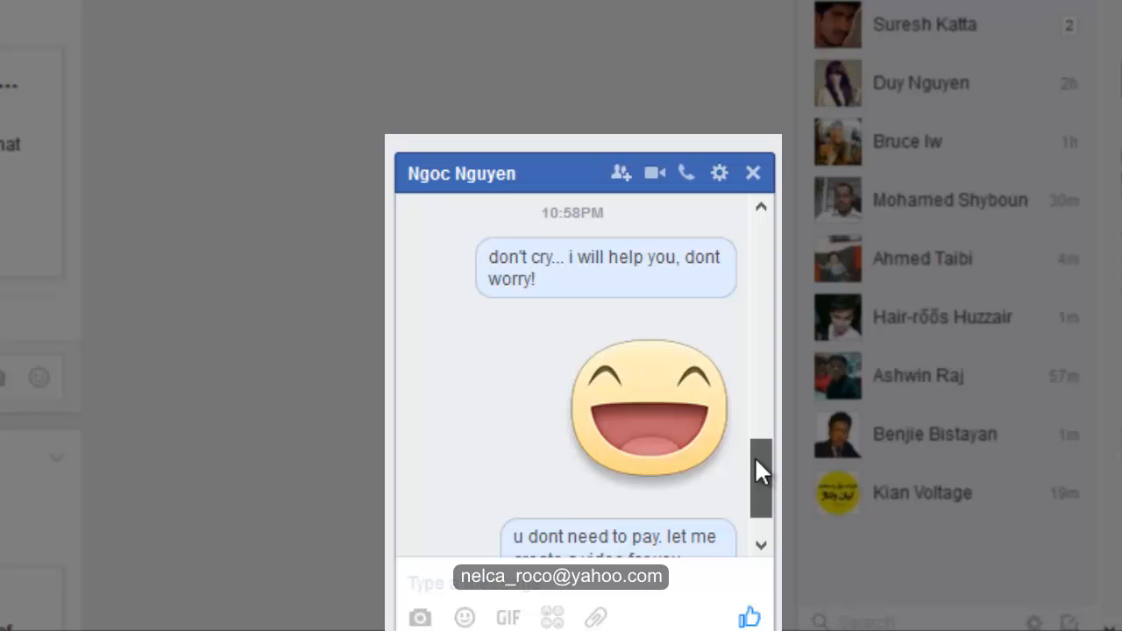
{"action": "mouse_move", "coordinate": [149, 408]}
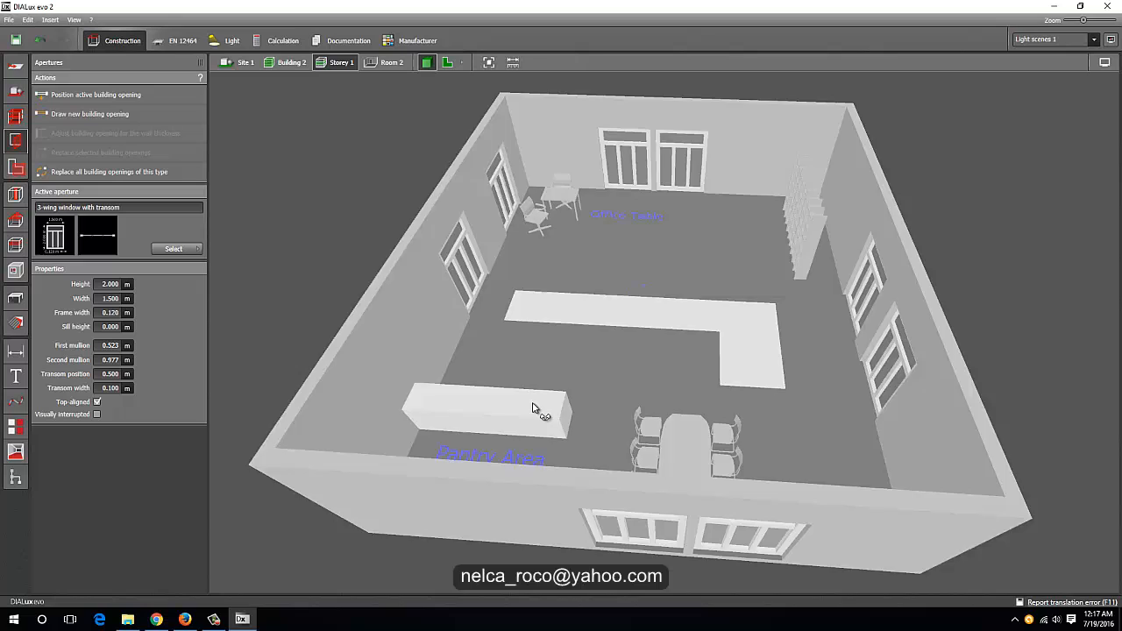
{"action": "left_click_drag", "start_coordinate": [535, 407], "coordinate": [359, 354]}
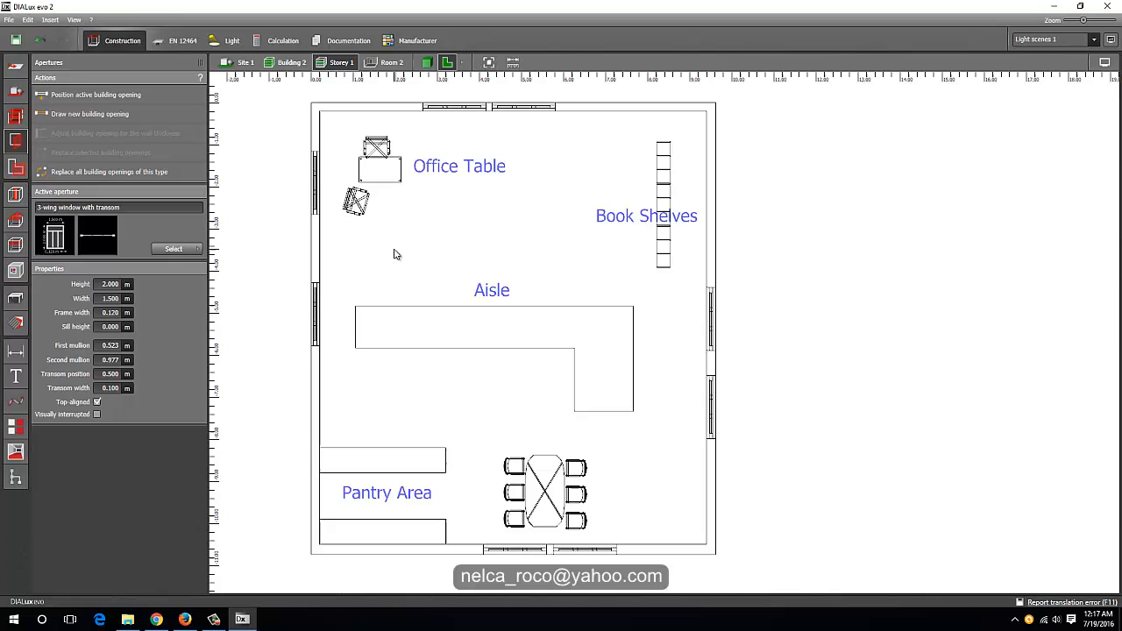
{"action": "mouse_move", "coordinate": [410, 294]}
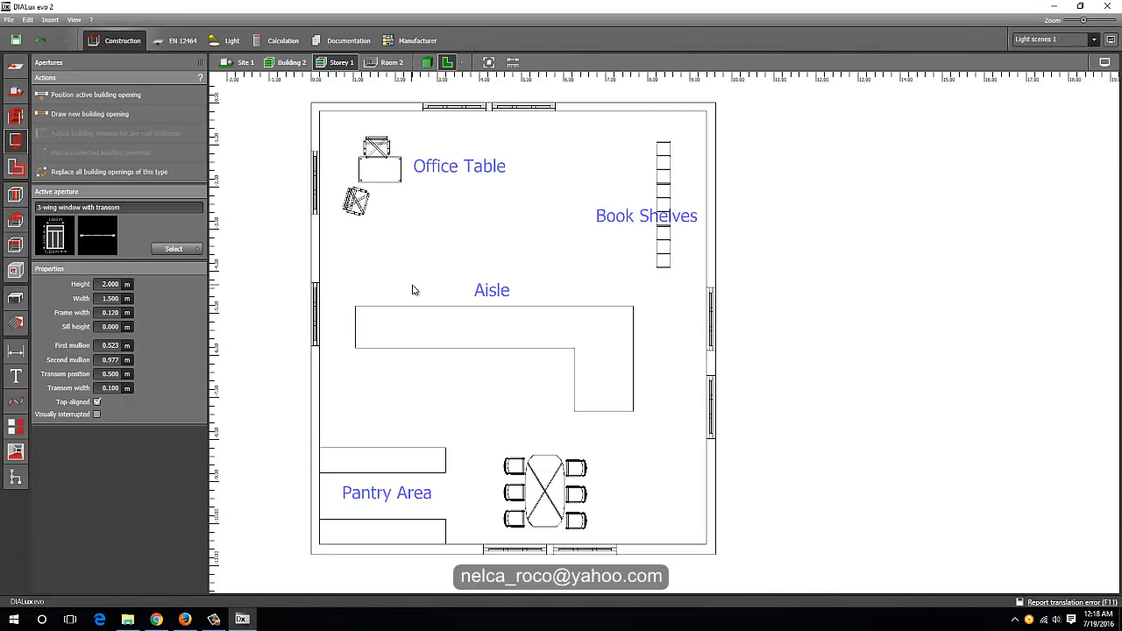
{"action": "mouse_move", "coordinate": [350, 318]}
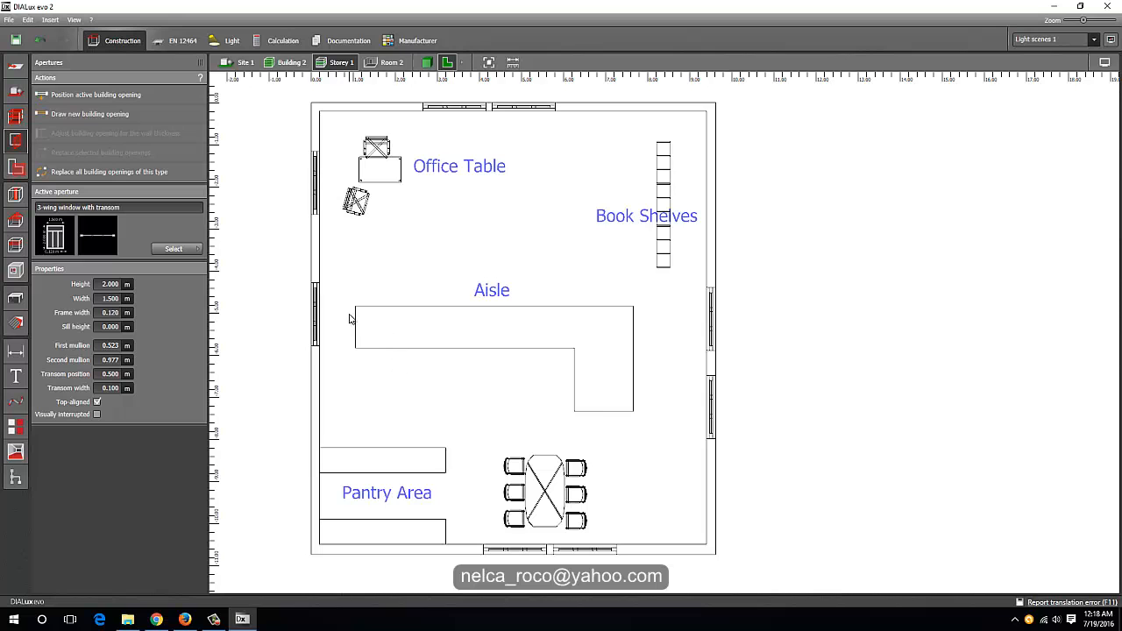
{"action": "mouse_move", "coordinate": [261, 283]}
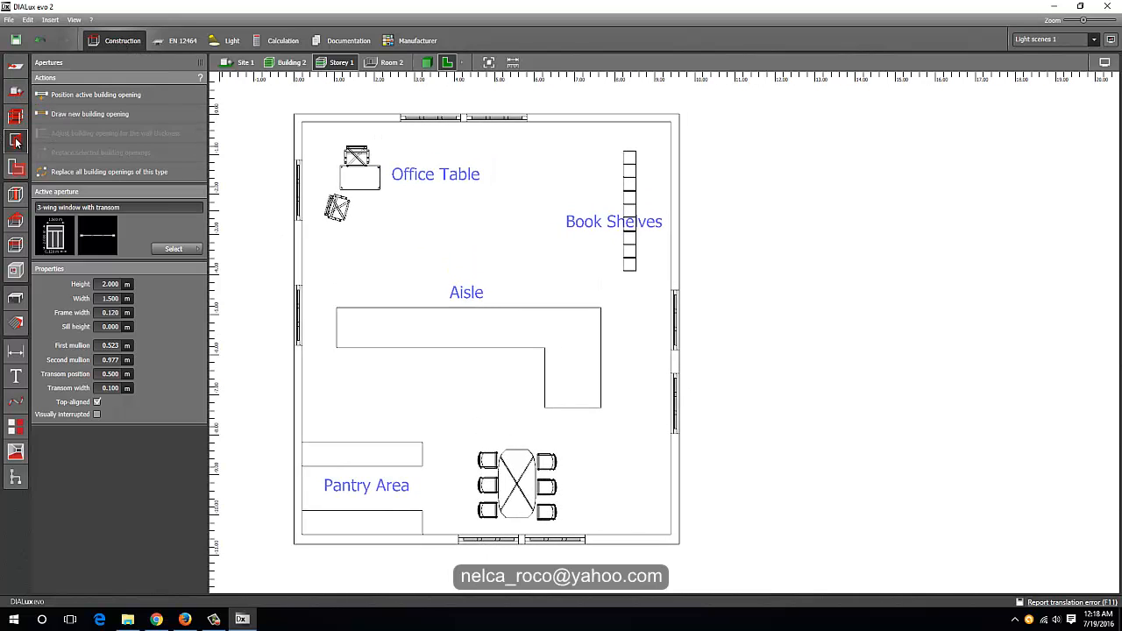
{"action": "left_click", "coordinate": [16, 141]}
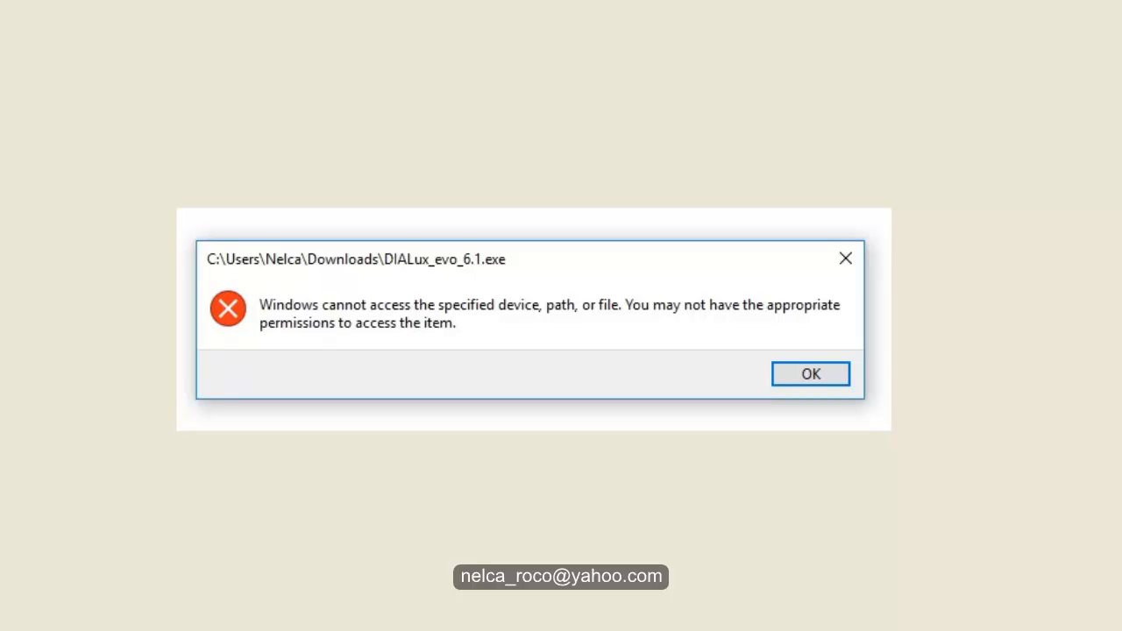
- Dismiss the DIALux_evo_6.1.exe access error with OK
{"action": "left_click", "coordinate": [809, 374]}
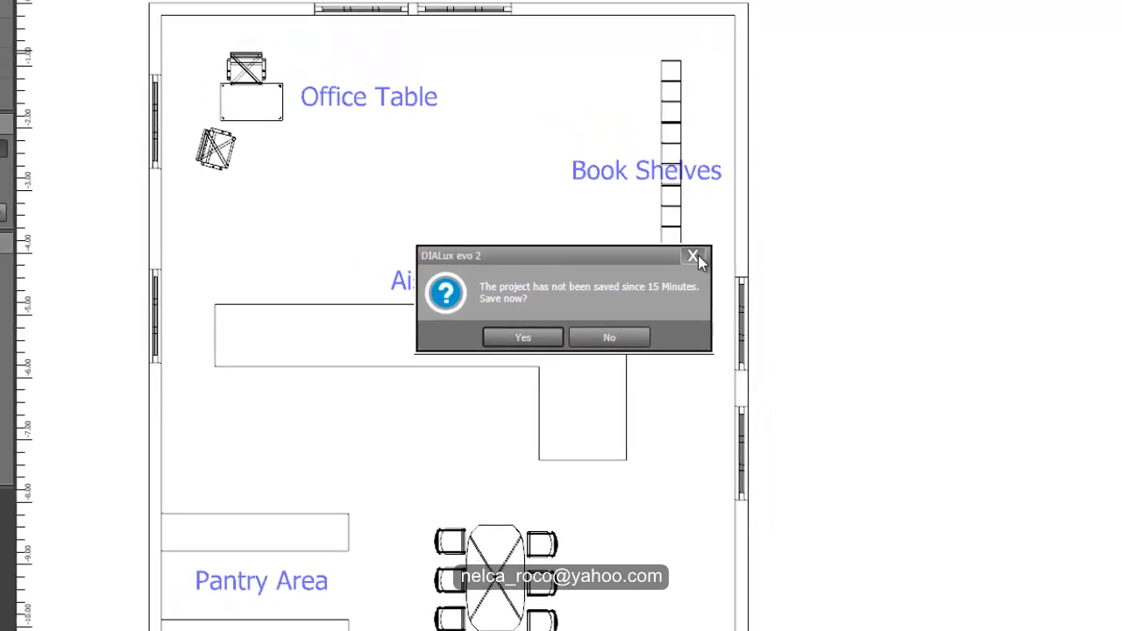
- Close the unsaved-project reminder and switch to the Assessment zones tools
{"action": "left_click", "coordinate": [694, 256]}
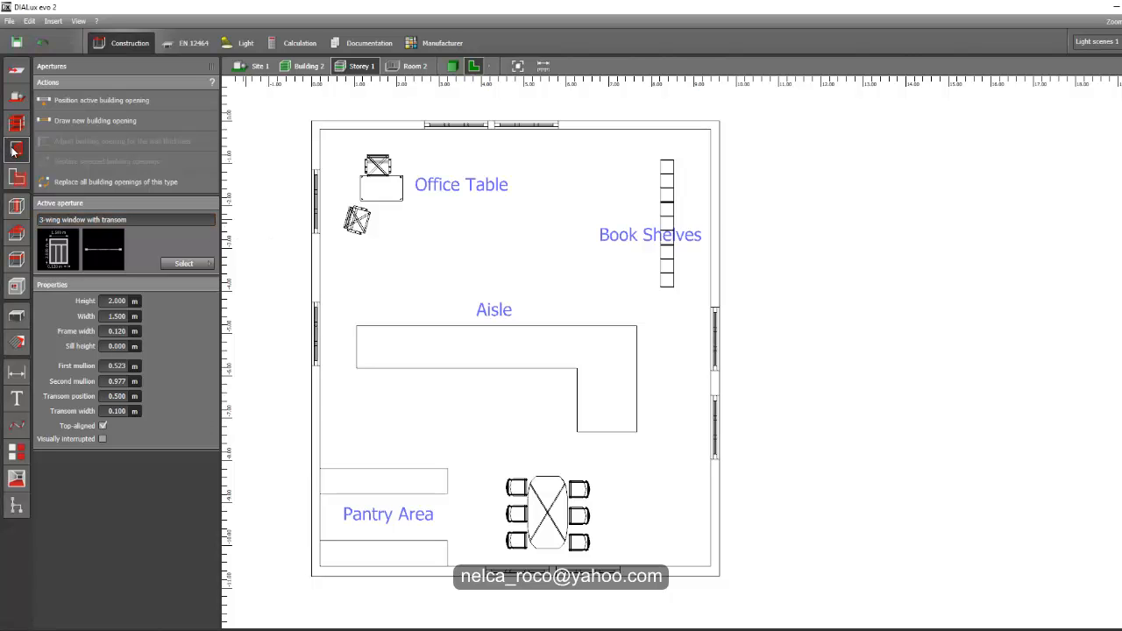
{"action": "left_click", "coordinate": [16, 206]}
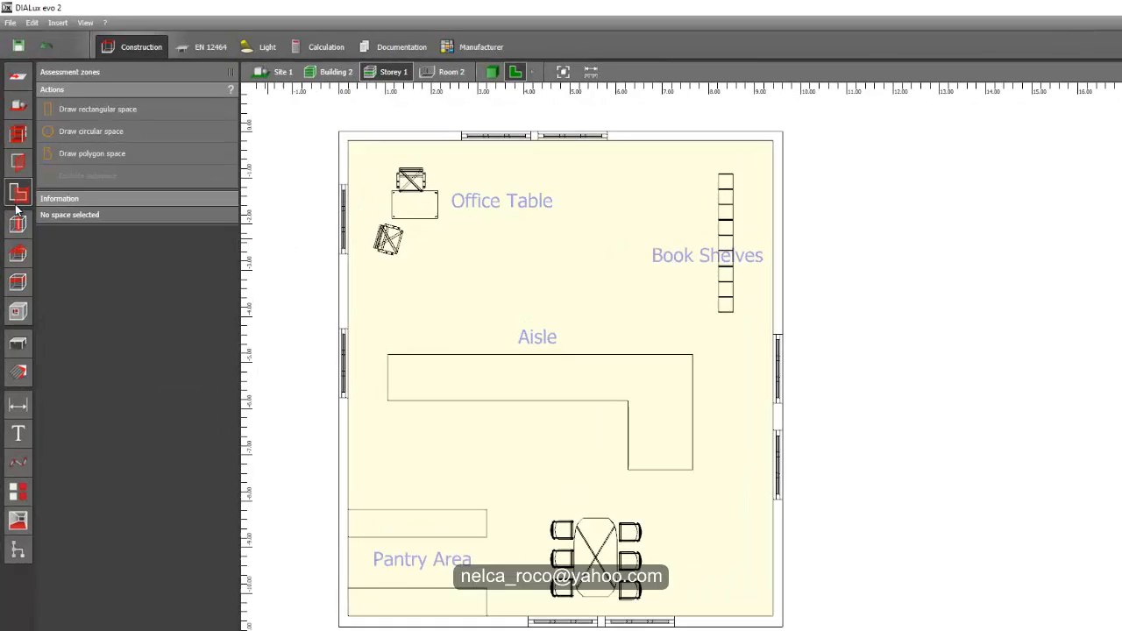
{"action": "left_click", "coordinate": [17, 342]}
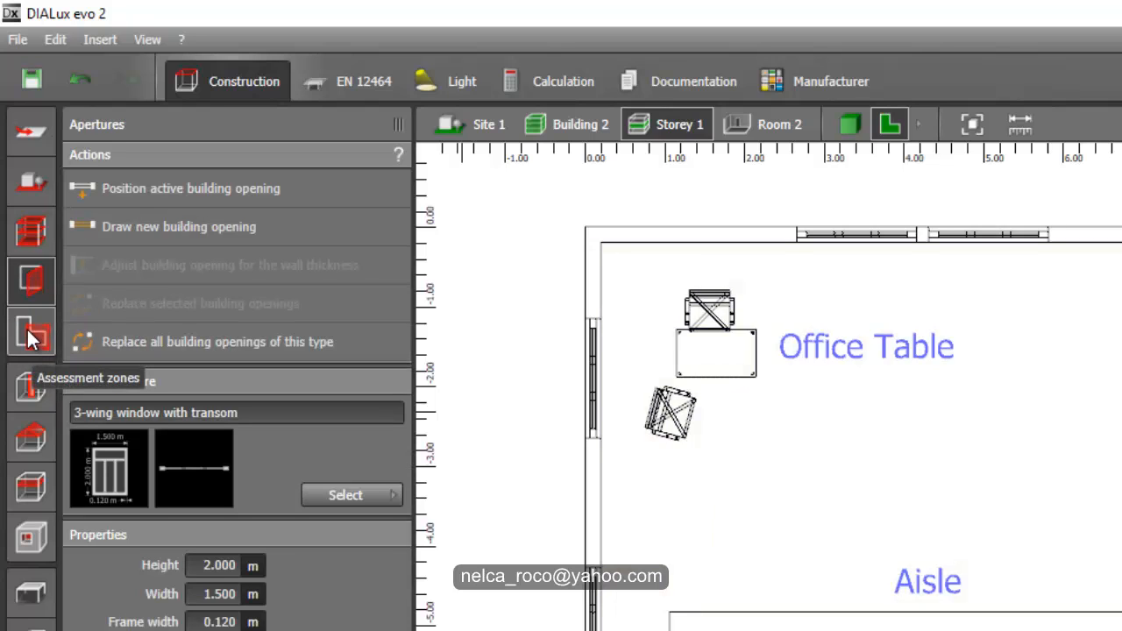
{"action": "left_click", "coordinate": [30, 332]}
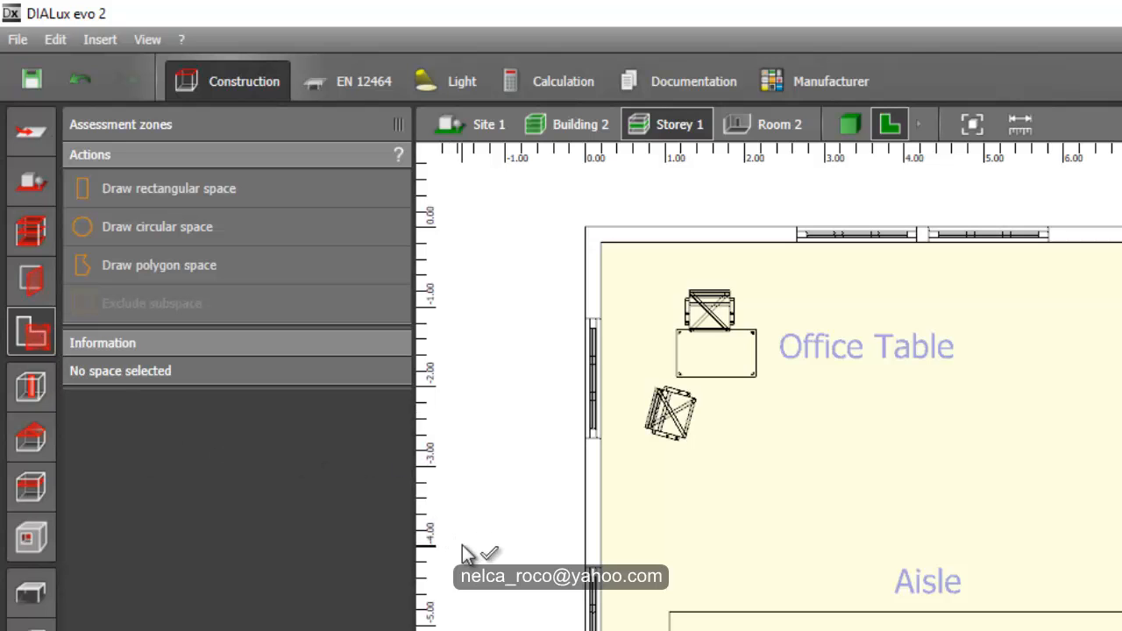
{"action": "mouse_move", "coordinate": [482, 561]}
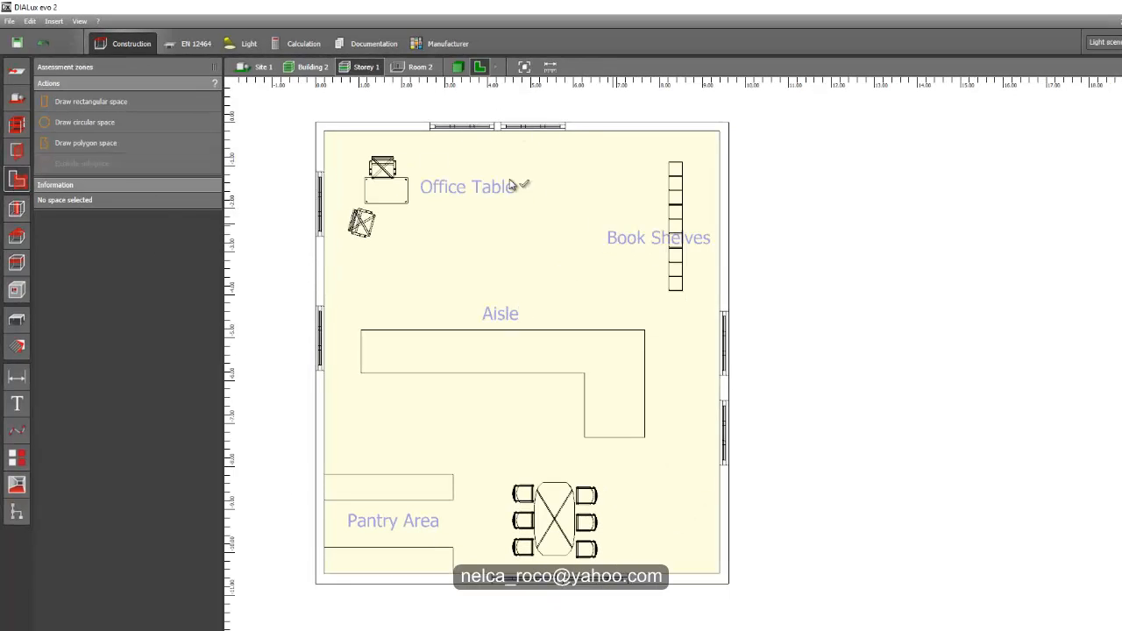
- Select the Room 2 assessment zone covering the whole floor
{"action": "left_click", "coordinate": [430, 279]}
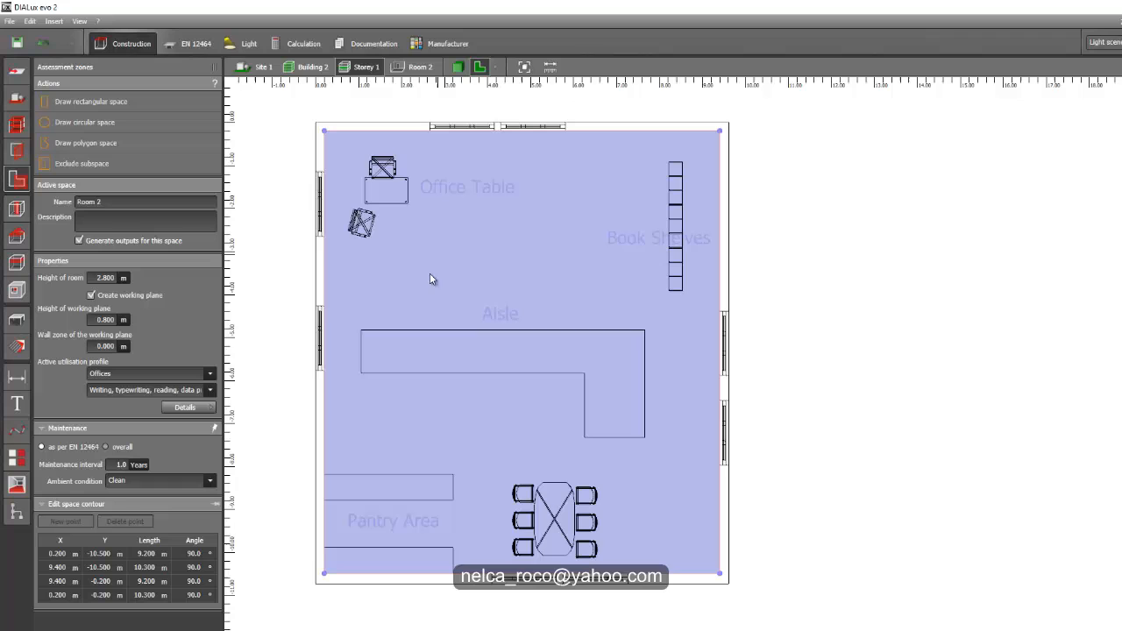
{"action": "mouse_move", "coordinate": [314, 256]}
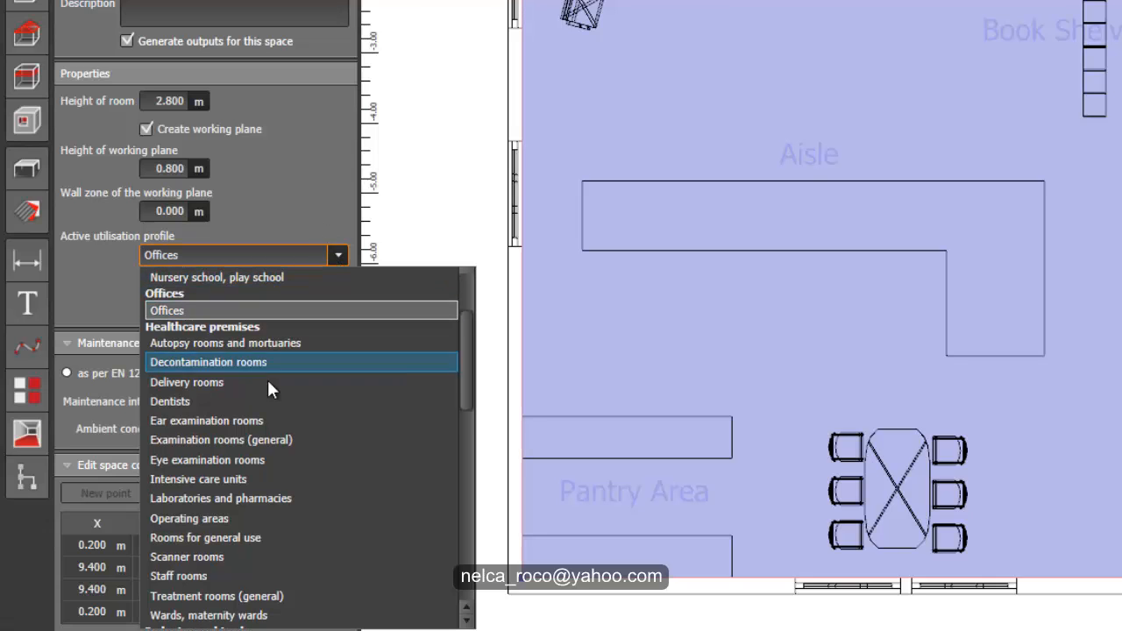
{"action": "mouse_move", "coordinate": [320, 460]}
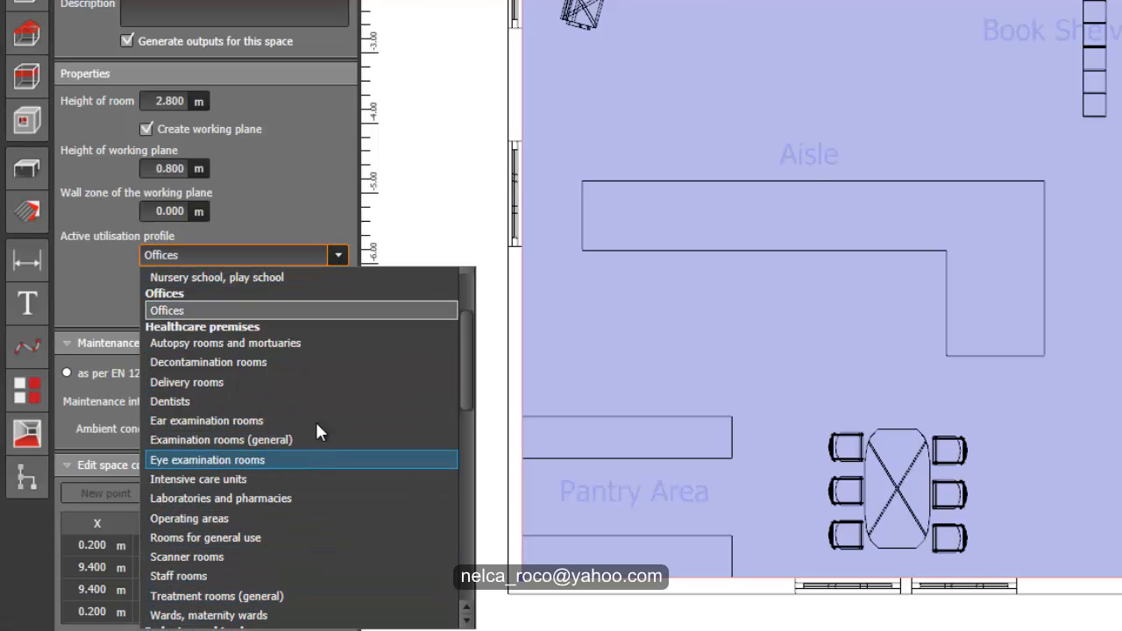
{"action": "mouse_move", "coordinate": [465, 364]}
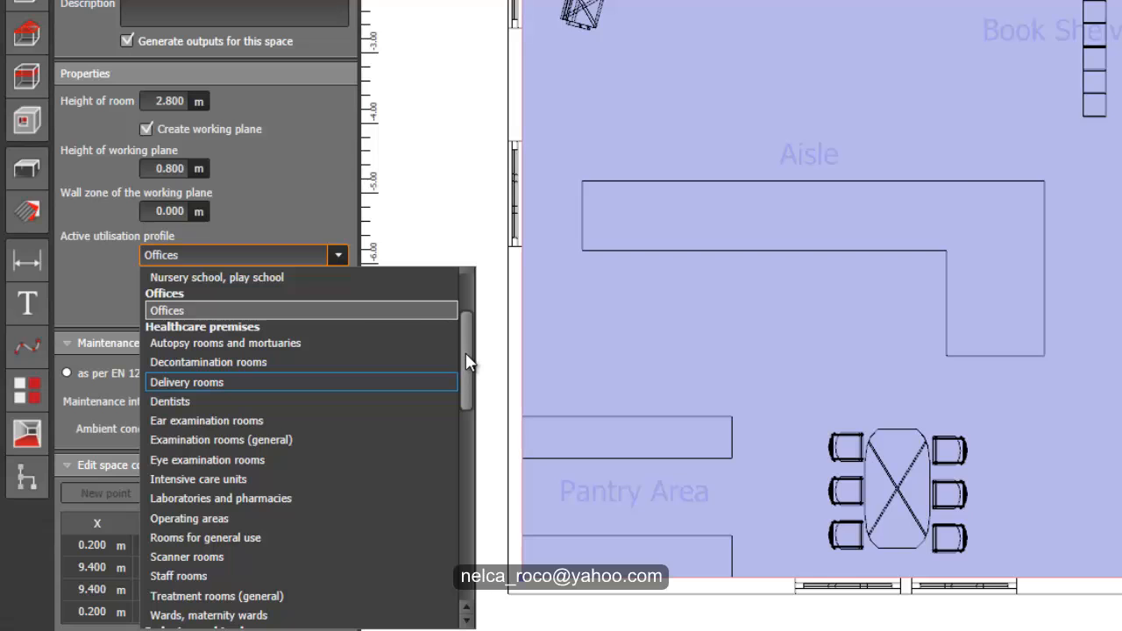
- After trying other profiles, choose building category Offices and application Conference and meeting rooms
{"action": "scroll", "scroll_direction": "up", "scroll_amount": 3}
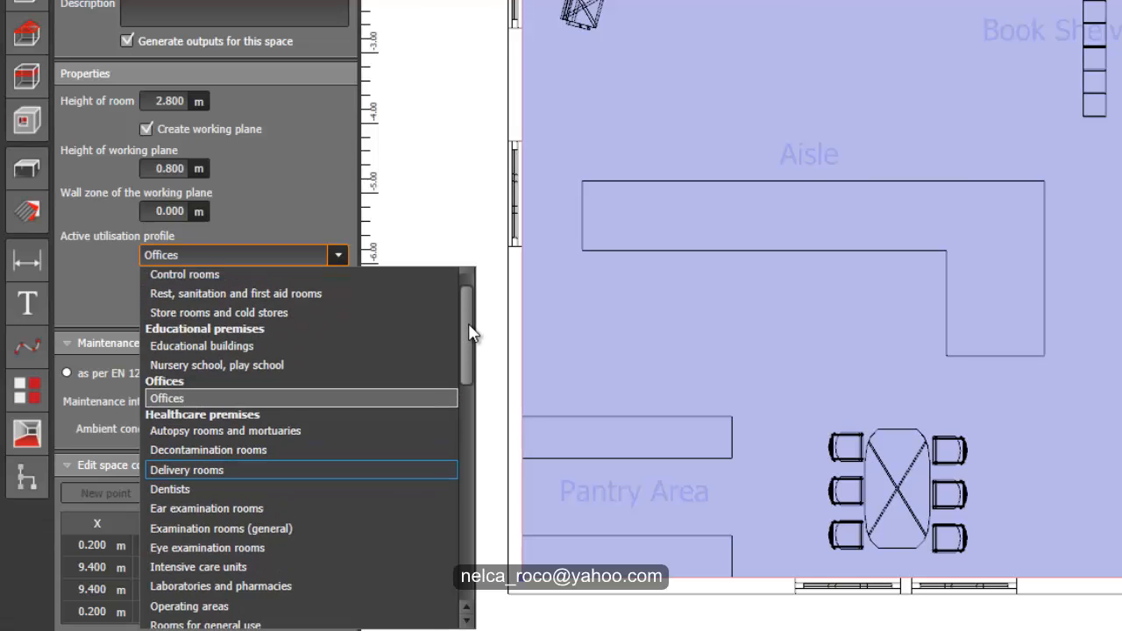
{"action": "scroll", "scroll_direction": "up", "scroll_amount": 3}
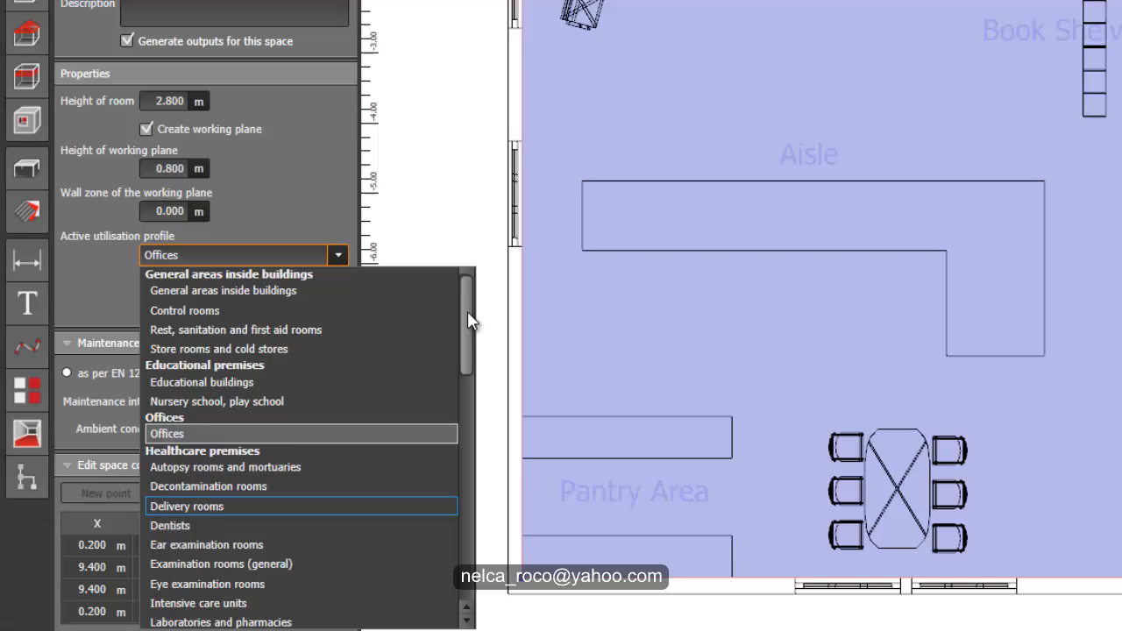
{"action": "mouse_move", "coordinate": [235, 329]}
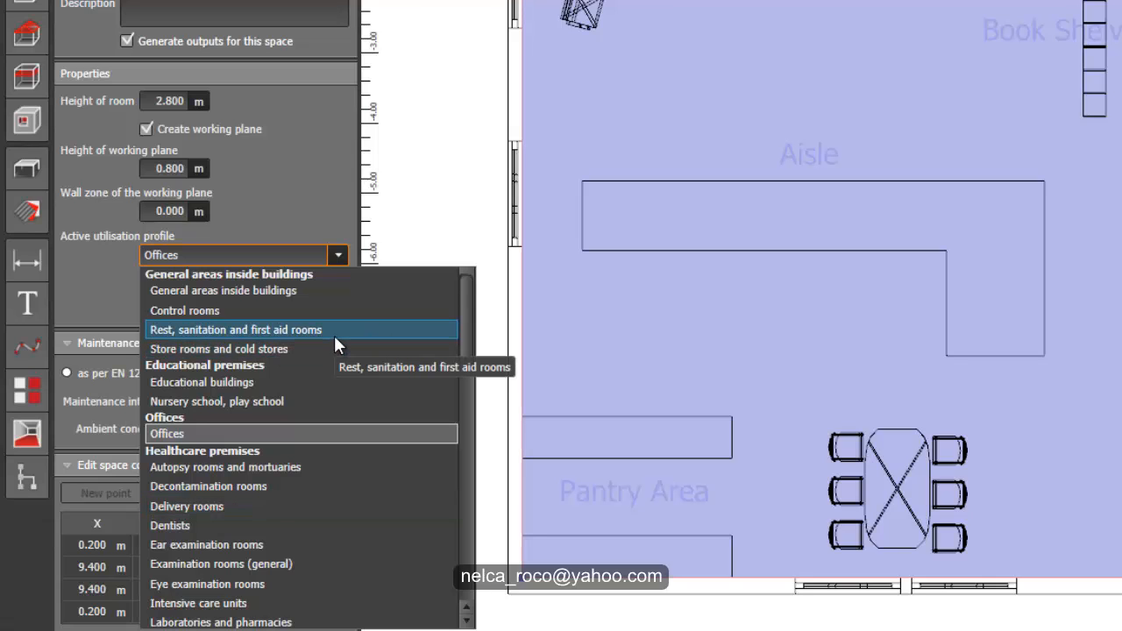
{"action": "left_click", "coordinate": [235, 330]}
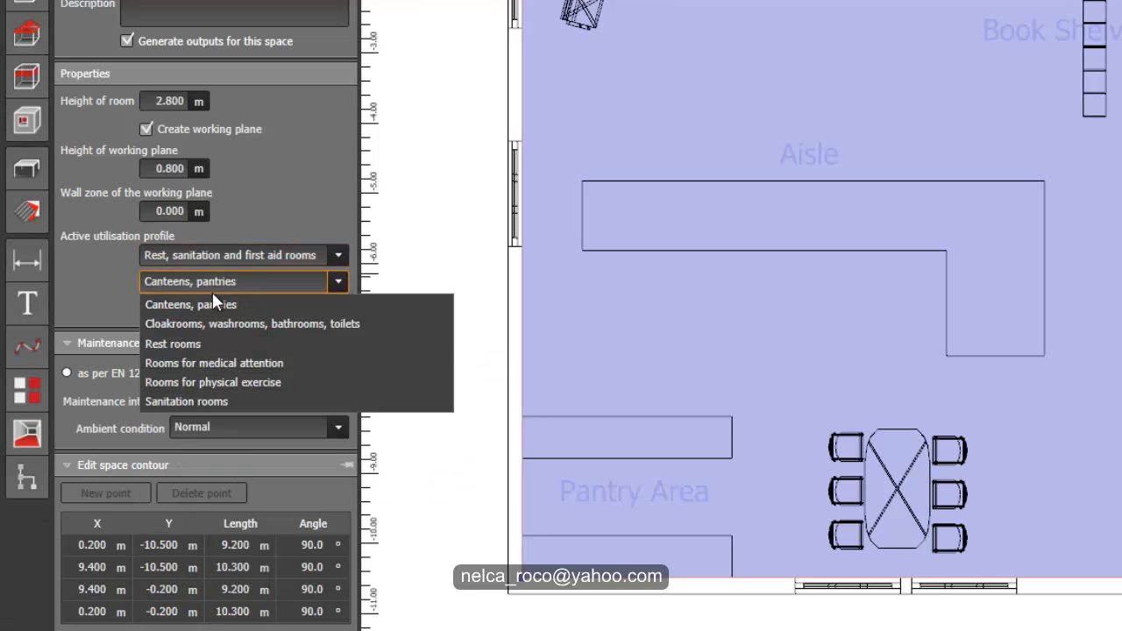
{"action": "left_click", "coordinate": [337, 255]}
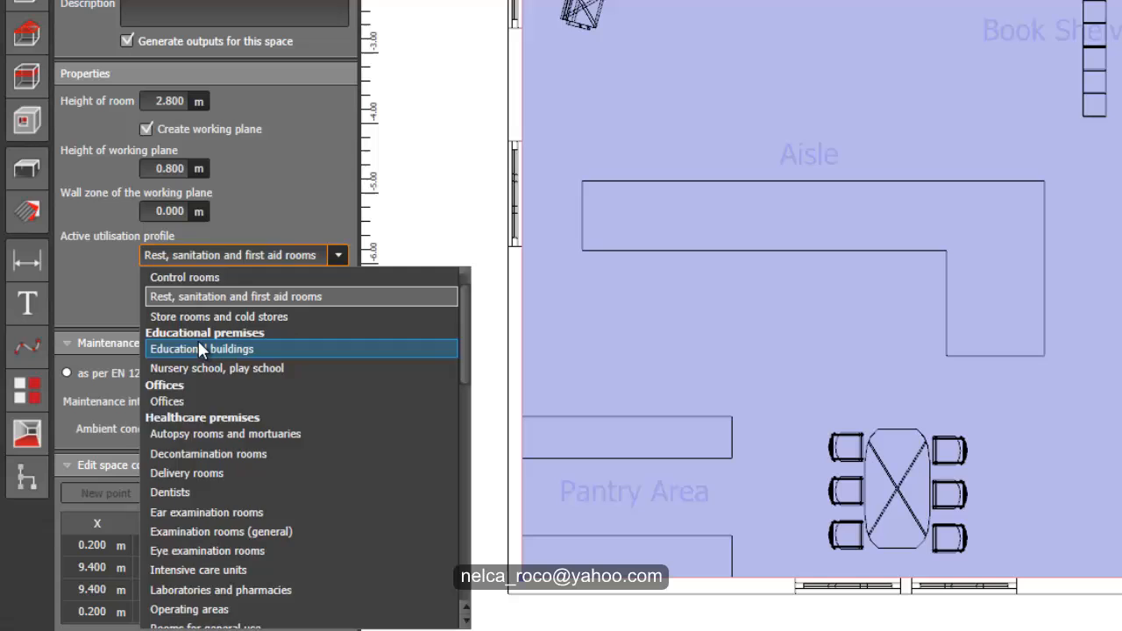
{"action": "left_click", "coordinate": [202, 348]}
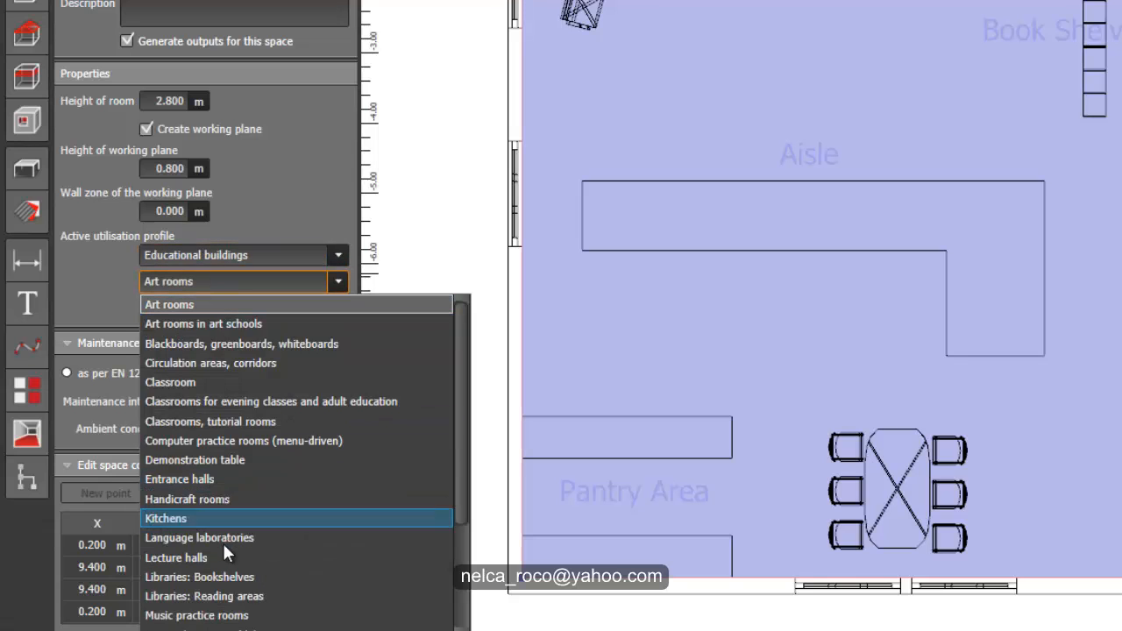
{"action": "left_click", "coordinate": [170, 382]}
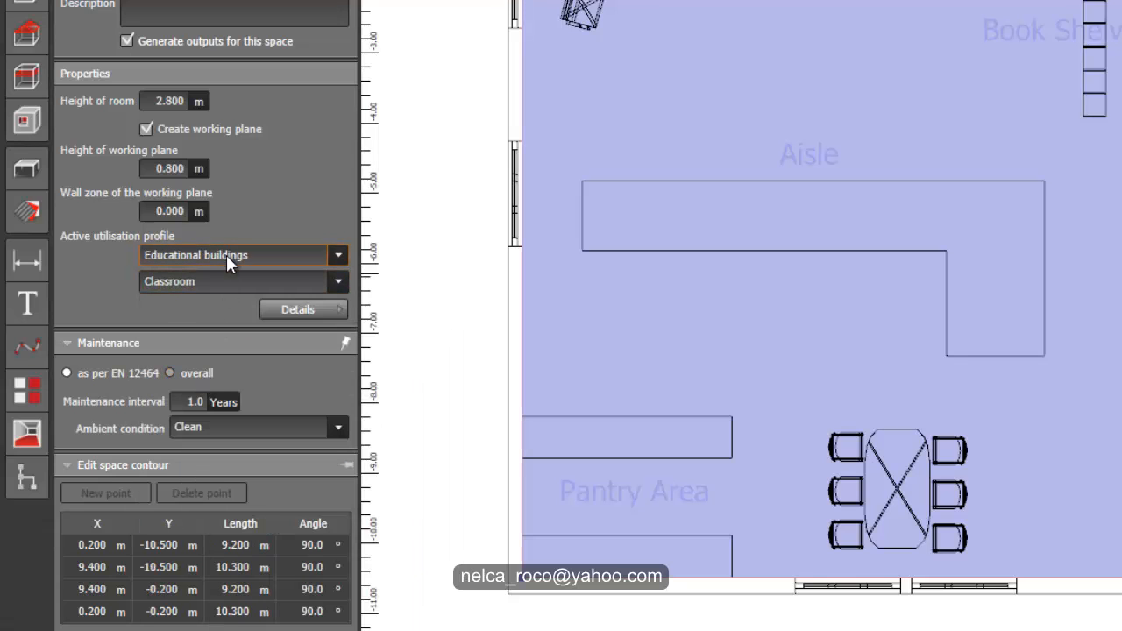
{"action": "left_click", "coordinate": [336, 255]}
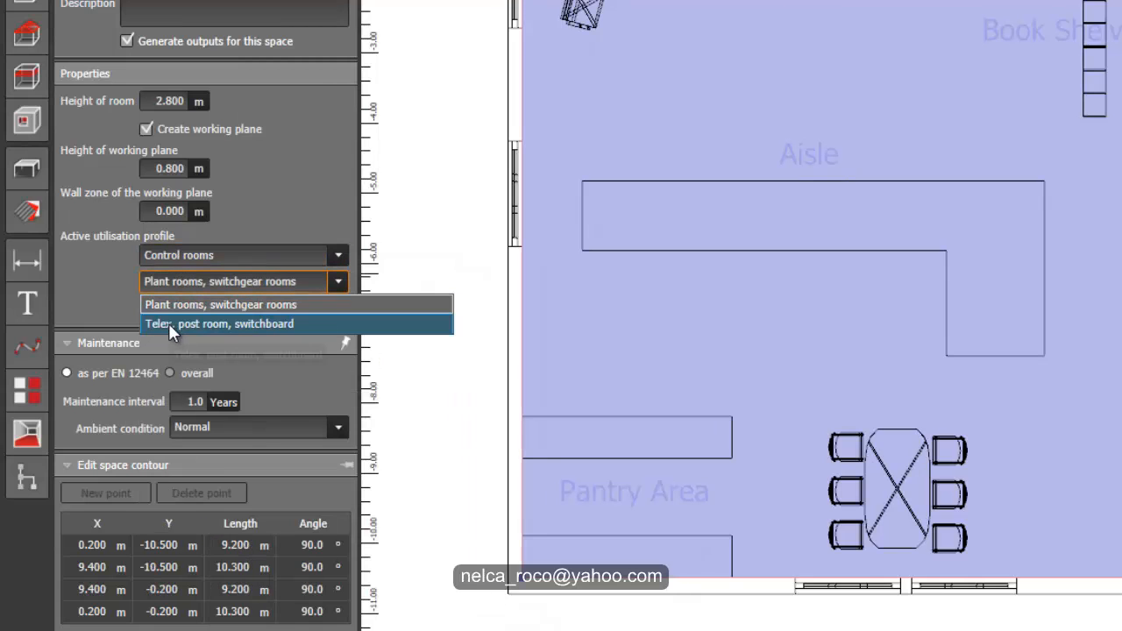
{"action": "left_click", "coordinate": [219, 304]}
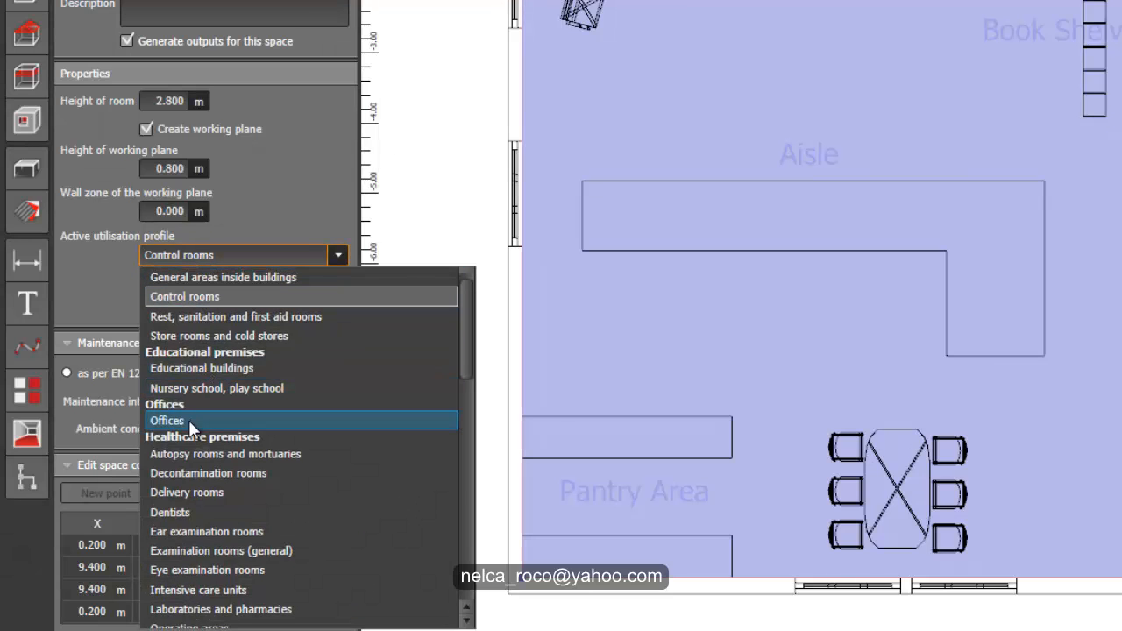
{"action": "left_click", "coordinate": [166, 421]}
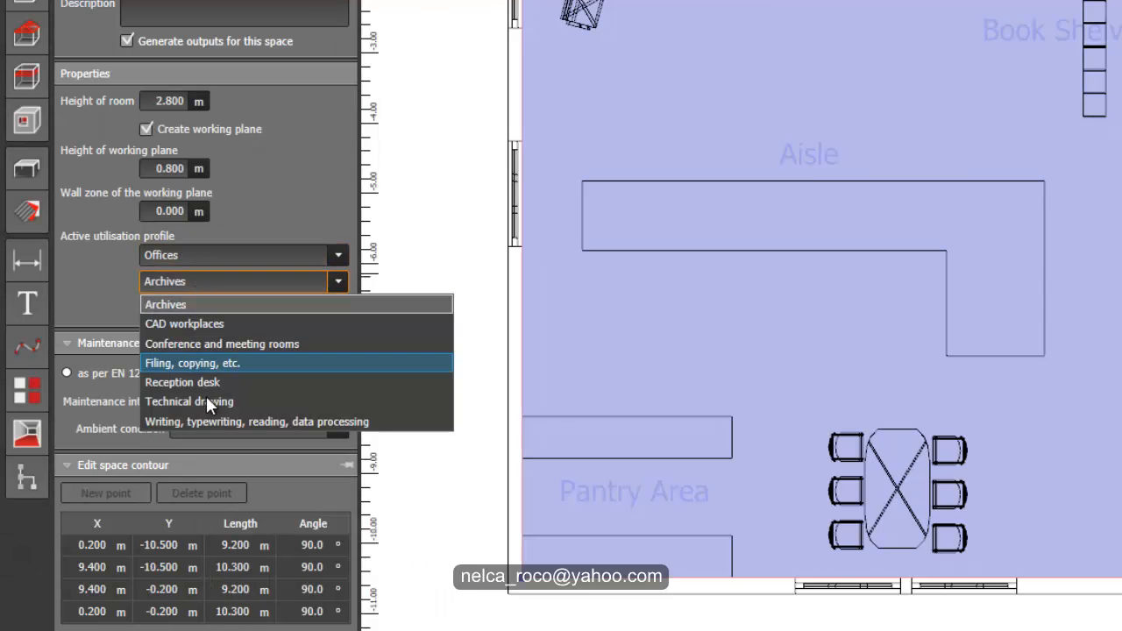
{"action": "mouse_move", "coordinate": [222, 343]}
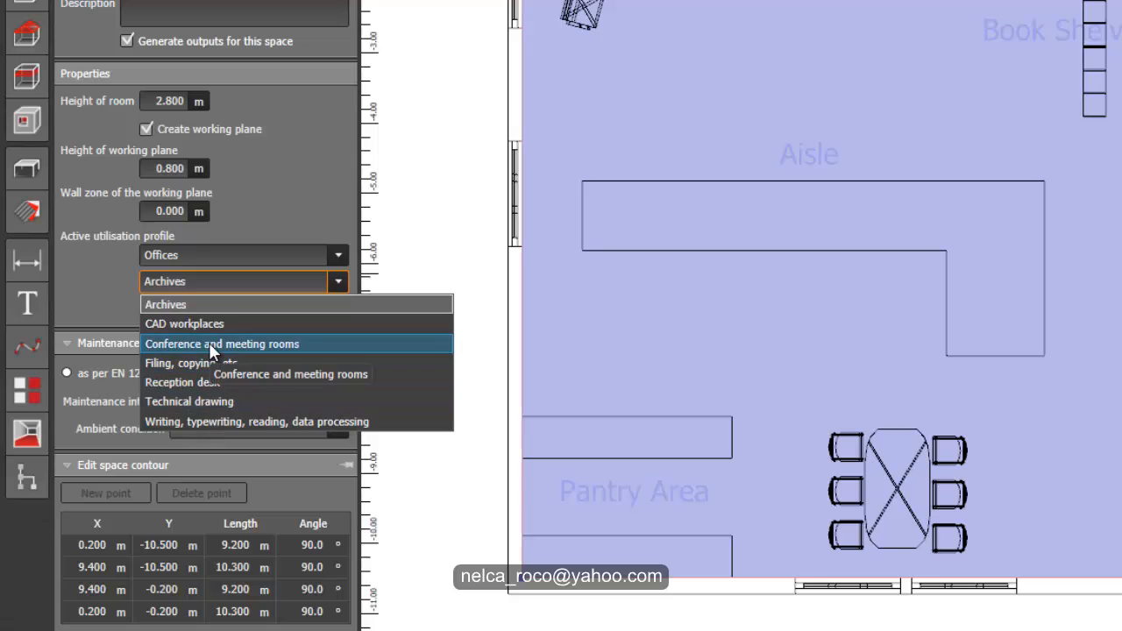
{"action": "mouse_move", "coordinate": [254, 421]}
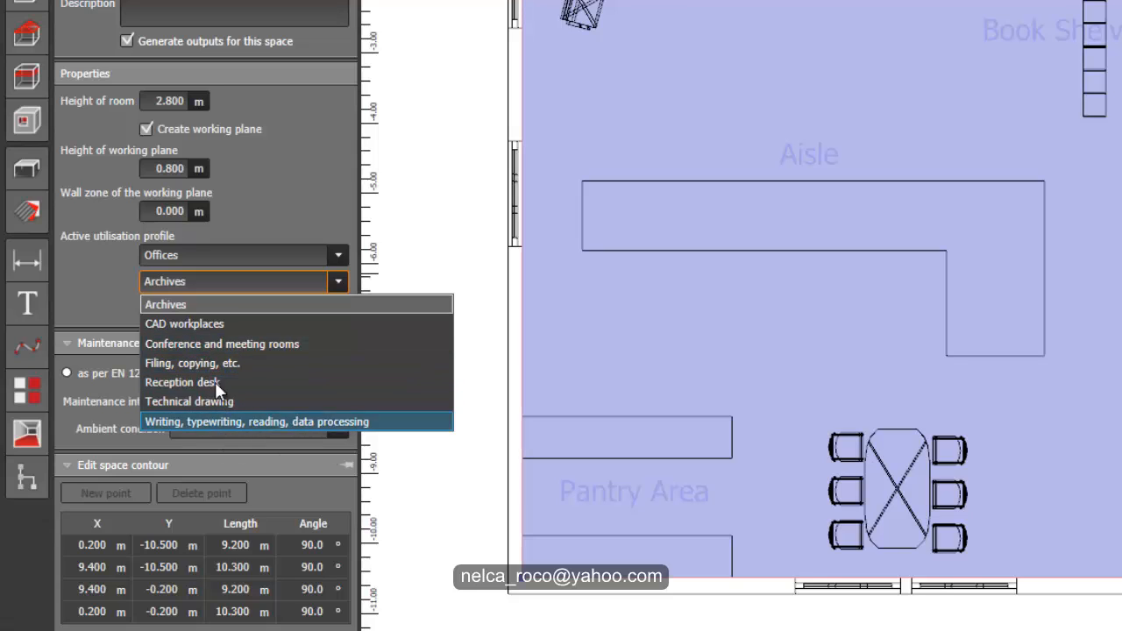
{"action": "left_click", "coordinate": [222, 343]}
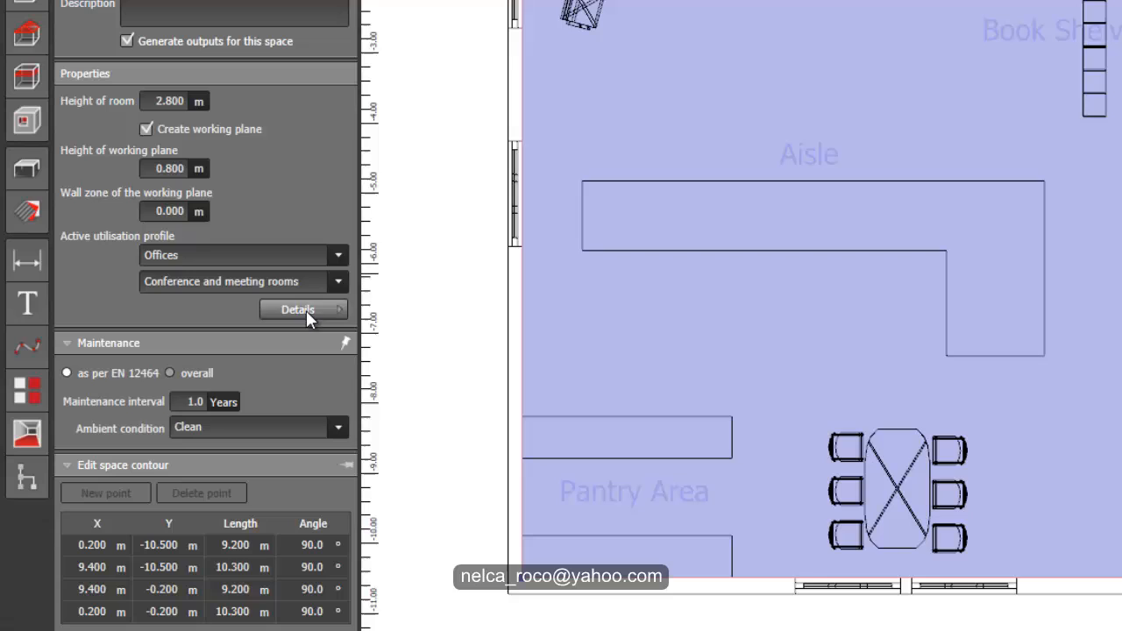
- In profile Details, enter 300/200/75 lx illuminance targets and 0.80 uniformity
{"action": "left_click", "coordinate": [298, 309]}
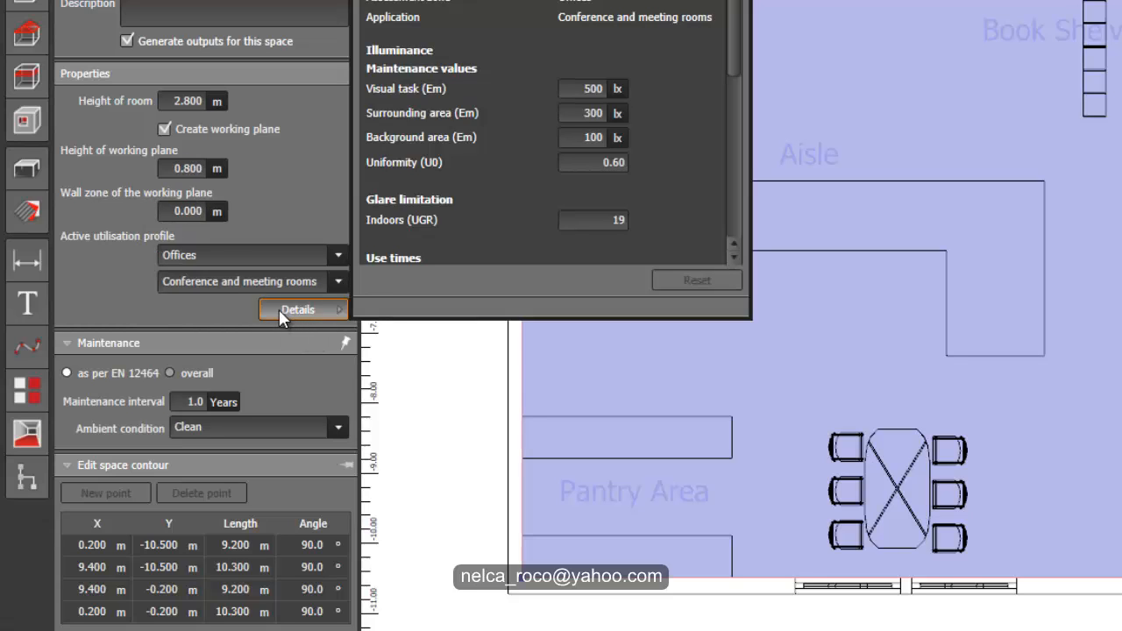
{"action": "left_click", "coordinate": [592, 89]}
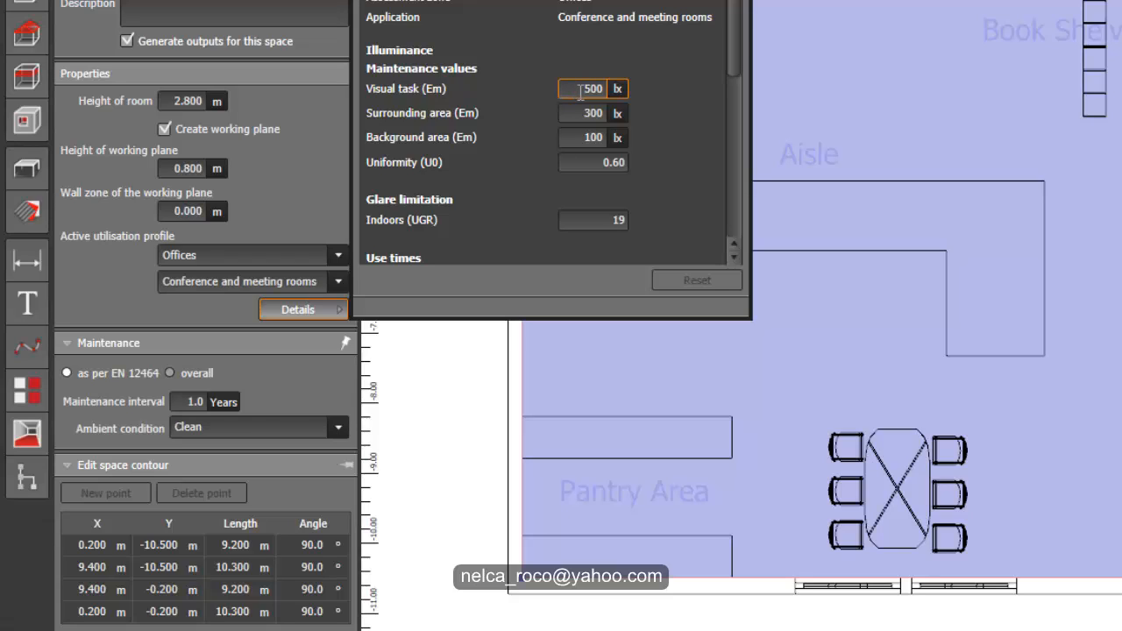
{"action": "triple_click", "coordinate": [588, 88]}
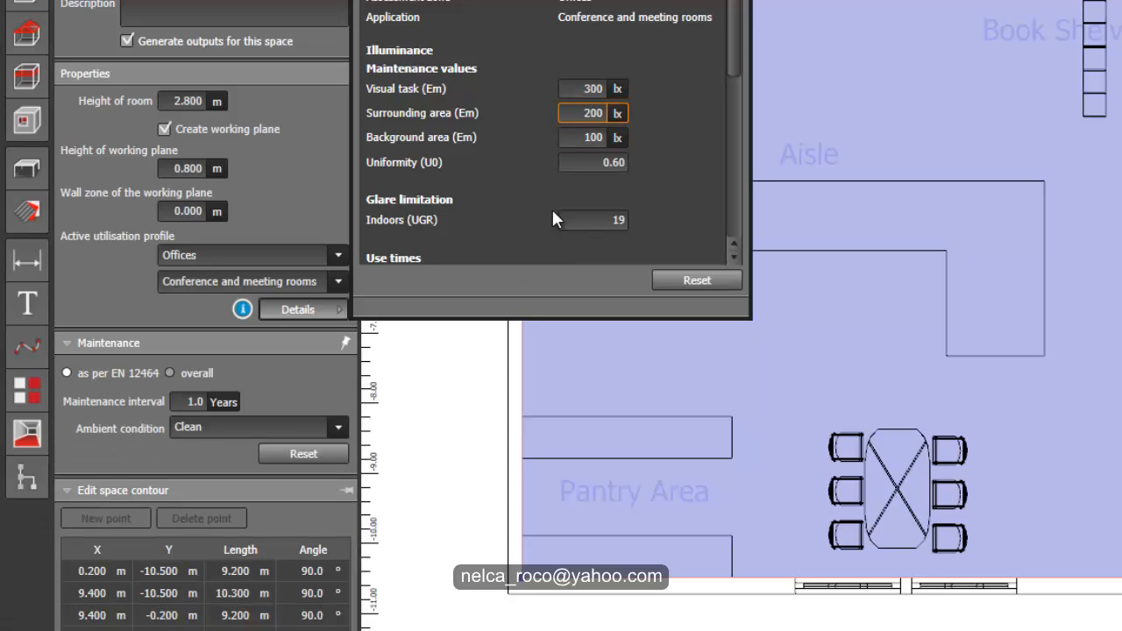
{"action": "left_click", "coordinate": [593, 136]}
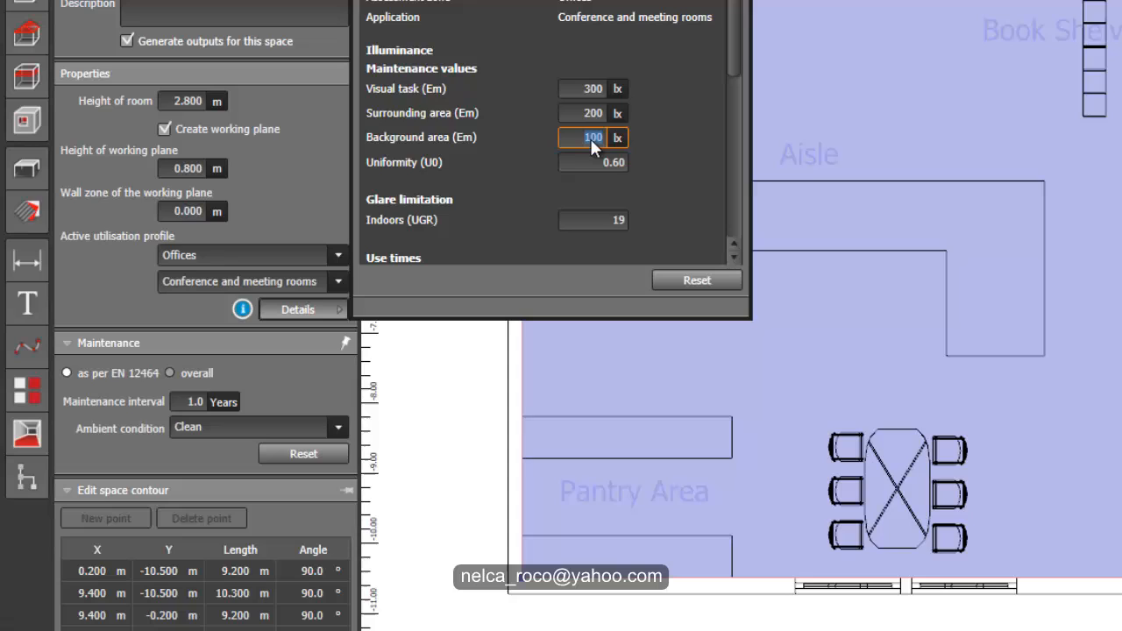
{"action": "type", "text": "75"}
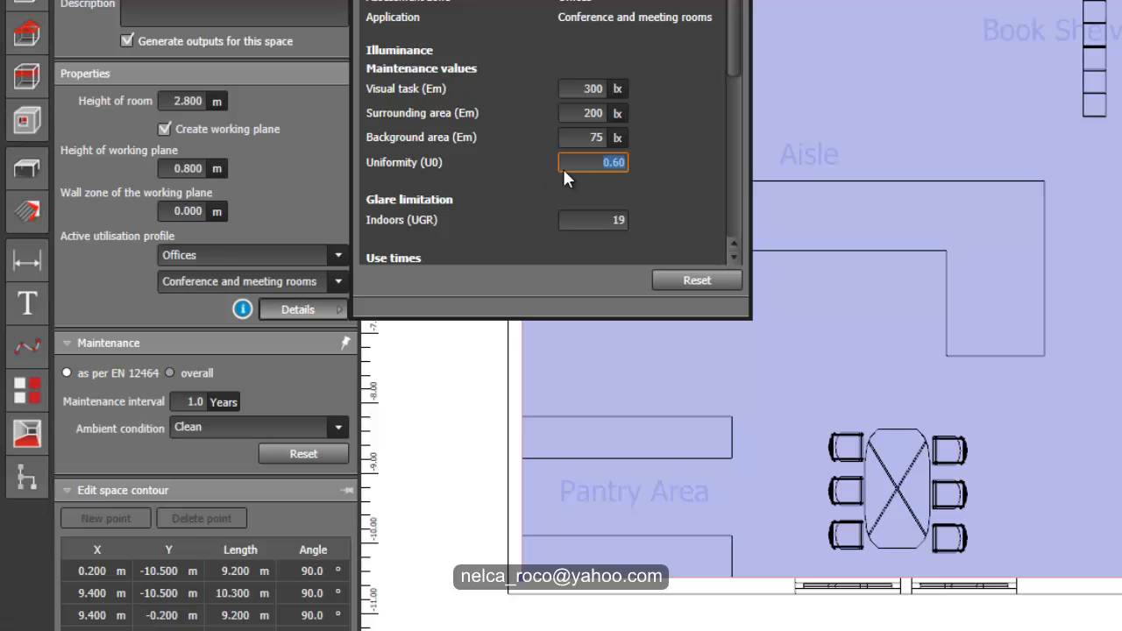
{"action": "mouse_move", "coordinate": [614, 184]}
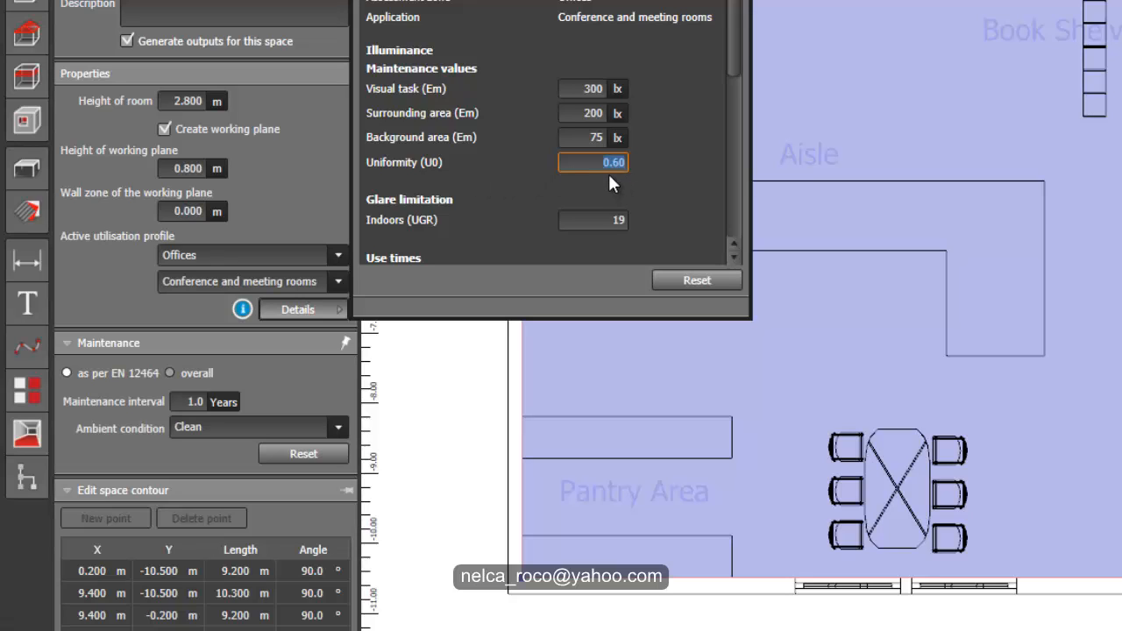
{"action": "mouse_move", "coordinate": [615, 188]}
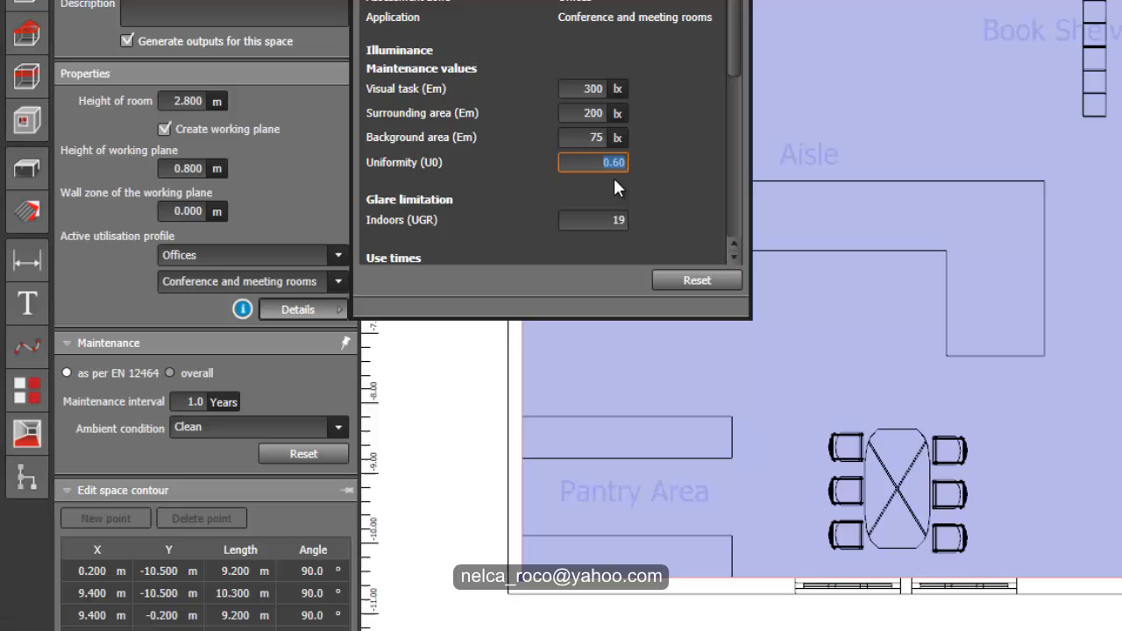
{"action": "type", "text": "0.80"}
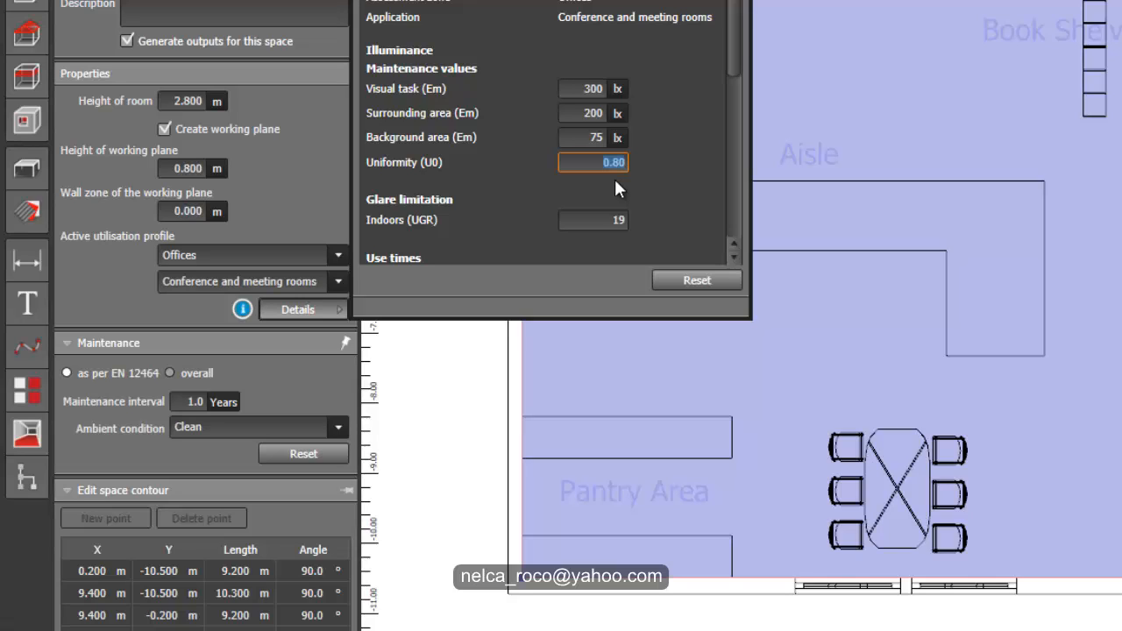
{"action": "mouse_move", "coordinate": [615, 184]}
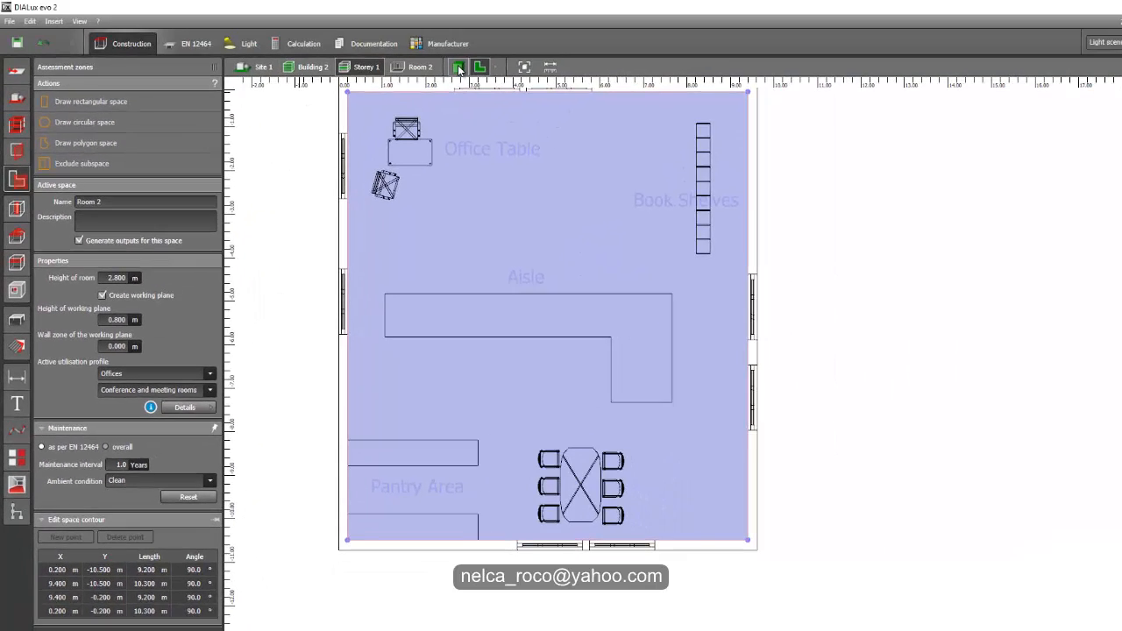
- Deselect the zone, orbit the room in 3D, and show the calculation object tools
{"action": "left_click", "coordinate": [457, 67]}
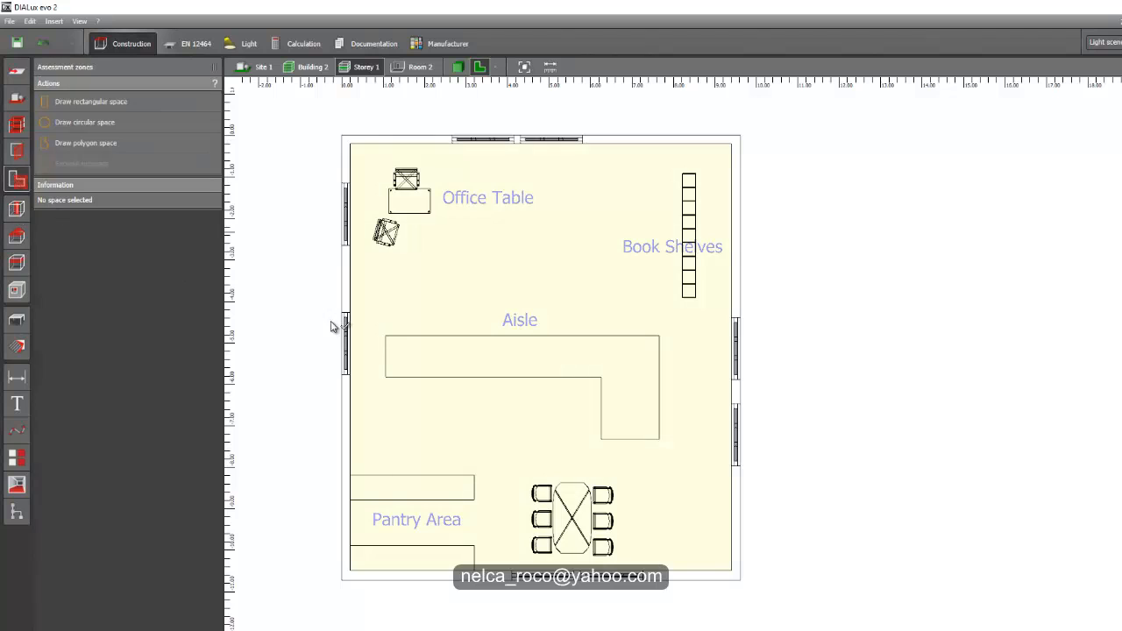
{"action": "left_click", "coordinate": [541, 359]}
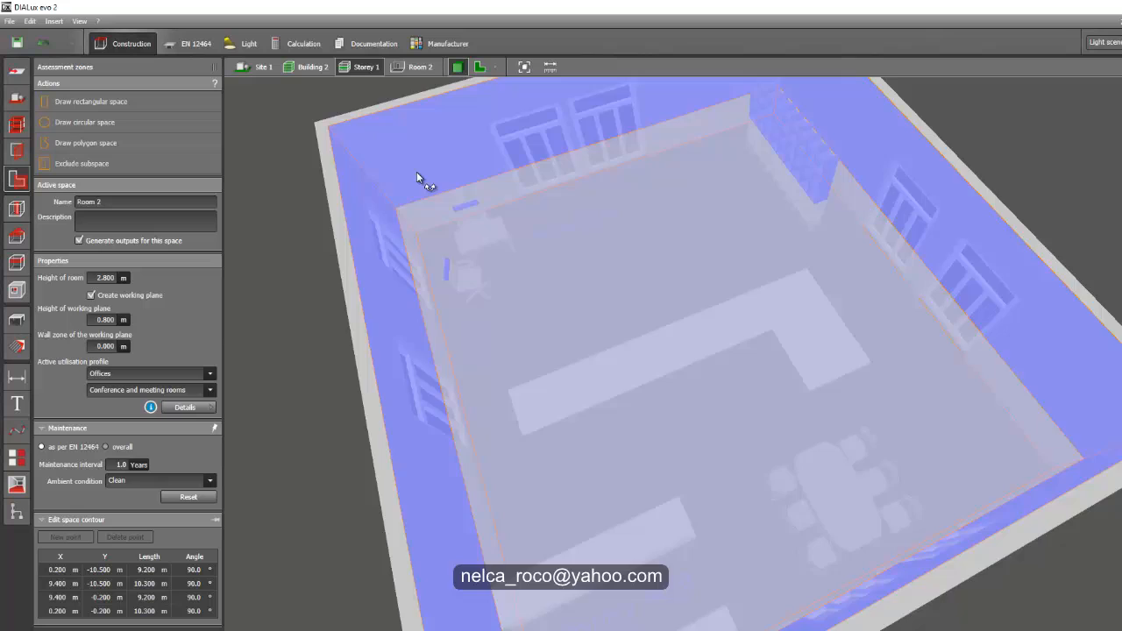
{"action": "left_click_drag", "start_coordinate": [418, 178], "coordinate": [412, 419]}
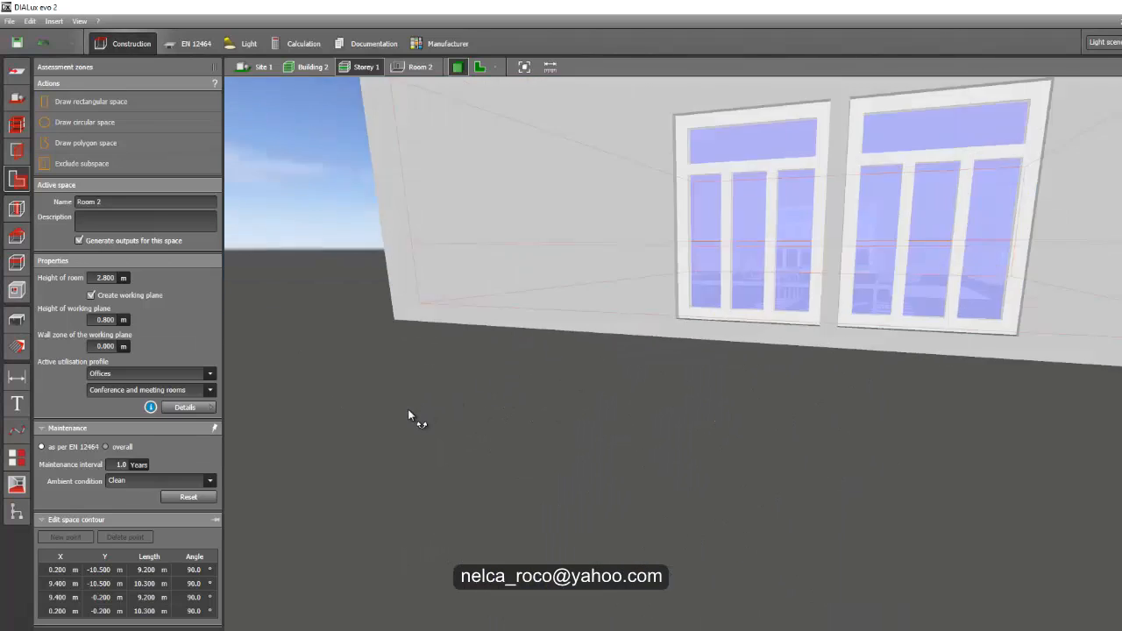
{"action": "left_click_drag", "start_coordinate": [407, 415], "coordinate": [571, 441]}
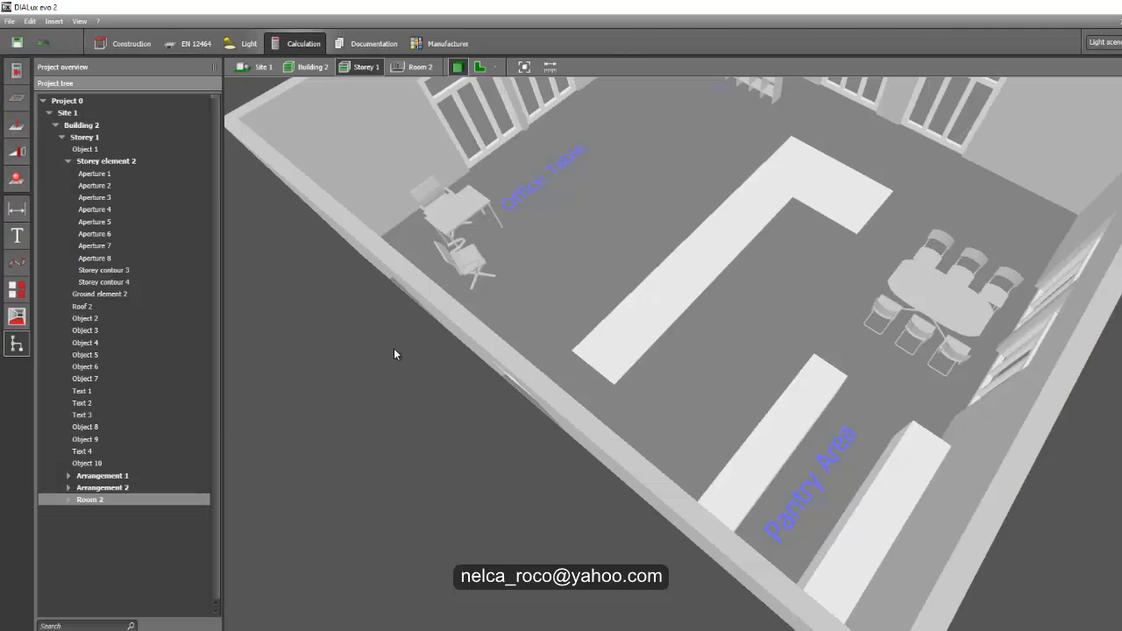
{"action": "left_click", "coordinate": [16, 99]}
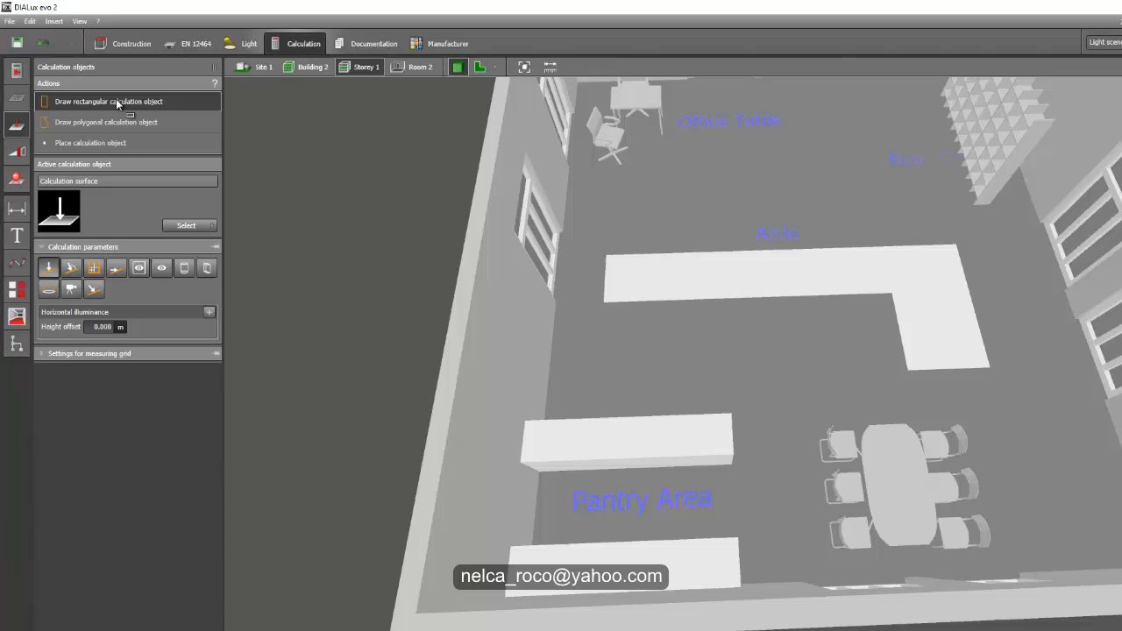
{"action": "mouse_move", "coordinate": [177, 67]}
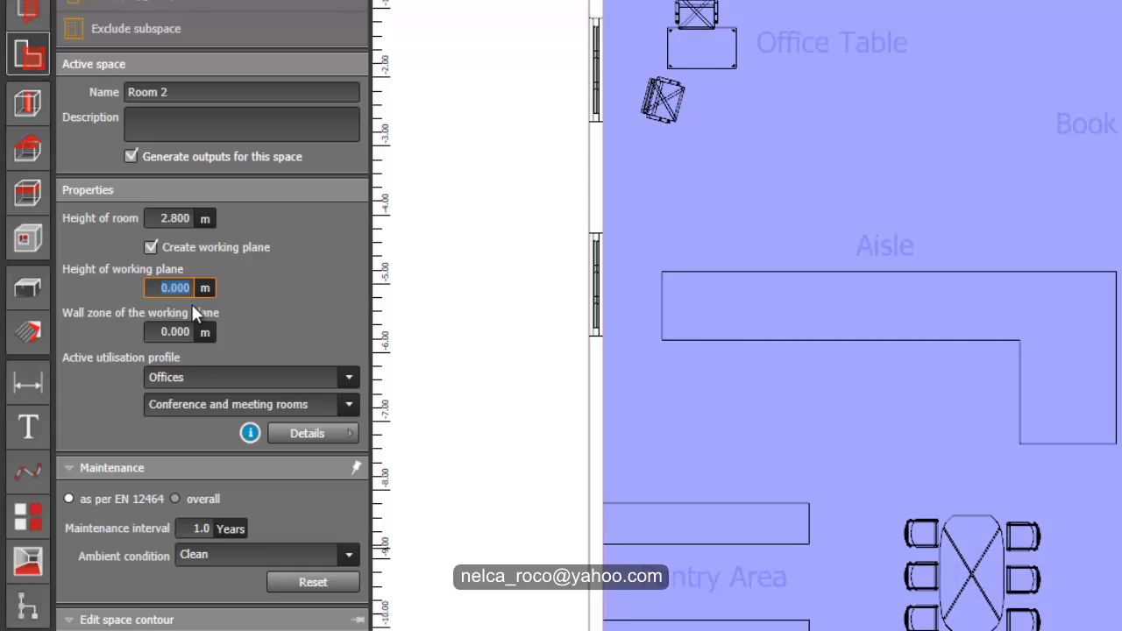
- Enter 0.000 m working plane height and 0.500 m wall zone
{"action": "left_click", "coordinate": [175, 331]}
{"action": "type", "text": "0.500"}
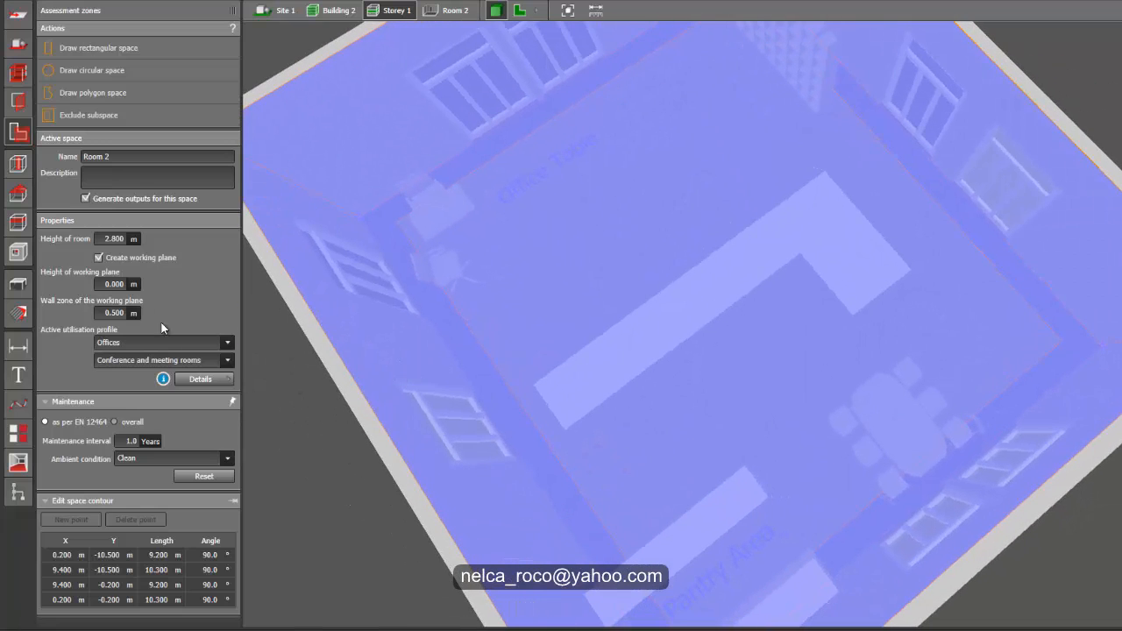
{"action": "triple_click", "coordinate": [114, 313]}
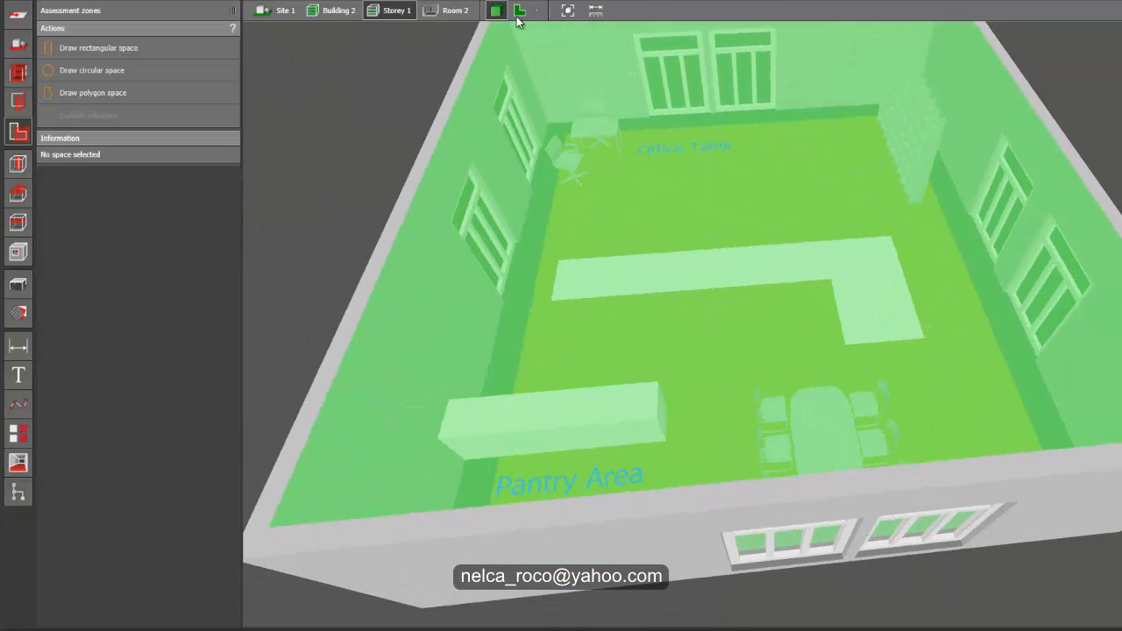
- Select Calculation objects, orbit toward the office table, then return to plan view
{"action": "left_click", "coordinate": [520, 10]}
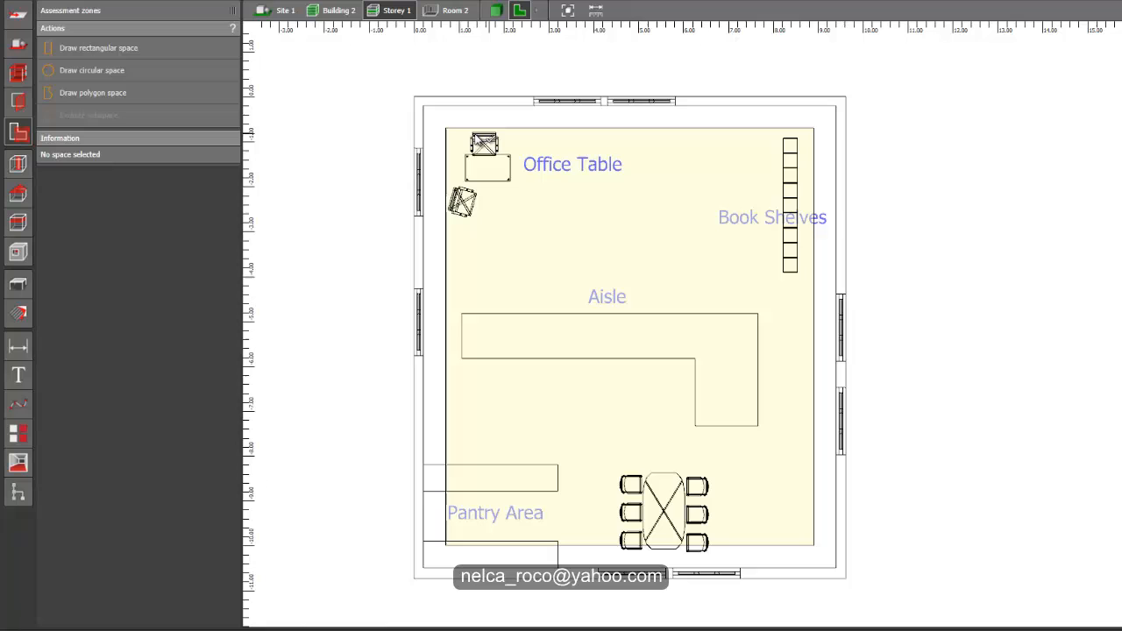
{"action": "mouse_move", "coordinate": [517, 465]}
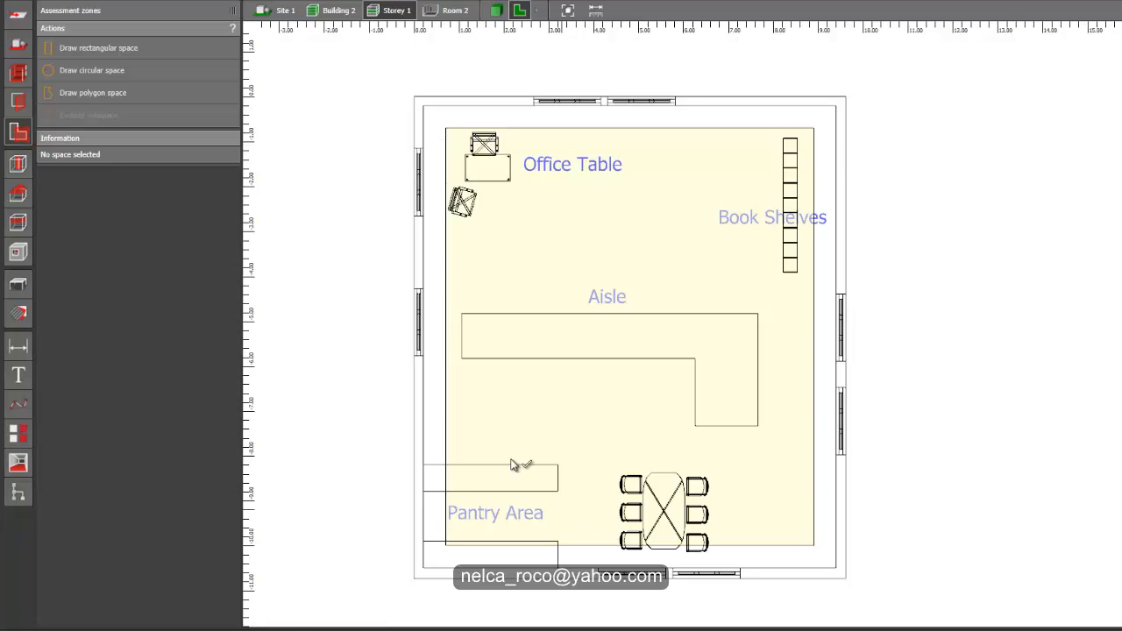
{"action": "mouse_move", "coordinate": [463, 149]}
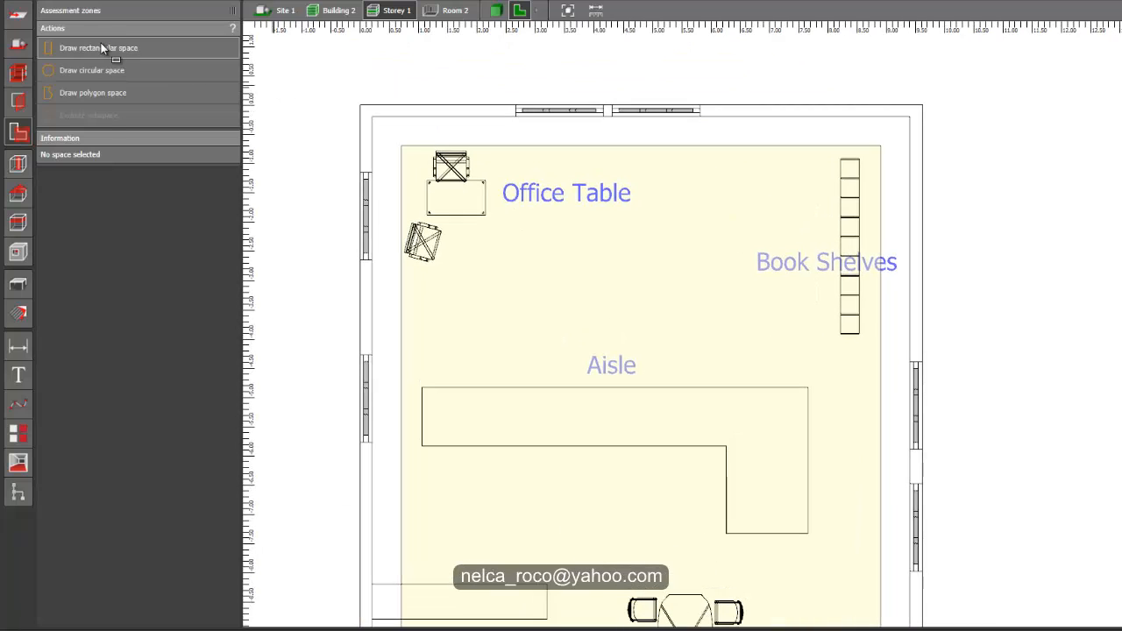
{"action": "left_click", "coordinate": [98, 47]}
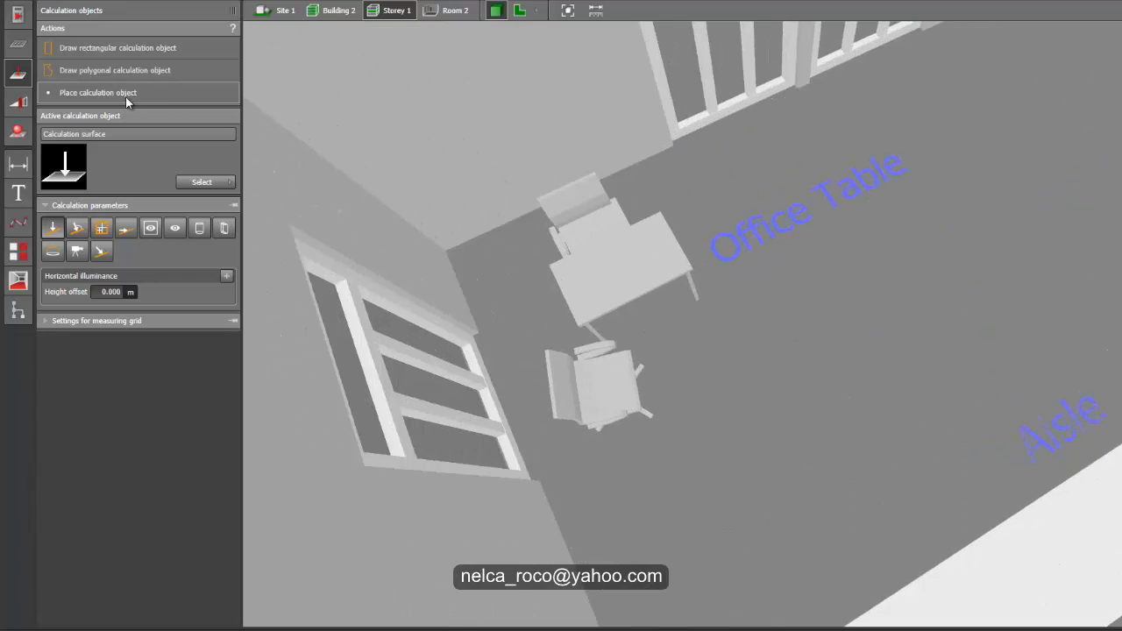
{"action": "mouse_move", "coordinate": [105, 129]}
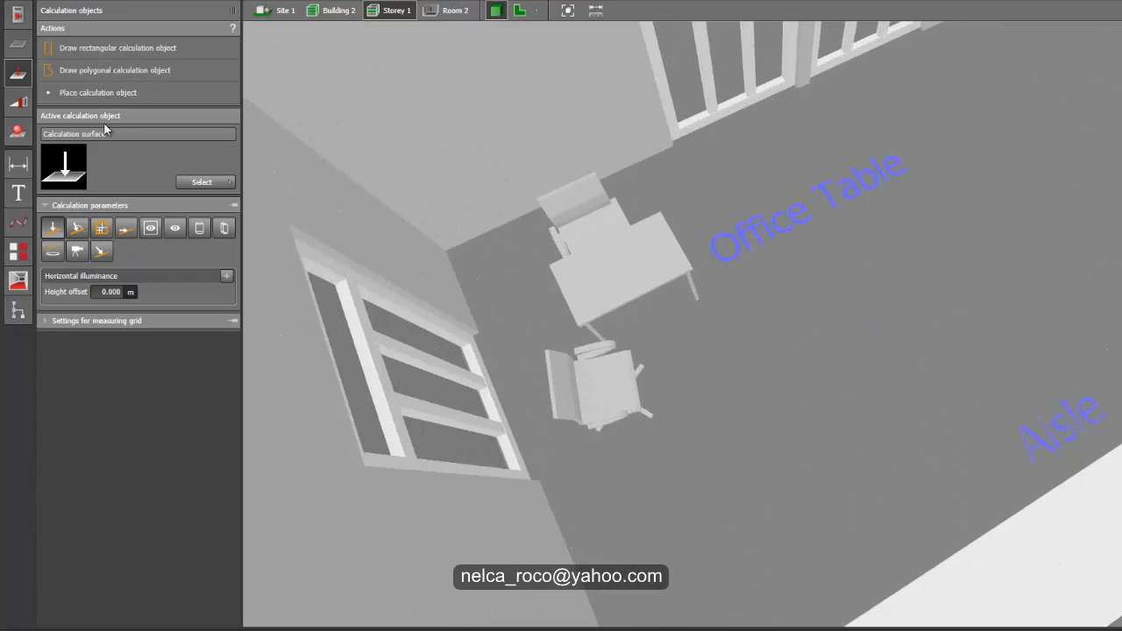
{"action": "left_click_drag", "start_coordinate": [614, 351], "coordinate": [688, 241]}
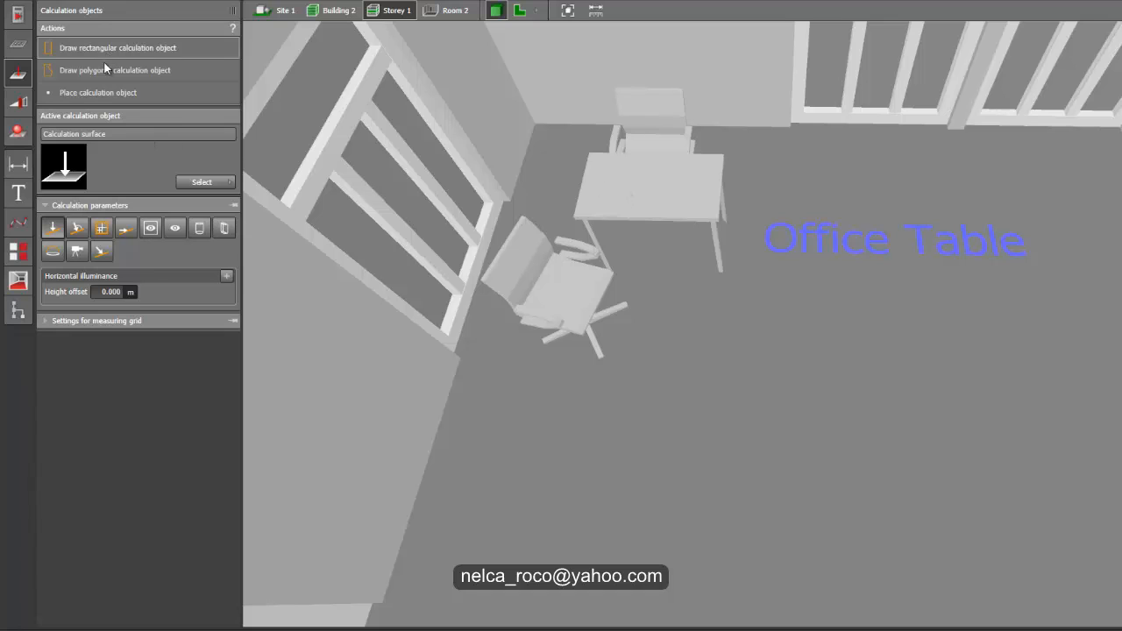
{"action": "left_click", "coordinate": [18, 104]}
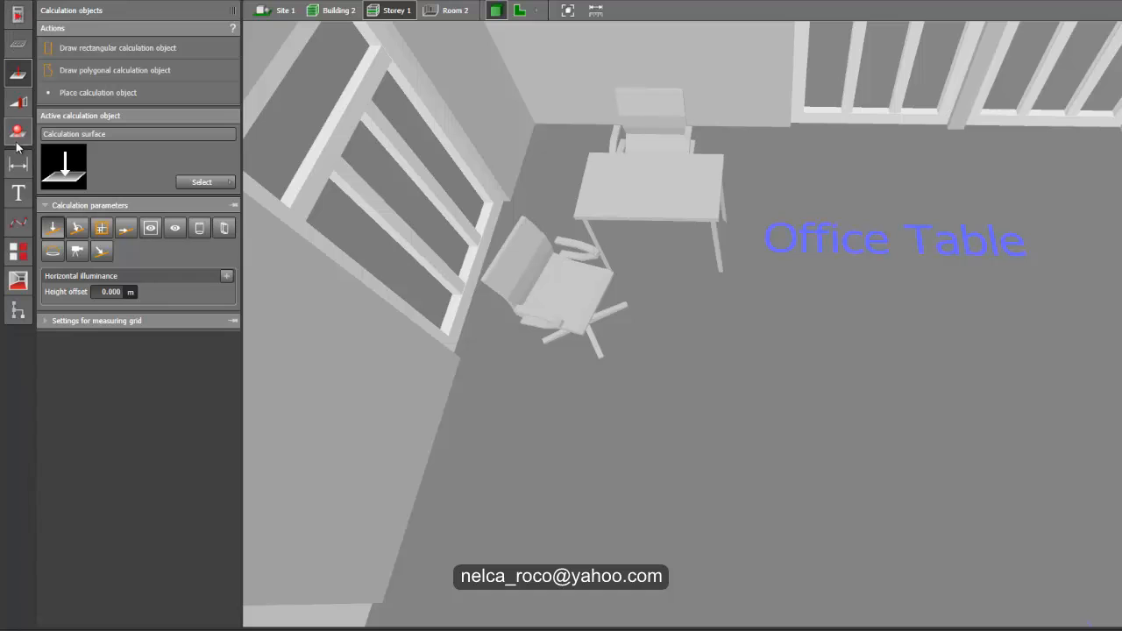
{"action": "left_click", "coordinate": [18, 72]}
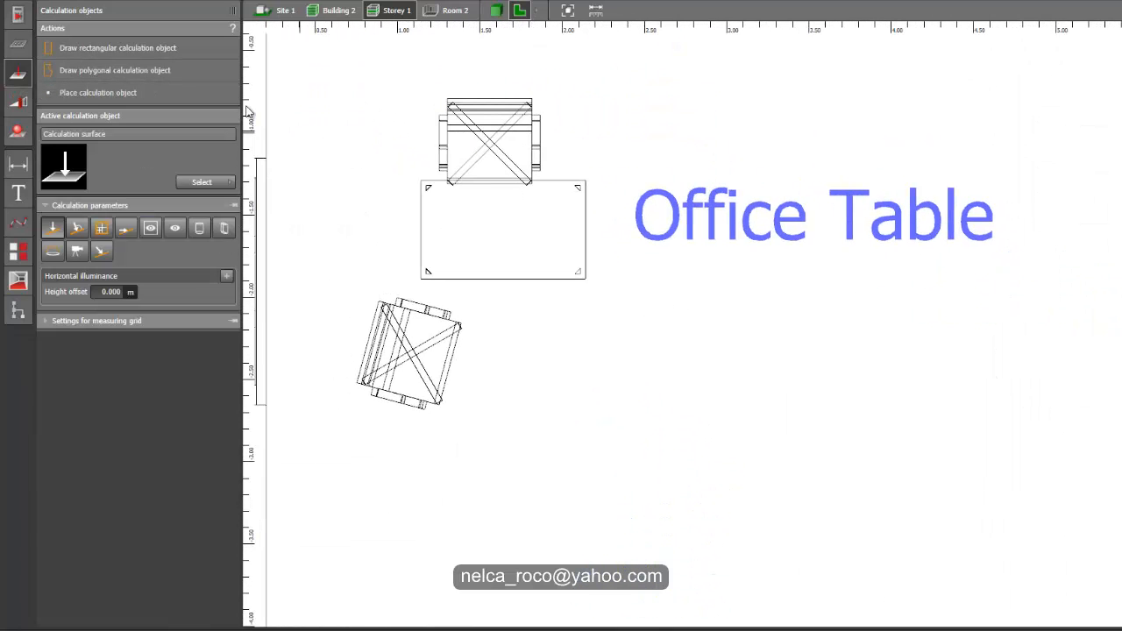
- Place a calculation surface on the office table, name it 'office', set Z to 76
{"action": "left_click", "coordinate": [97, 92]}
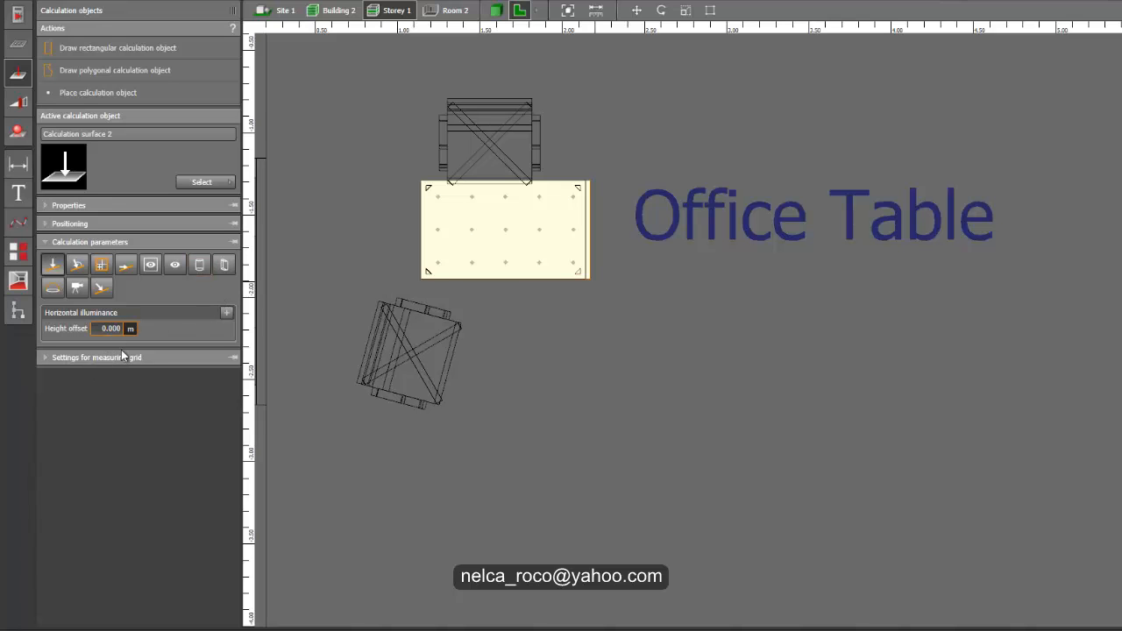
{"action": "left_click", "coordinate": [98, 356]}
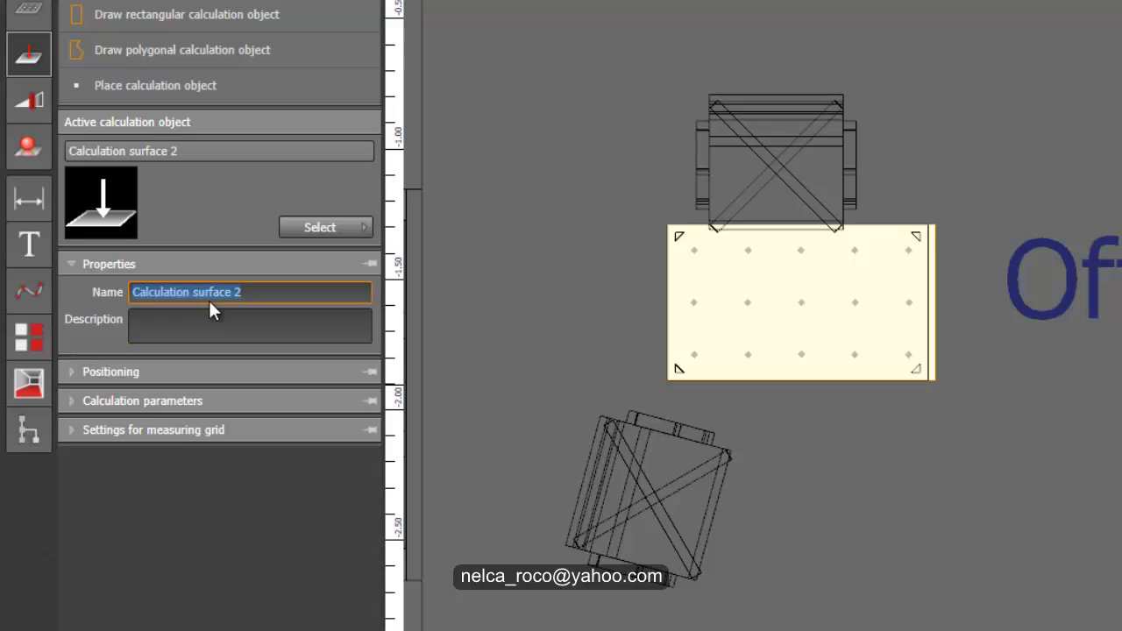
{"action": "left_click", "coordinate": [263, 291]}
{"action": "type", "text": "for"}
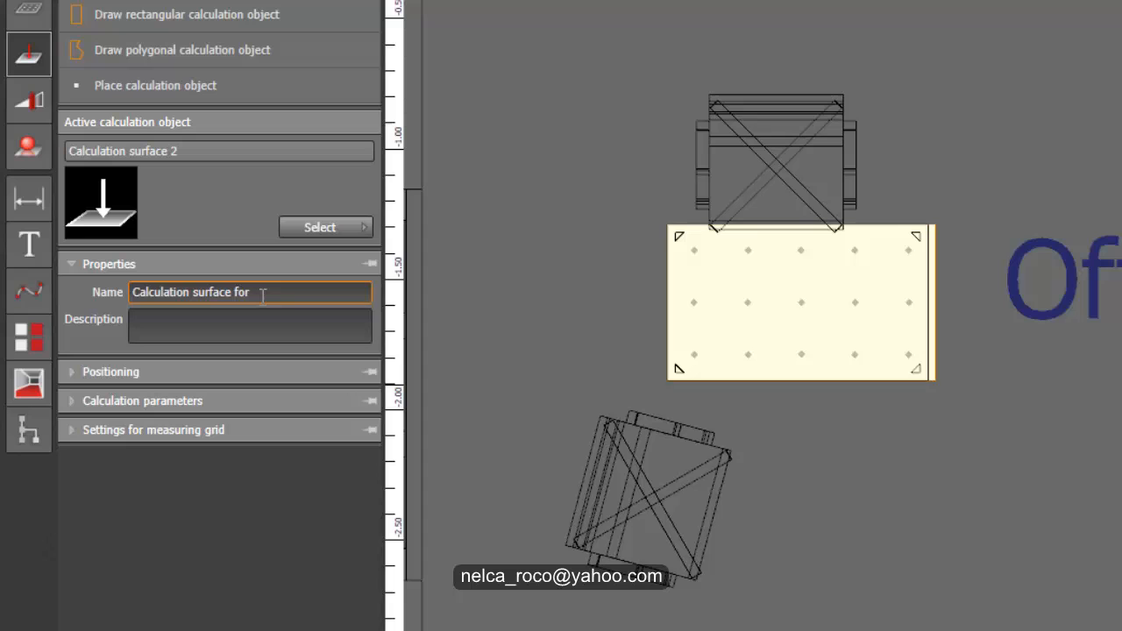
{"action": "type", "text": "office"}
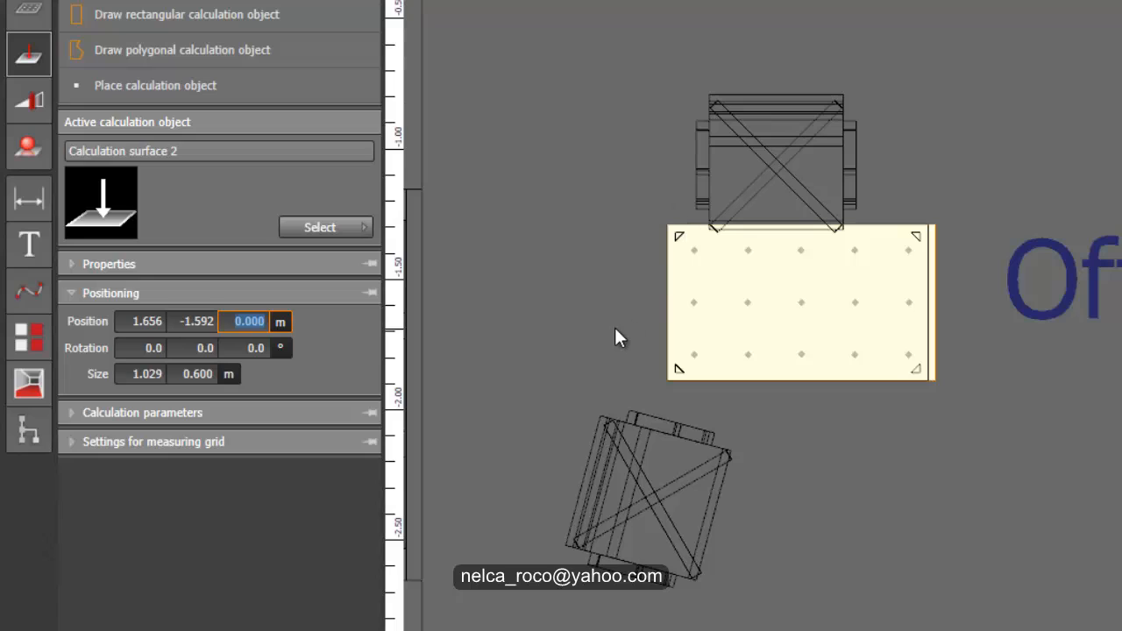
{"action": "mouse_move", "coordinate": [611, 363]}
{"action": "type", "text": "."}
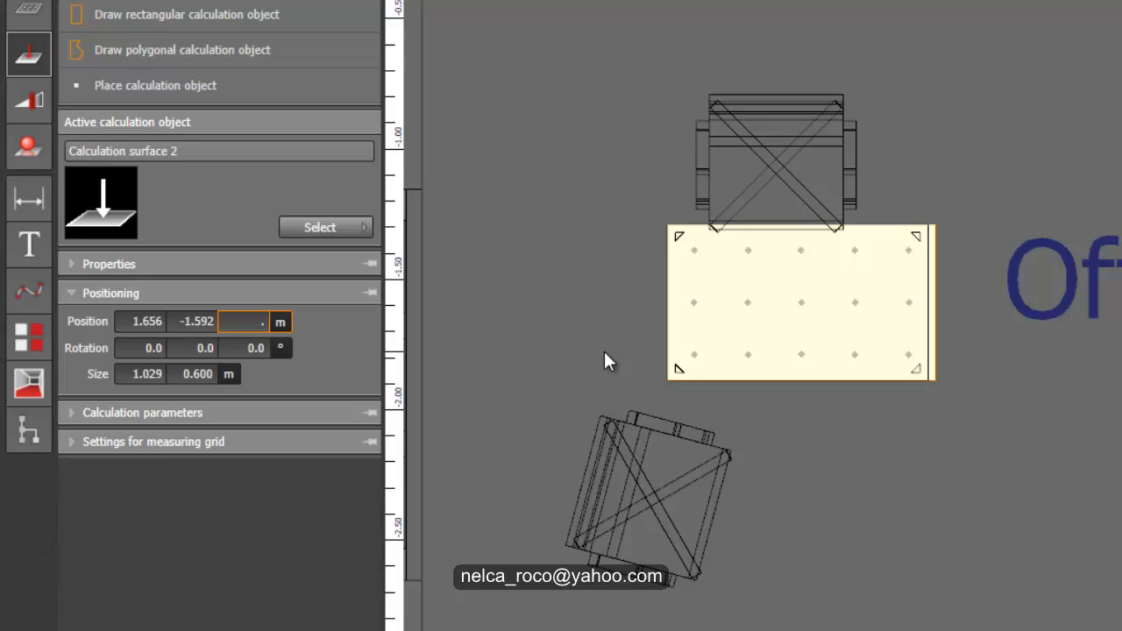
{"action": "type", "text": "76"}
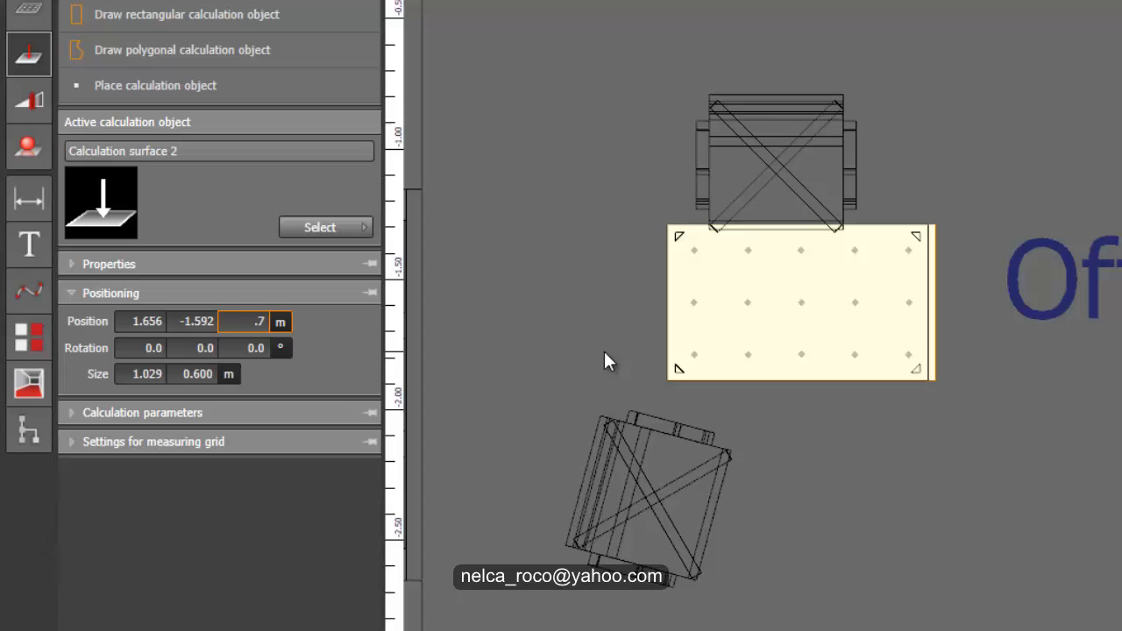
{"action": "triple_click", "coordinate": [243, 321]}
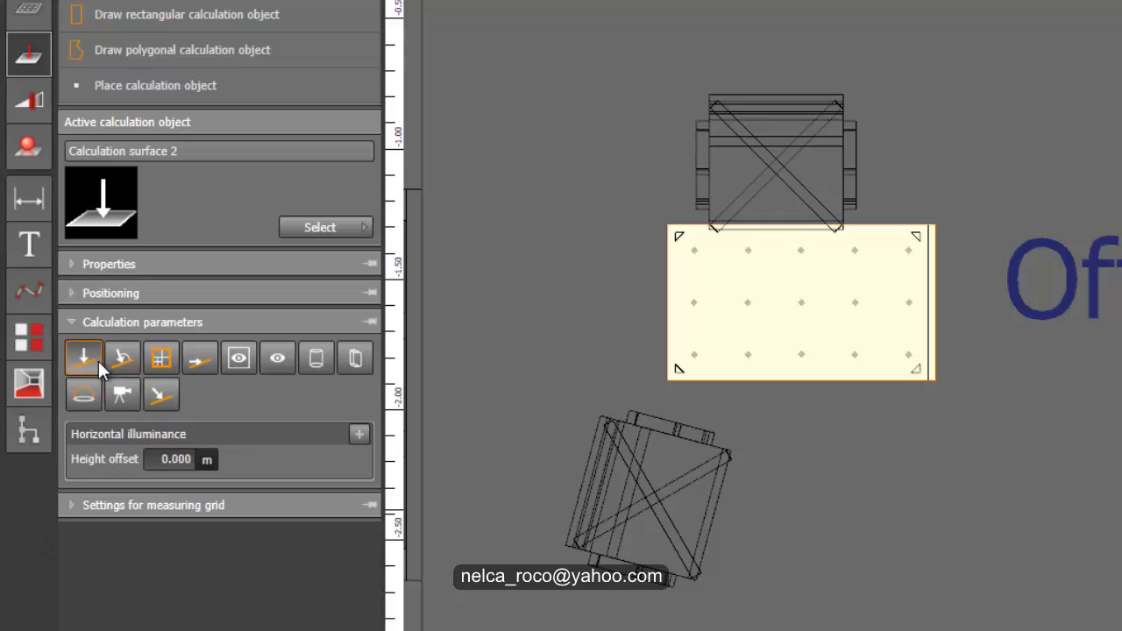
{"action": "mouse_move", "coordinate": [84, 357]}
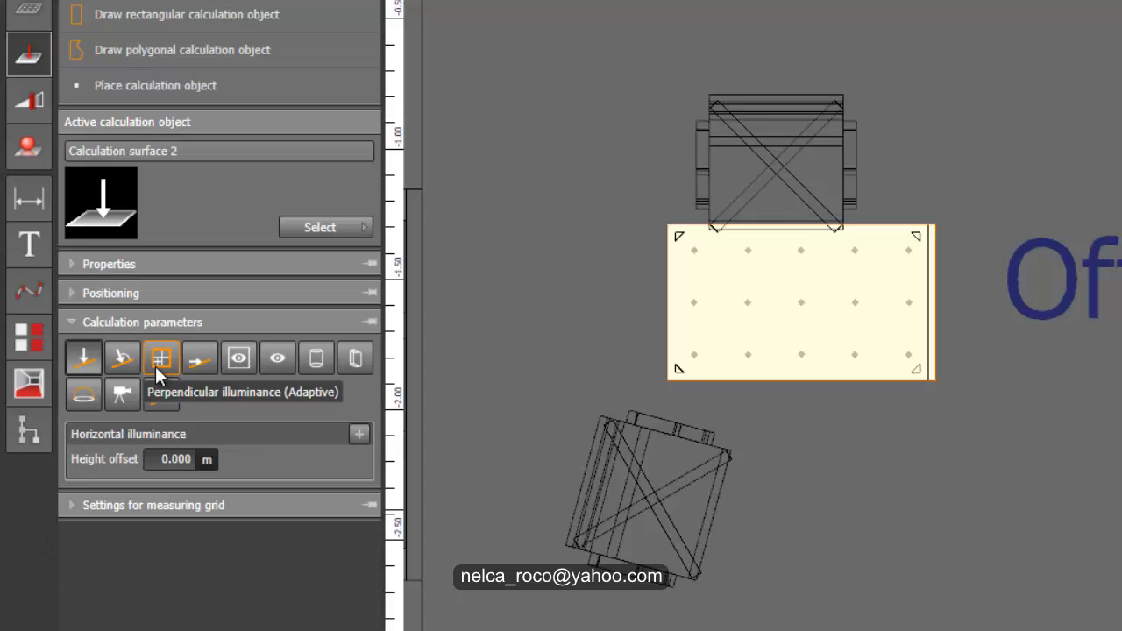
{"action": "mouse_move", "coordinate": [122, 356]}
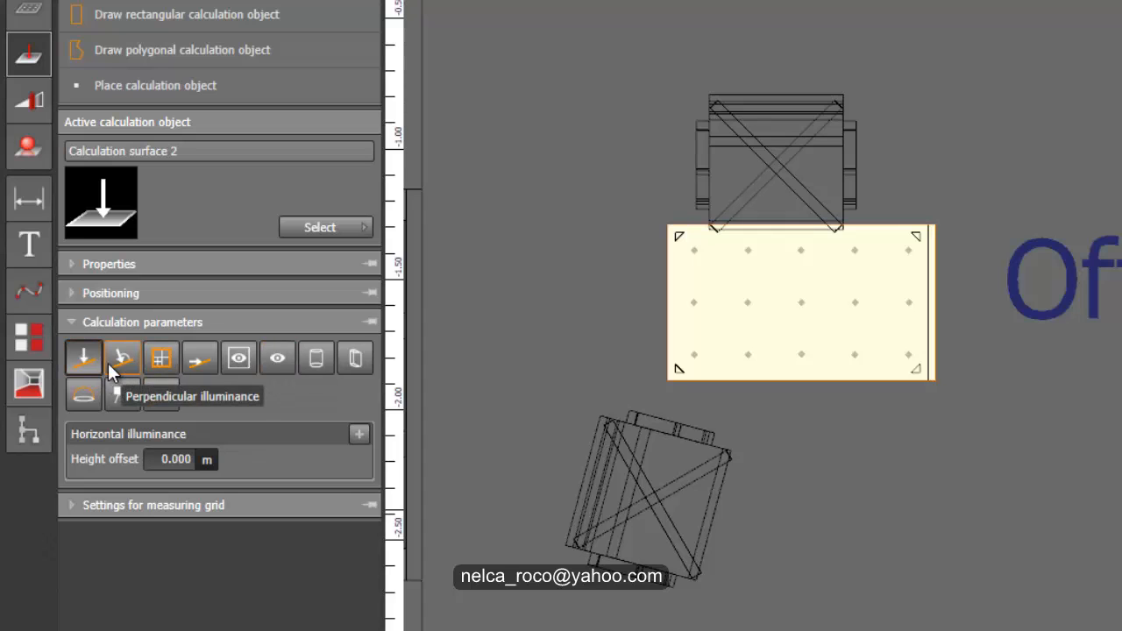
- Keep Horizontal illuminance on the table surface and space its measuring grid points by distance
{"action": "left_click", "coordinate": [83, 357]}
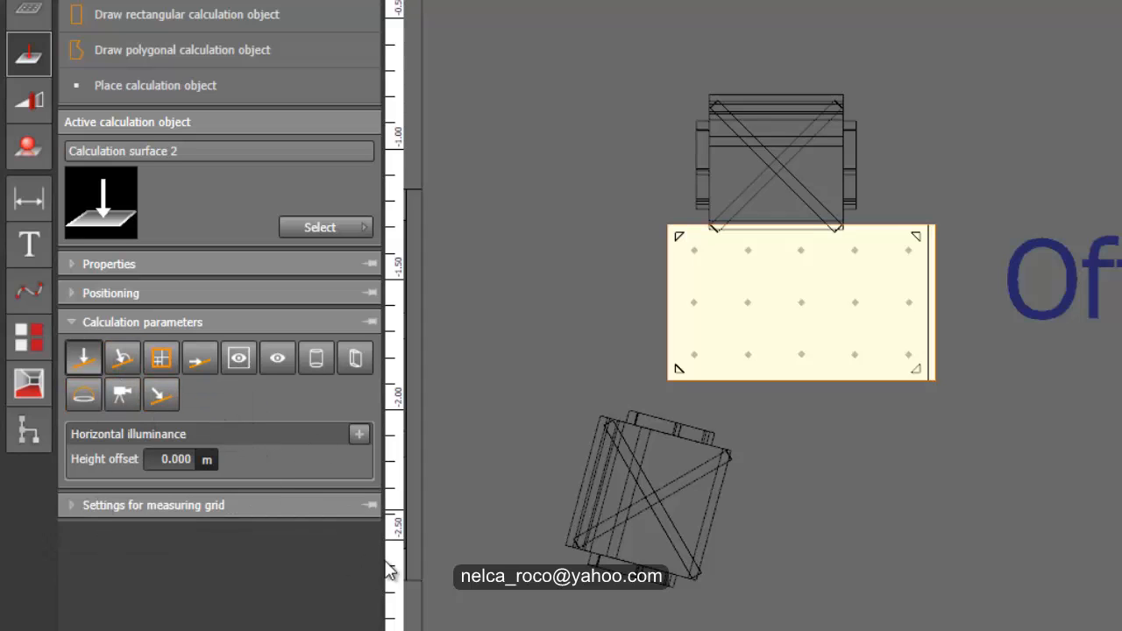
{"action": "left_click", "coordinate": [153, 505]}
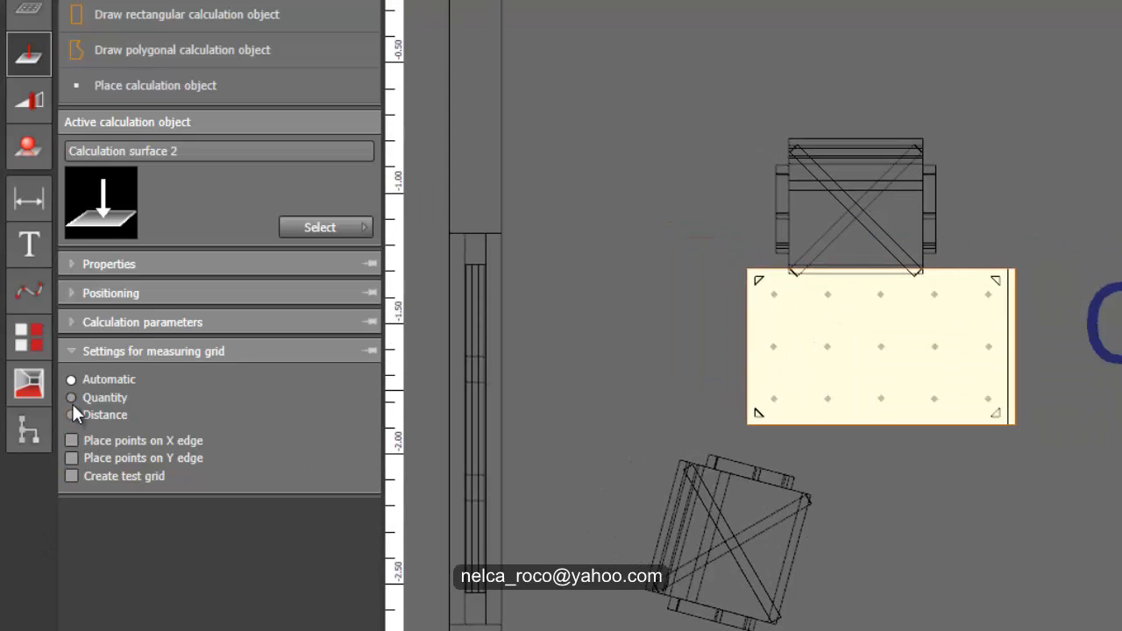
{"action": "left_click", "coordinate": [71, 397]}
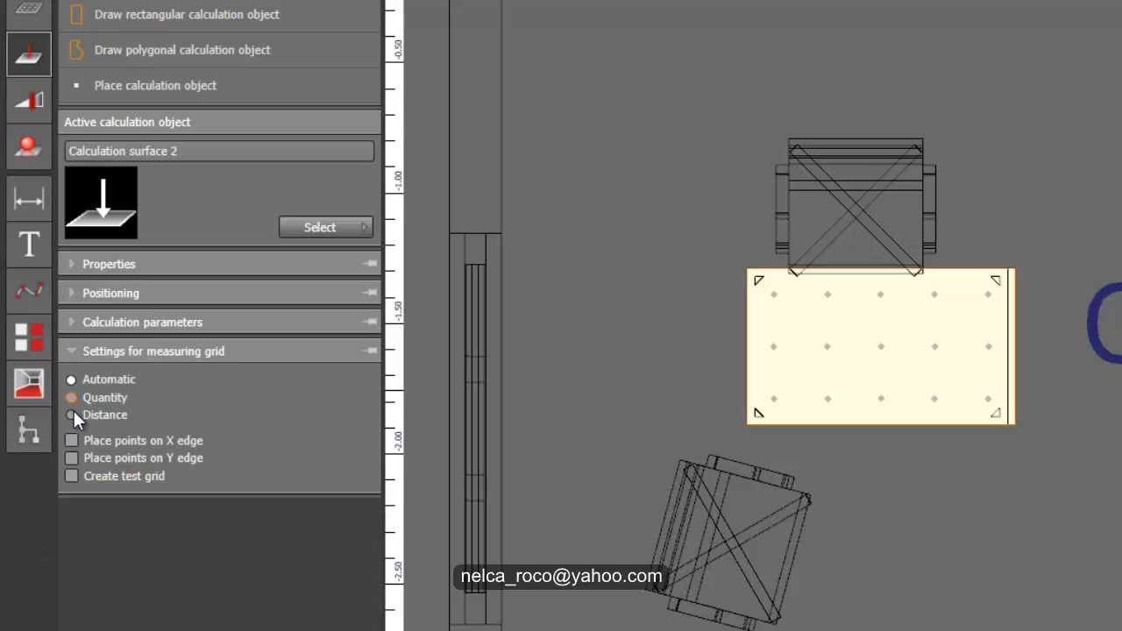
{"action": "left_click", "coordinate": [71, 414]}
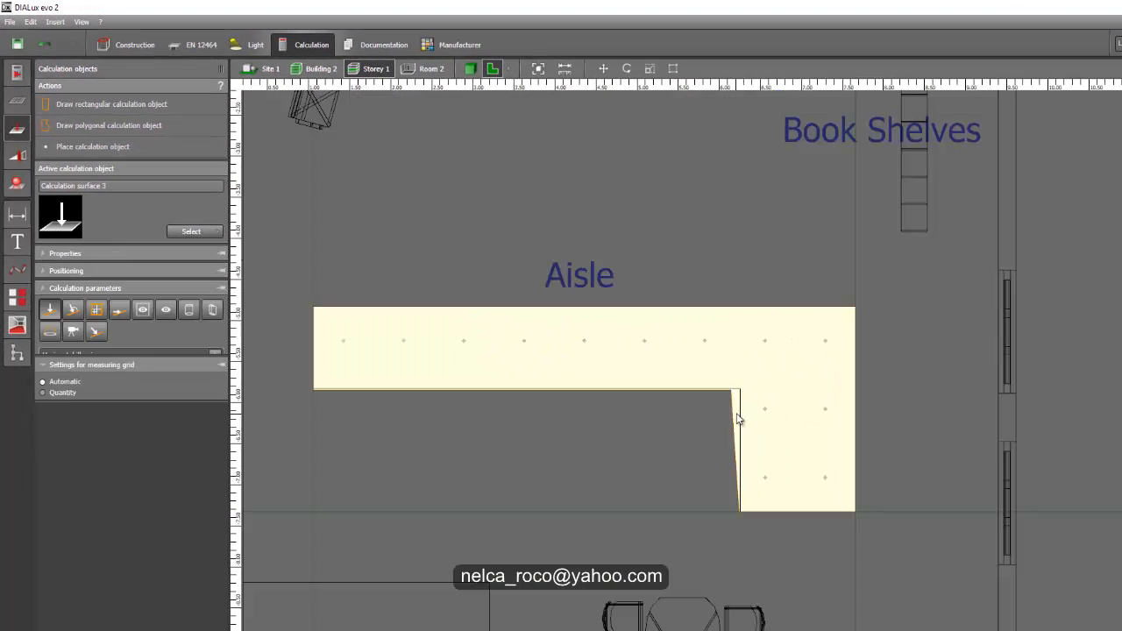
- Use Edit polygon on the L-shaped aisle surface to edit its corner points
{"action": "right_click", "coordinate": [739, 419]}
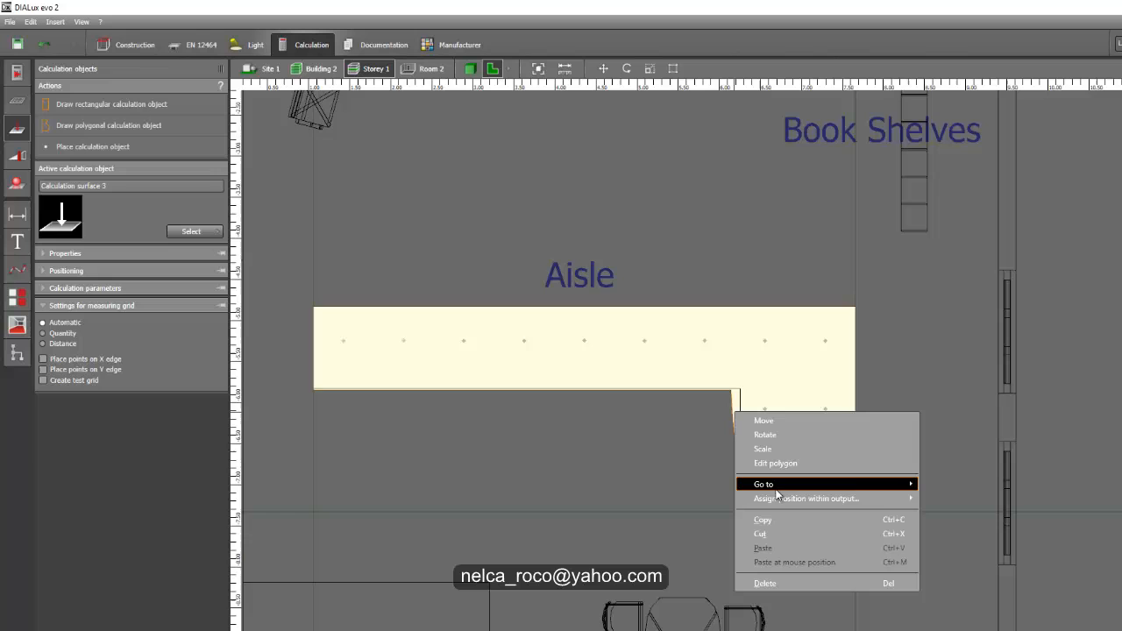
{"action": "left_click", "coordinate": [775, 463]}
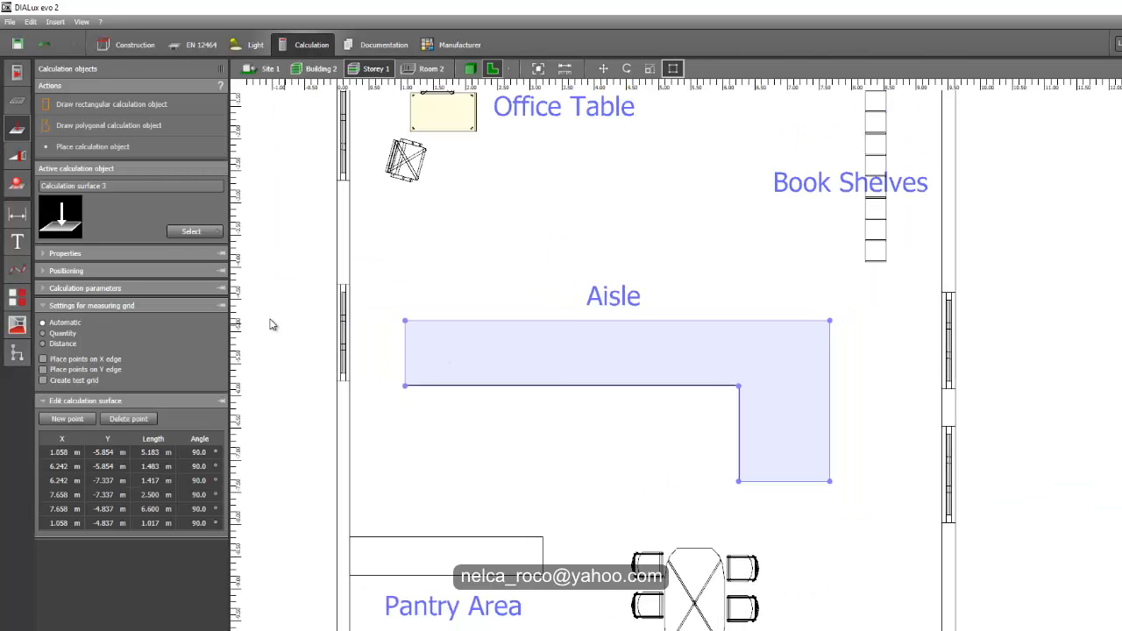
- Rename the L-shaped surface 'Aisle' and set its measuring grid to Distance, 0.200 m spacing
{"action": "left_click", "coordinate": [65, 253]}
{"action": "type", "text": "A"}
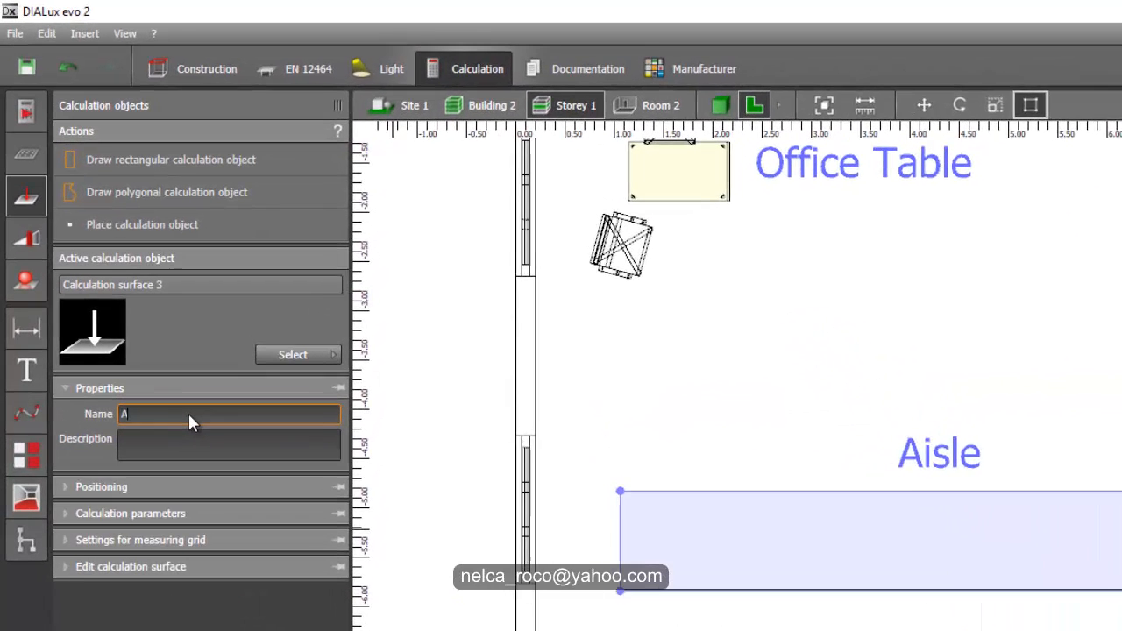
{"action": "type", "text": "isle"}
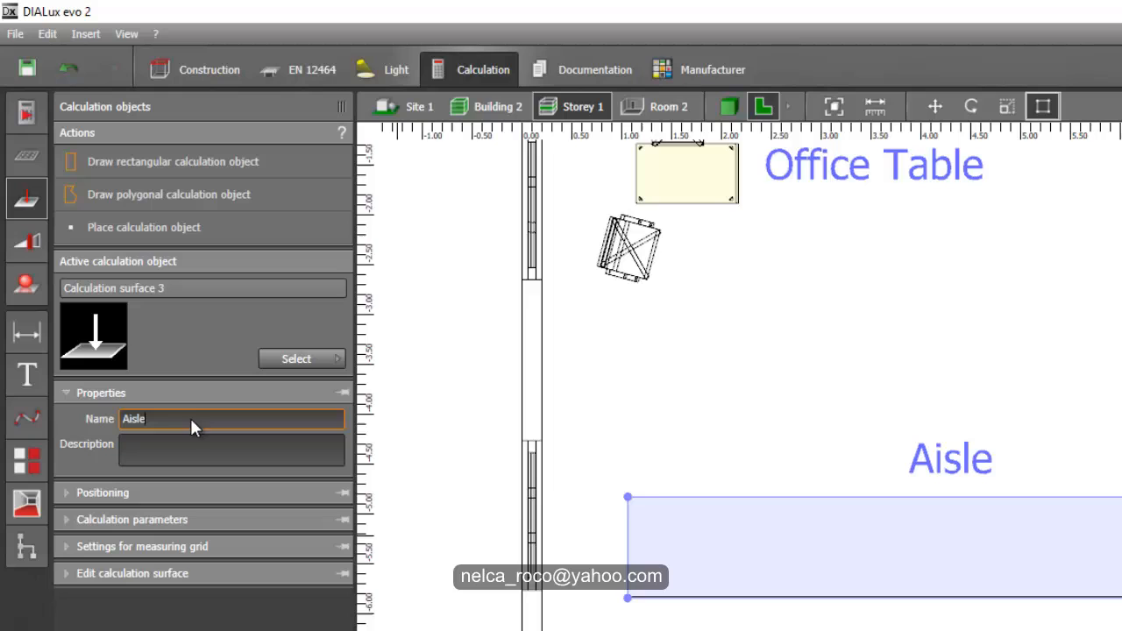
{"action": "left_click", "coordinate": [102, 392]}
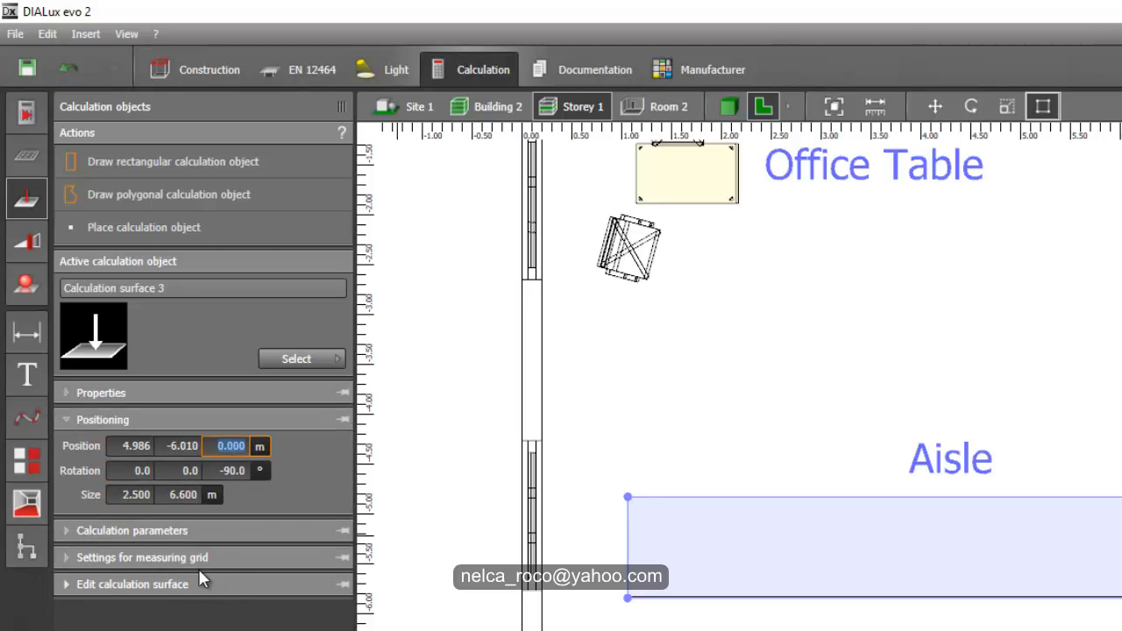
{"action": "left_click", "coordinate": [131, 530]}
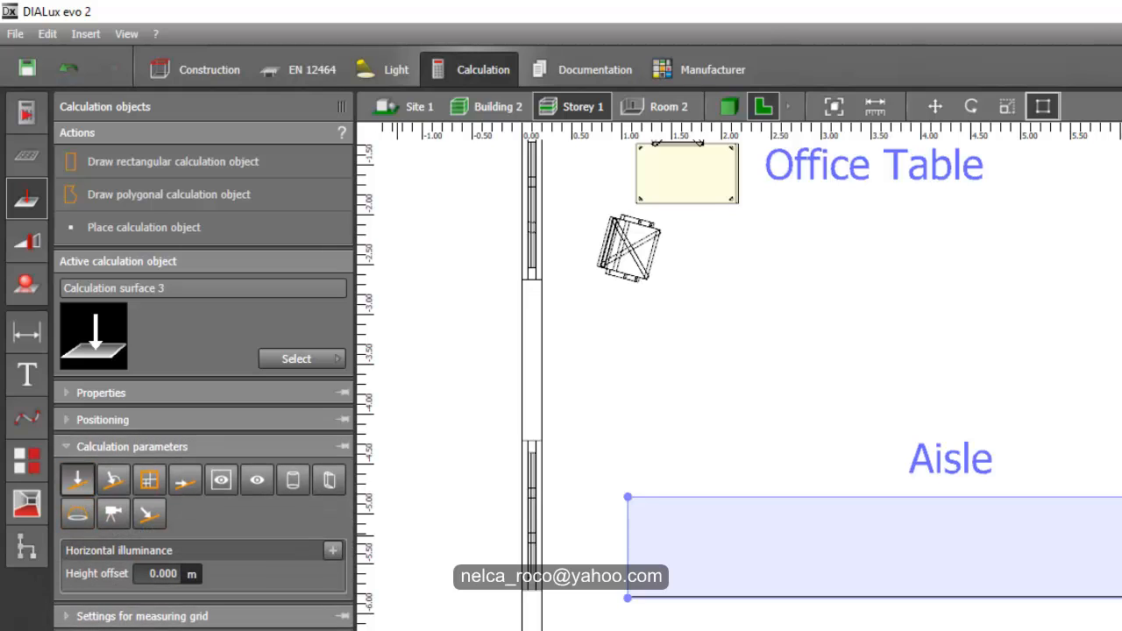
{"action": "left_click", "coordinate": [141, 616]}
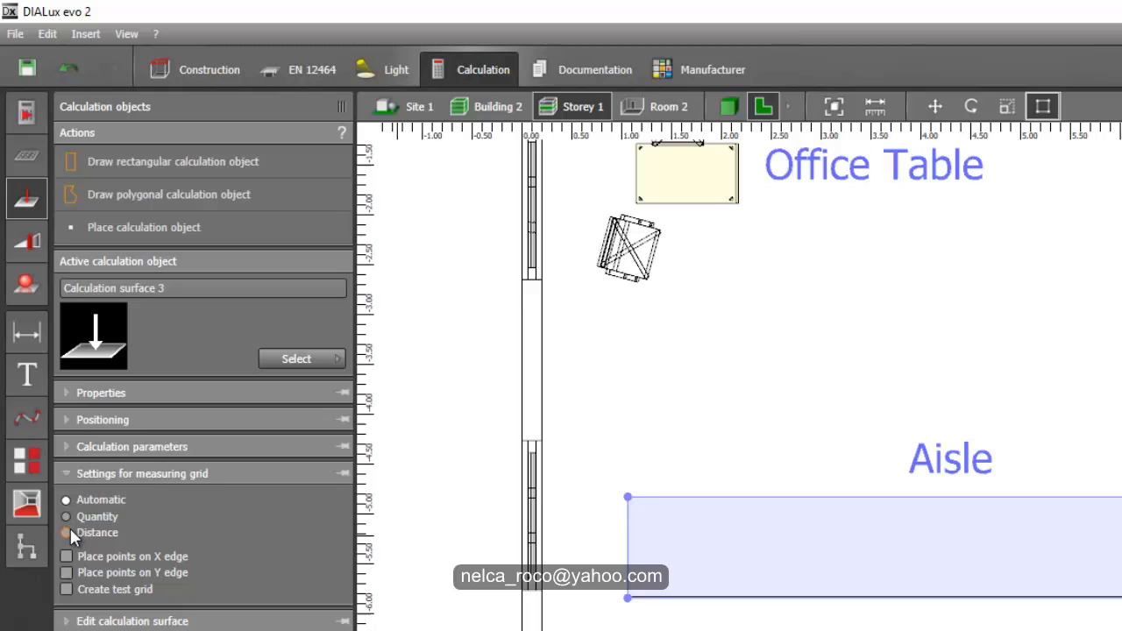
{"action": "left_click", "coordinate": [66, 533]}
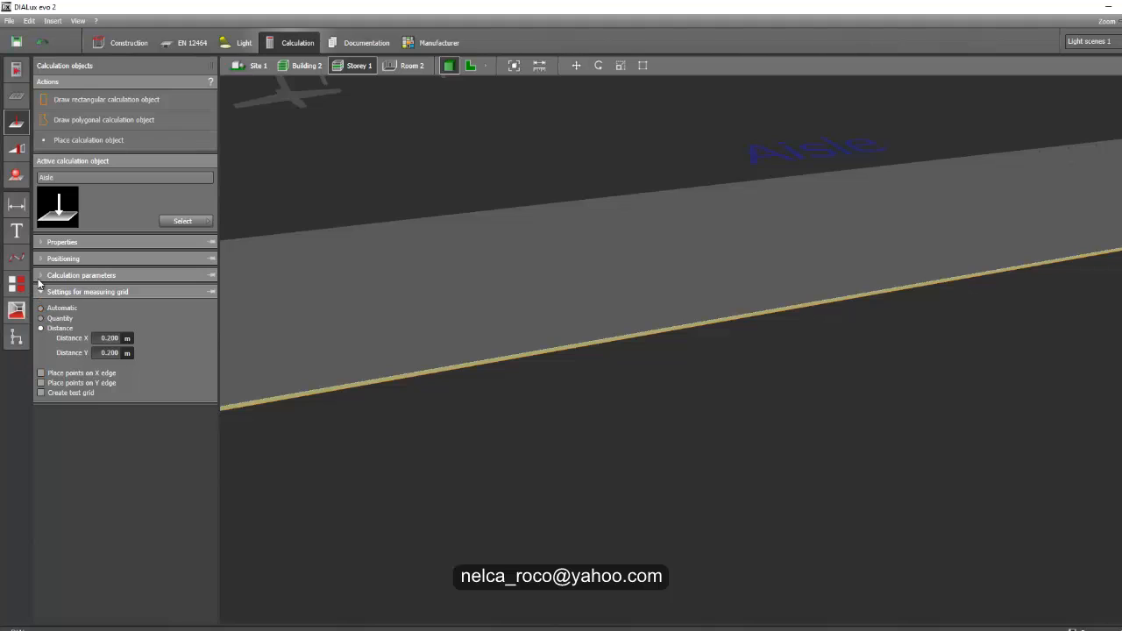
- Check the Aisle positioning values, then orbit the 3D view to face the book shelves wall
{"action": "left_click", "coordinate": [63, 258]}
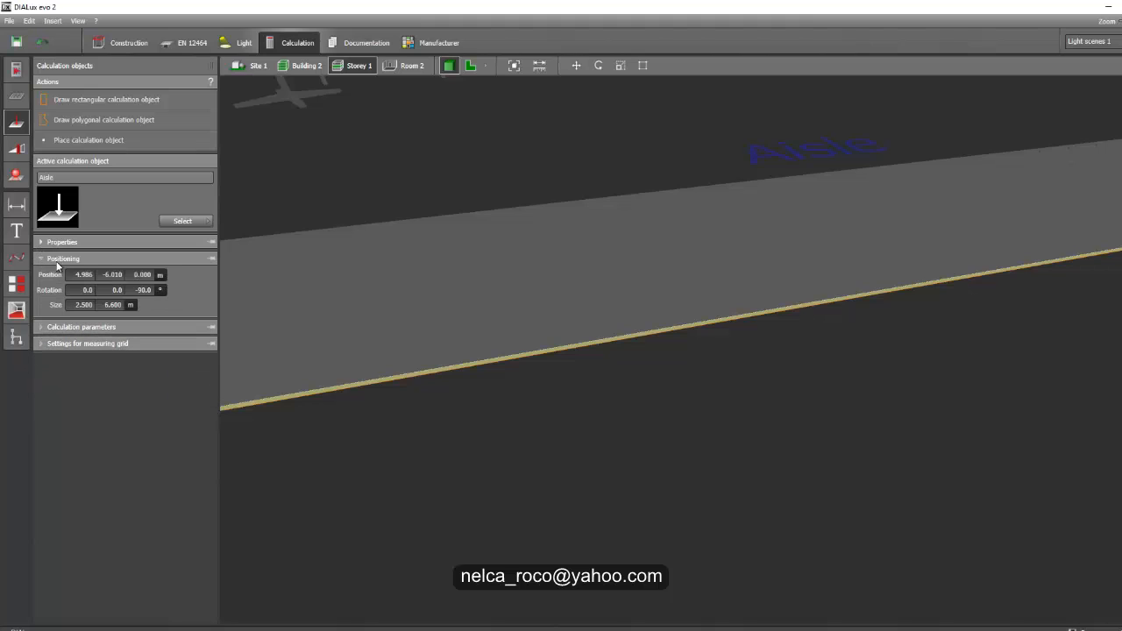
{"action": "triple_click", "coordinate": [142, 274]}
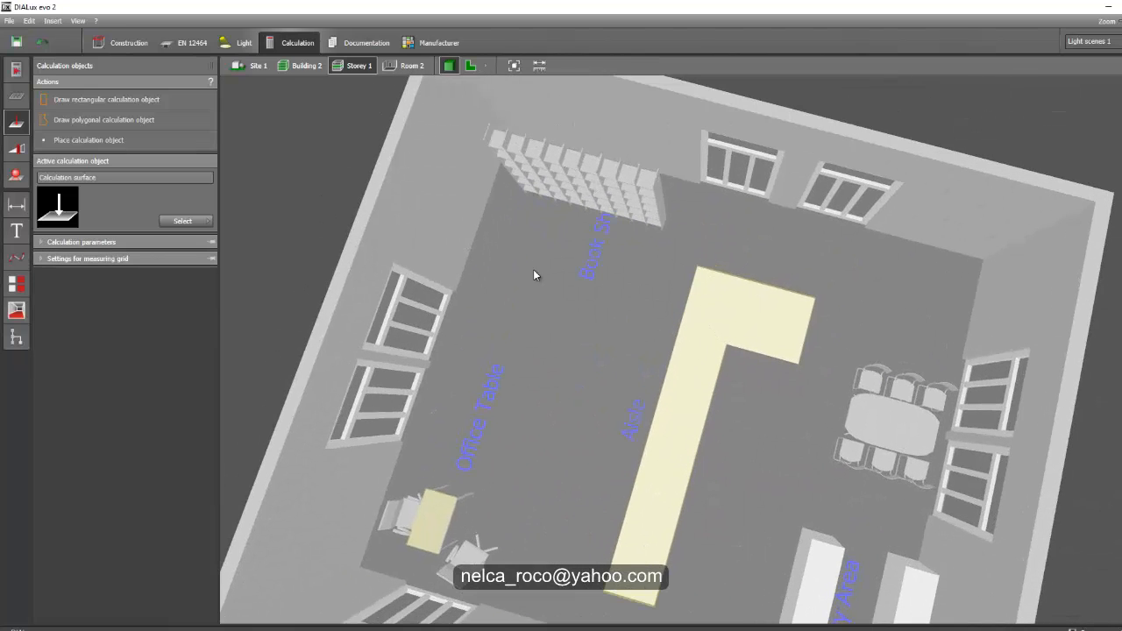
{"action": "left_click_drag", "start_coordinate": [534, 275], "coordinate": [601, 408]}
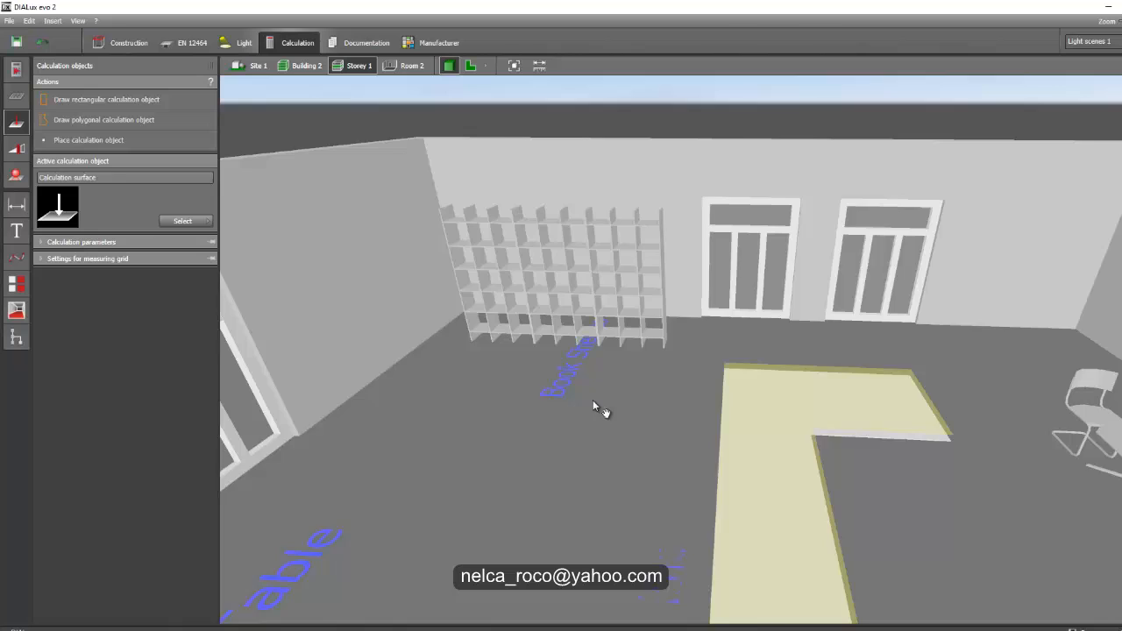
{"action": "left_click_drag", "start_coordinate": [593, 405], "coordinate": [570, 506]}
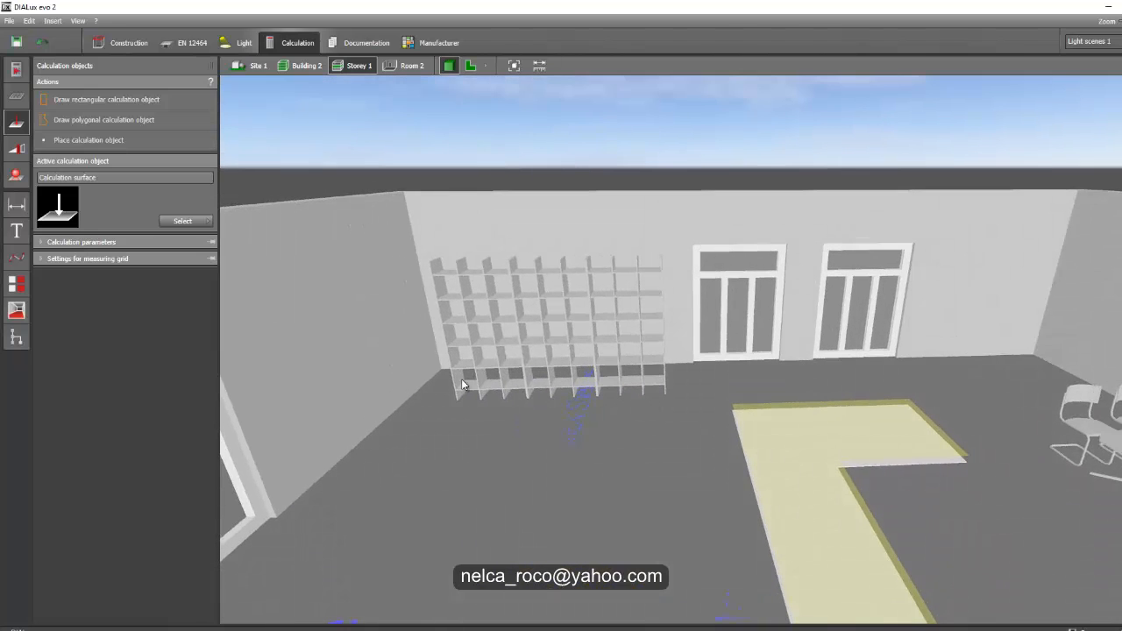
{"action": "left_click_drag", "start_coordinate": [465, 386], "coordinate": [638, 340]}
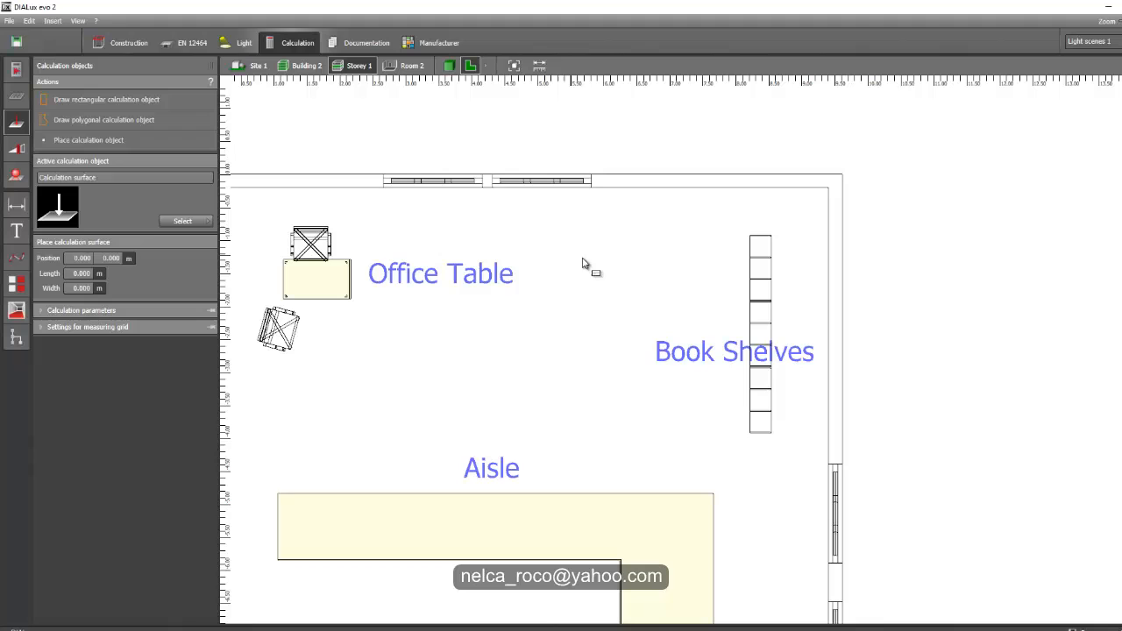
{"action": "mouse_move", "coordinate": [653, 239]}
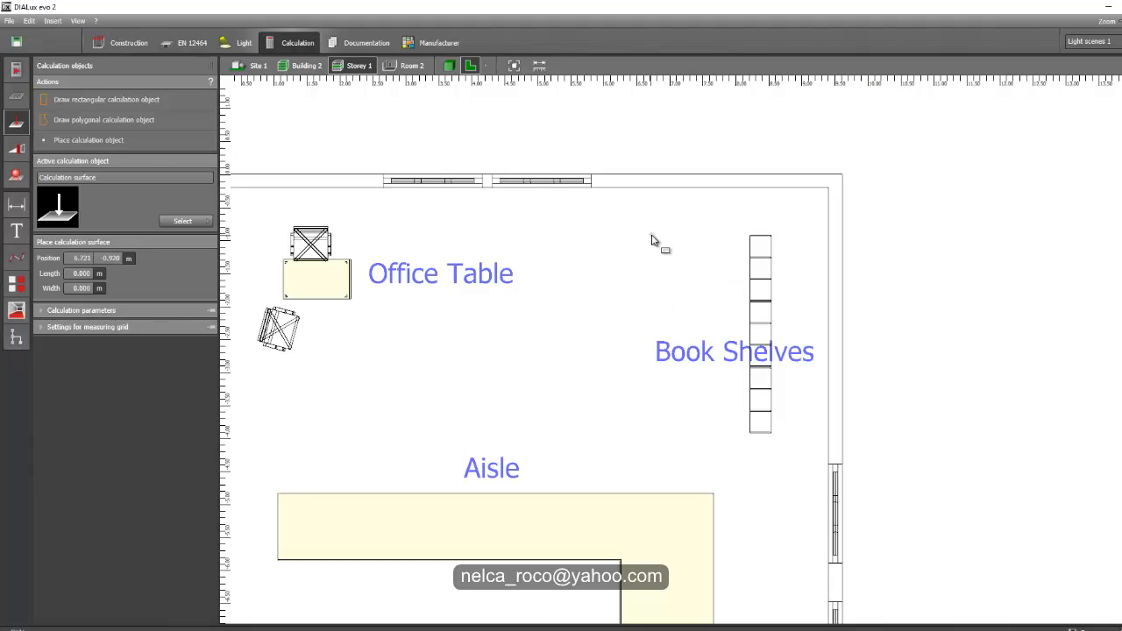
- Draw a rectangular calculation surface along the front of the book shelves and name it 'vertical'
{"action": "left_click_drag", "start_coordinate": [653, 237], "coordinate": [741, 442]}
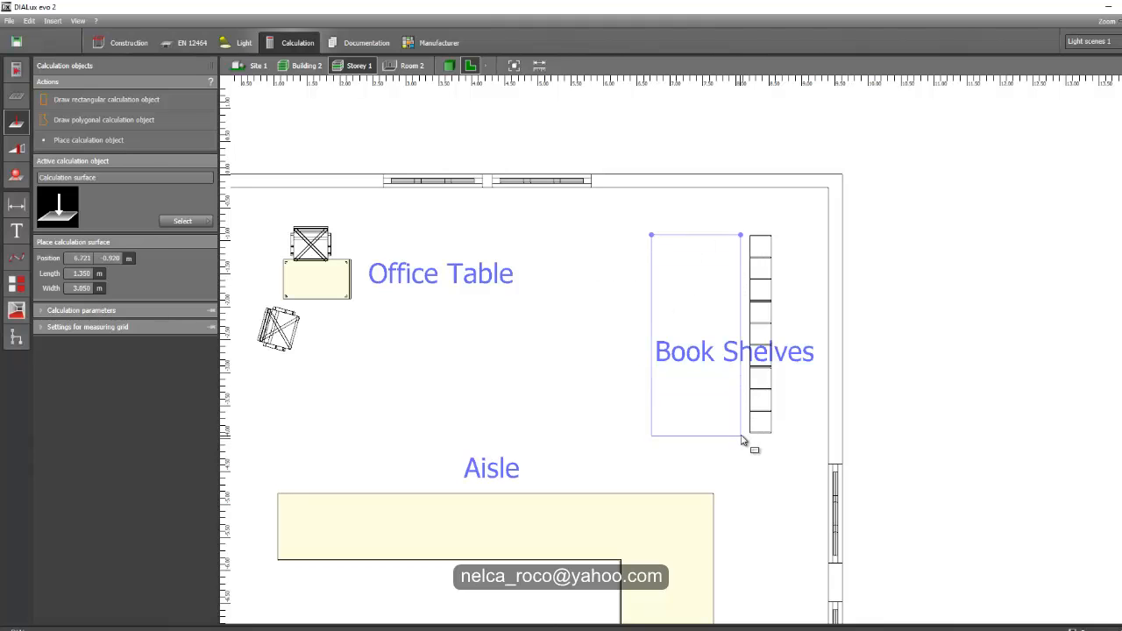
{"action": "left_click", "coordinate": [695, 333]}
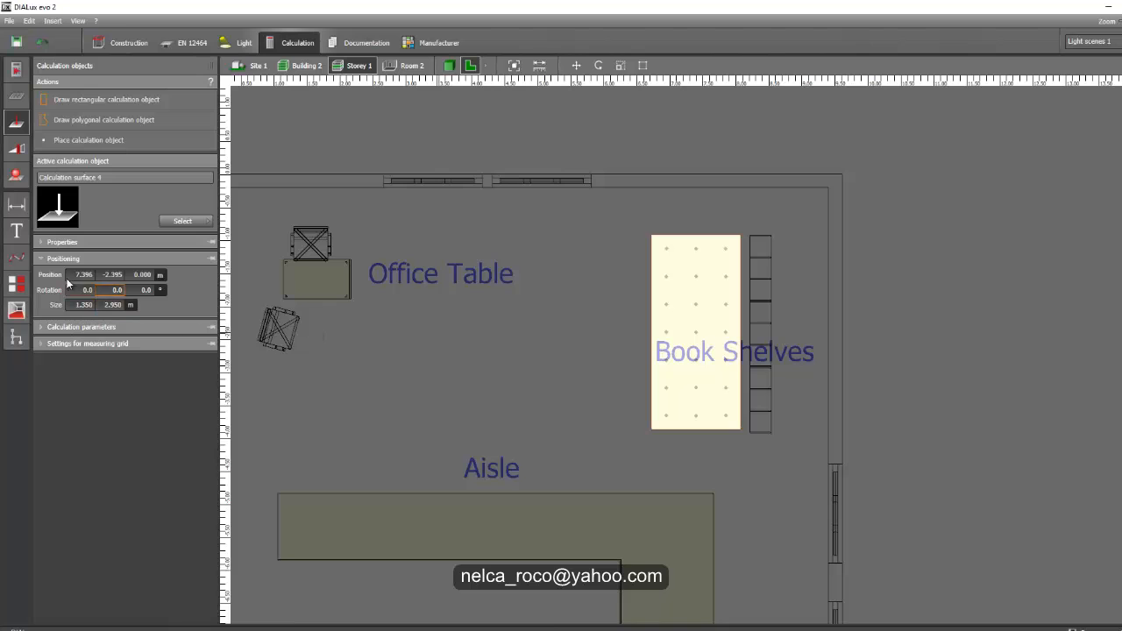
{"action": "left_click", "coordinate": [62, 242]}
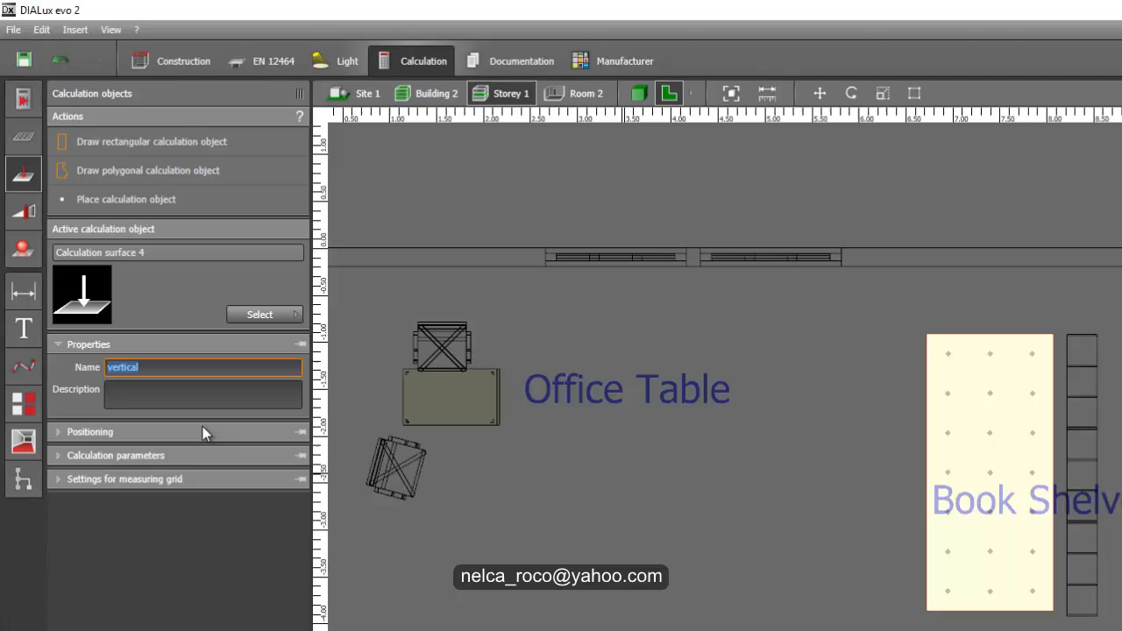
- Switch the surface from horizontal to vertical illuminance with a 90° rotation
{"action": "left_click", "coordinate": [115, 454]}
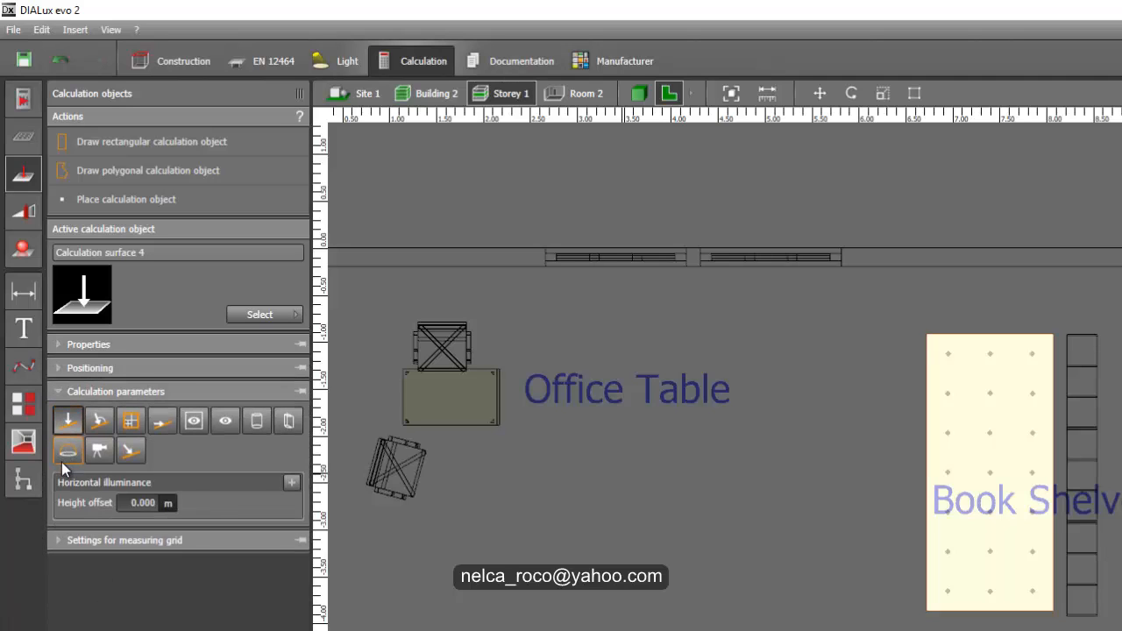
{"action": "mouse_move", "coordinate": [131, 421]}
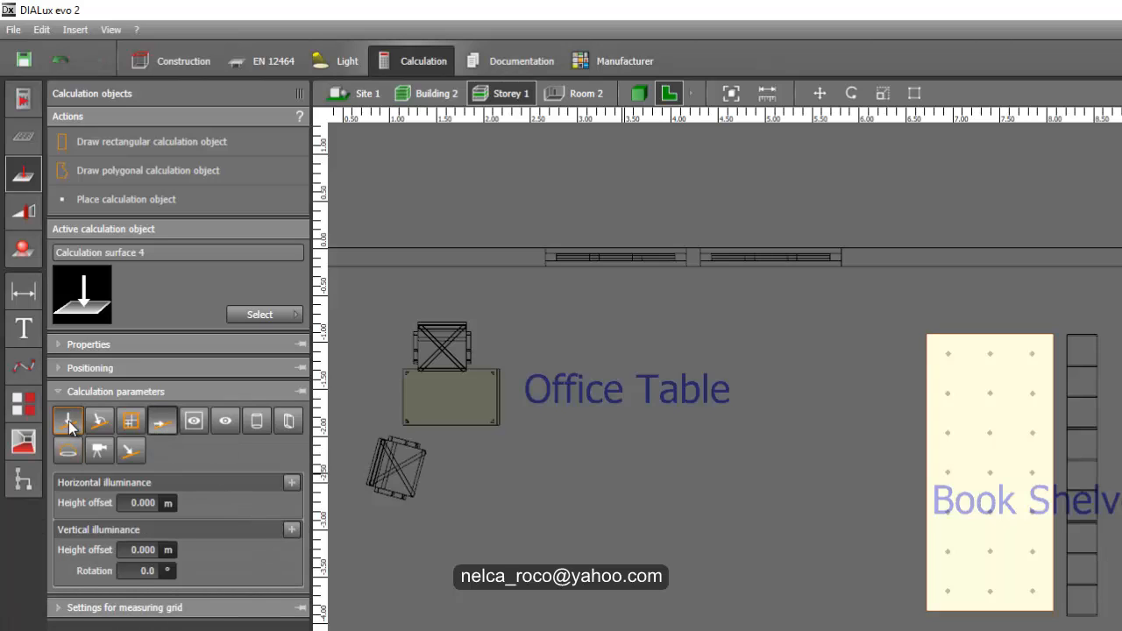
{"action": "left_click", "coordinate": [69, 422]}
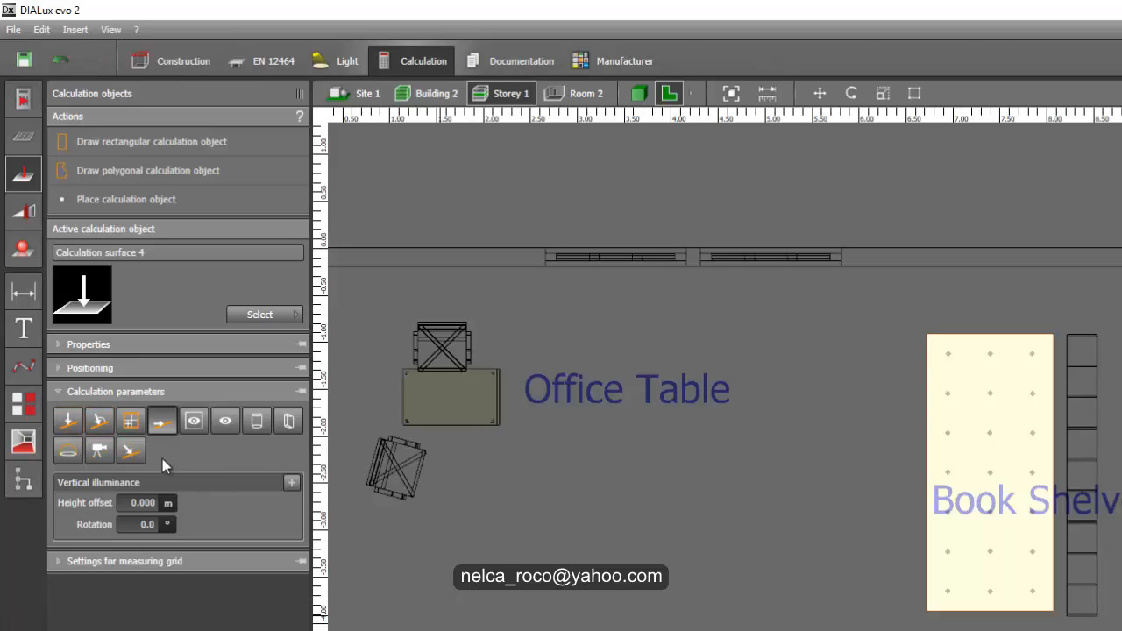
{"action": "triple_click", "coordinate": [136, 524]}
{"action": "type", "text": "90"}
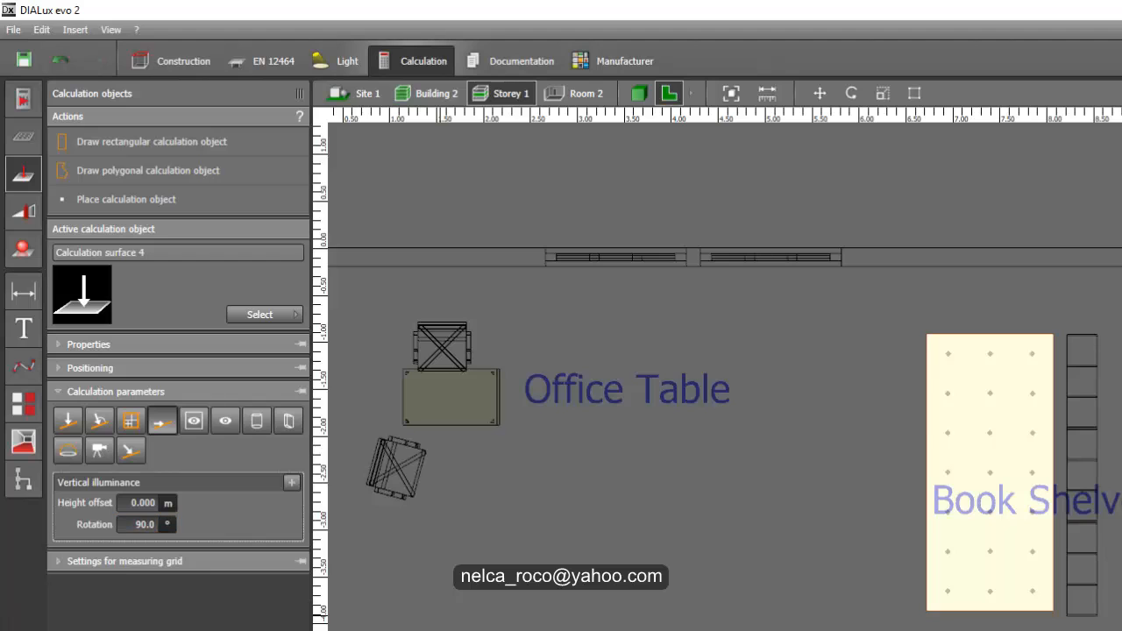
{"action": "left_click", "coordinate": [67, 373]}
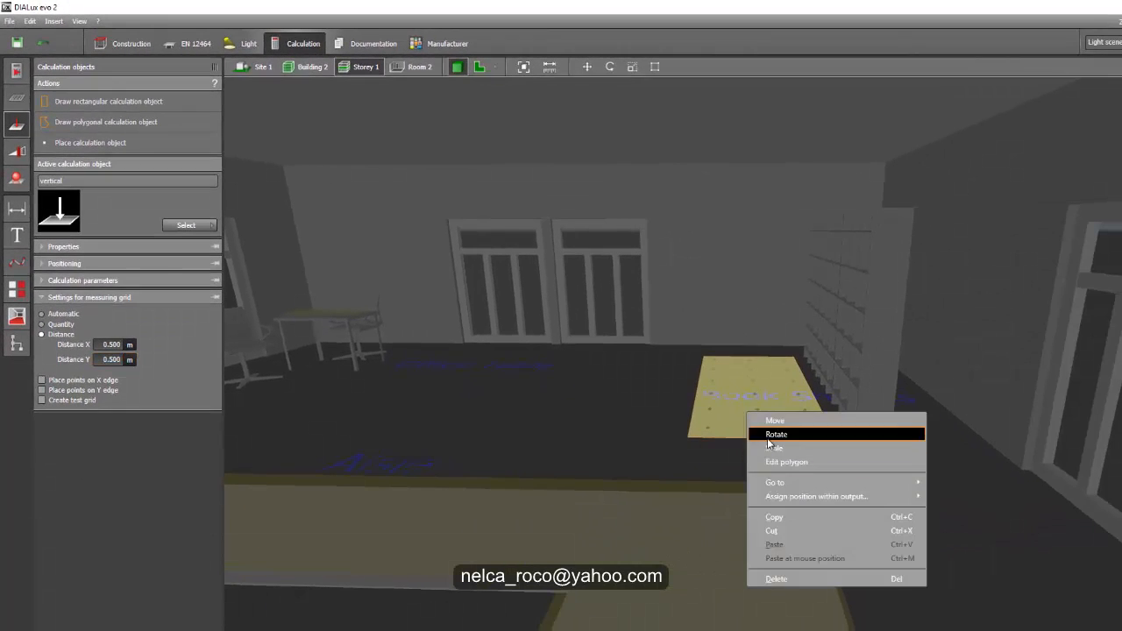
- Rotate the vertical surface 90° upright against the shelves, then re-rotate it after checking the view
{"action": "left_click", "coordinate": [776, 434]}
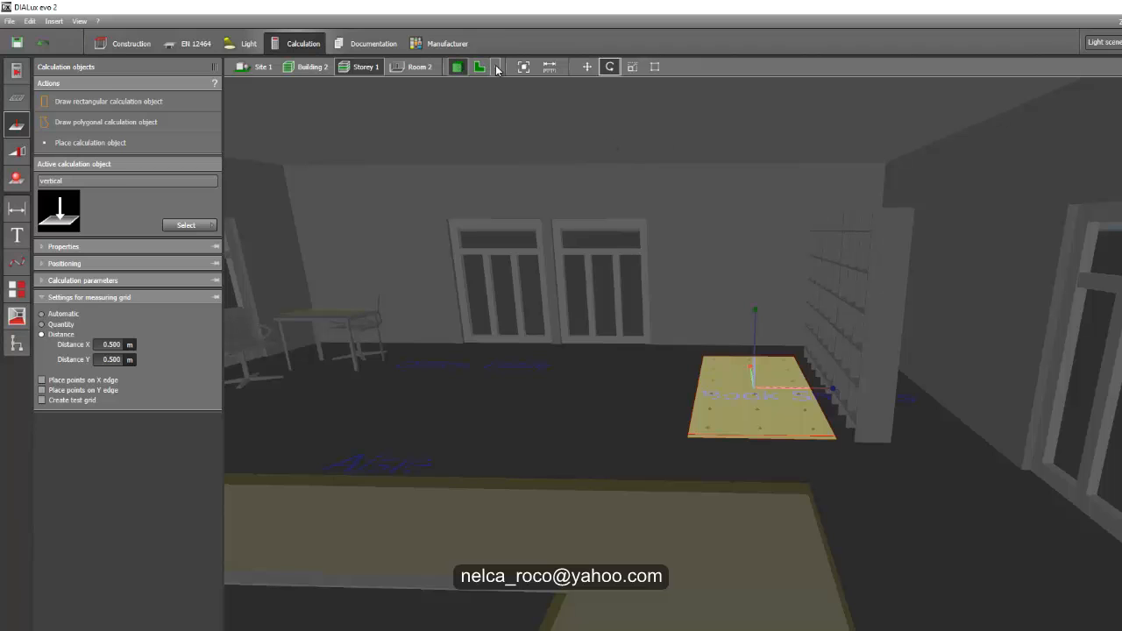
{"action": "left_click", "coordinate": [499, 66]}
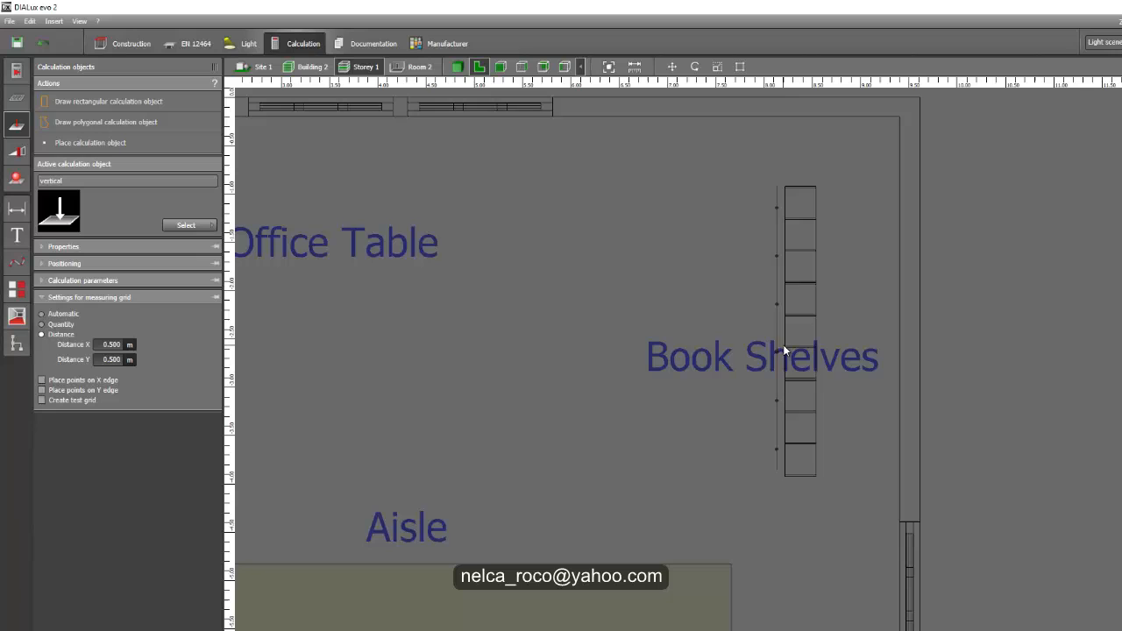
{"action": "right_click", "coordinate": [786, 340]}
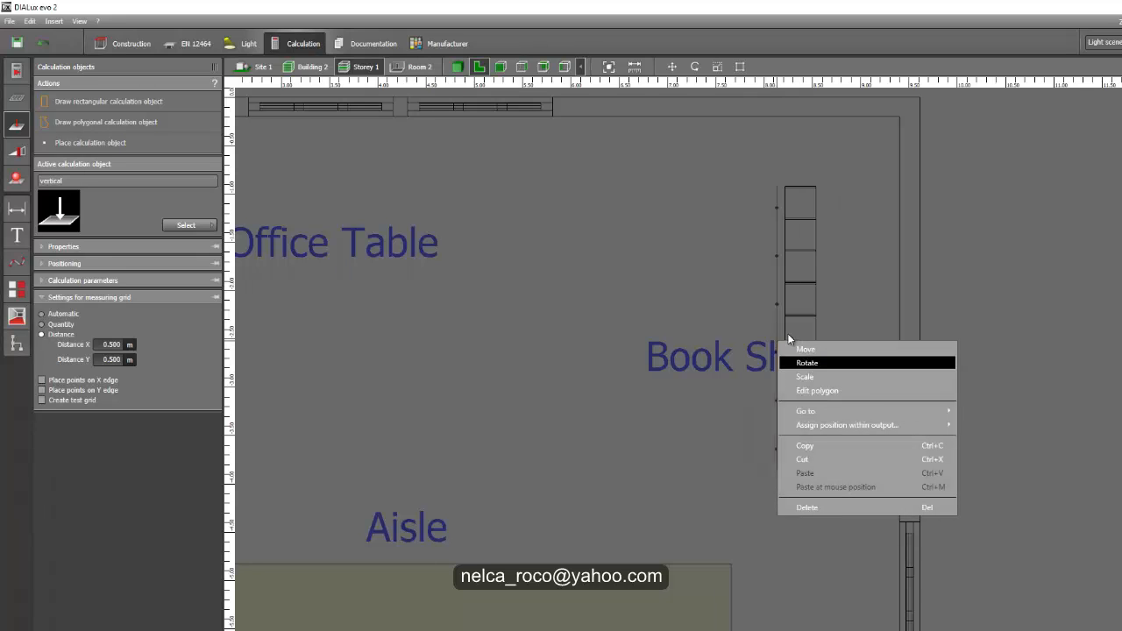
{"action": "left_click", "coordinate": [806, 363]}
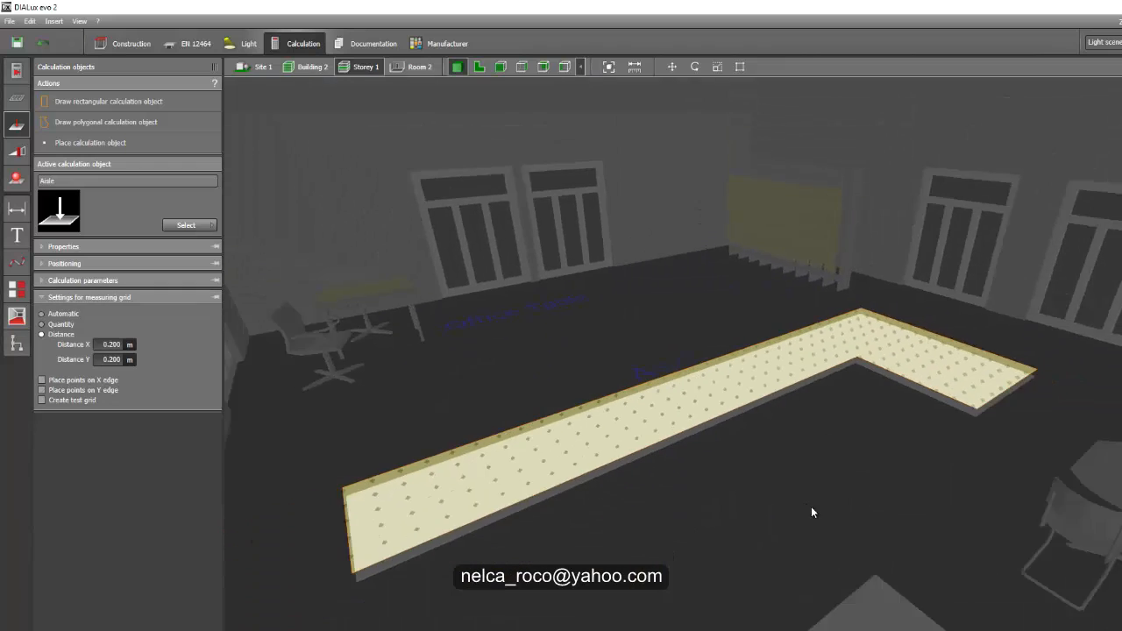
{"action": "left_click_drag", "start_coordinate": [811, 513], "coordinate": [767, 181]}
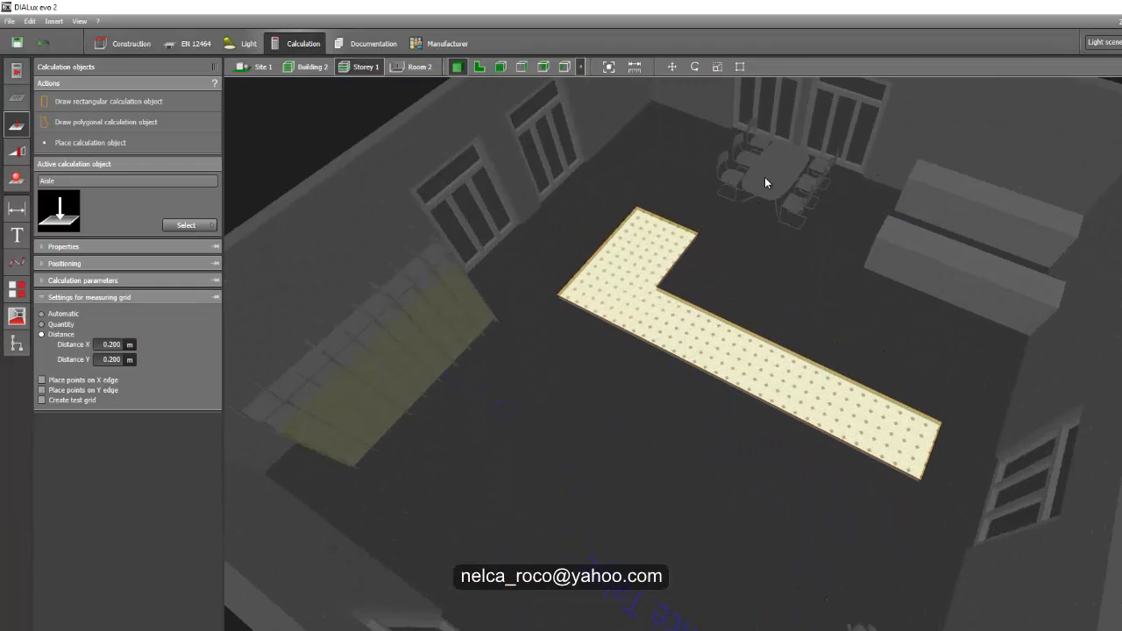
{"action": "left_click_drag", "start_coordinate": [766, 181], "coordinate": [830, 275]}
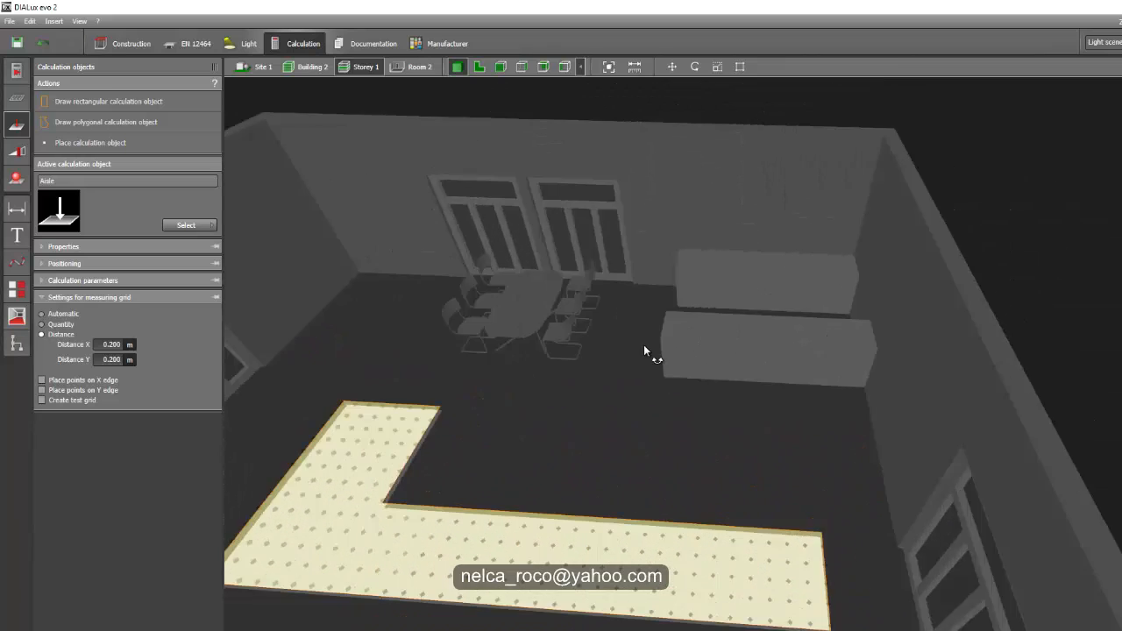
{"action": "left_click_drag", "start_coordinate": [645, 350], "coordinate": [526, 482]}
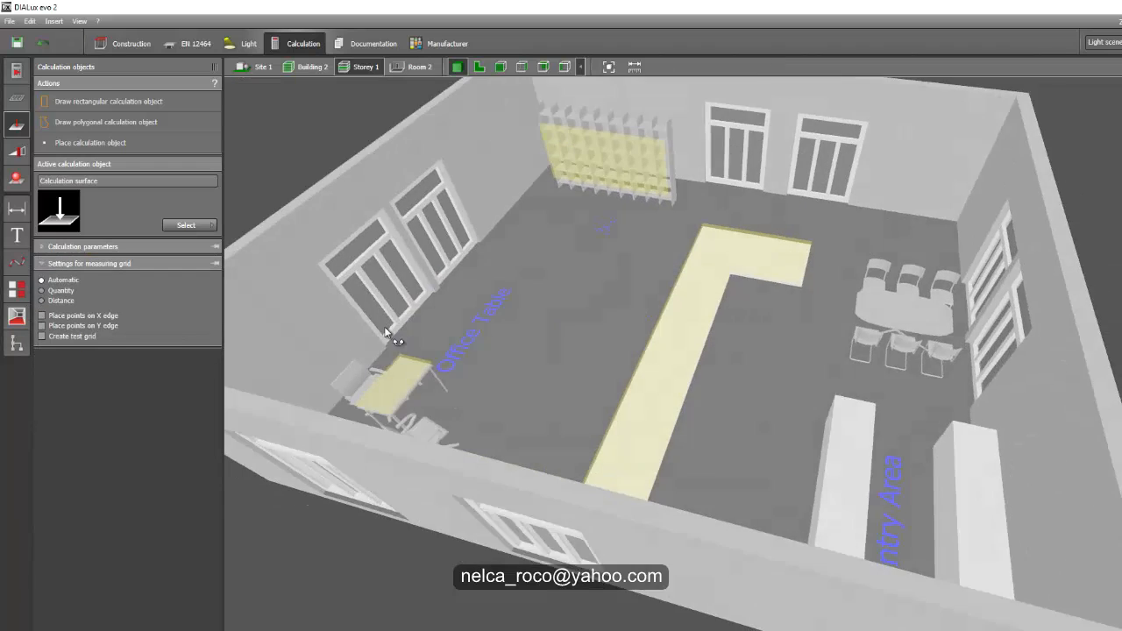
{"action": "left_click_drag", "start_coordinate": [386, 333], "coordinate": [644, 352]}
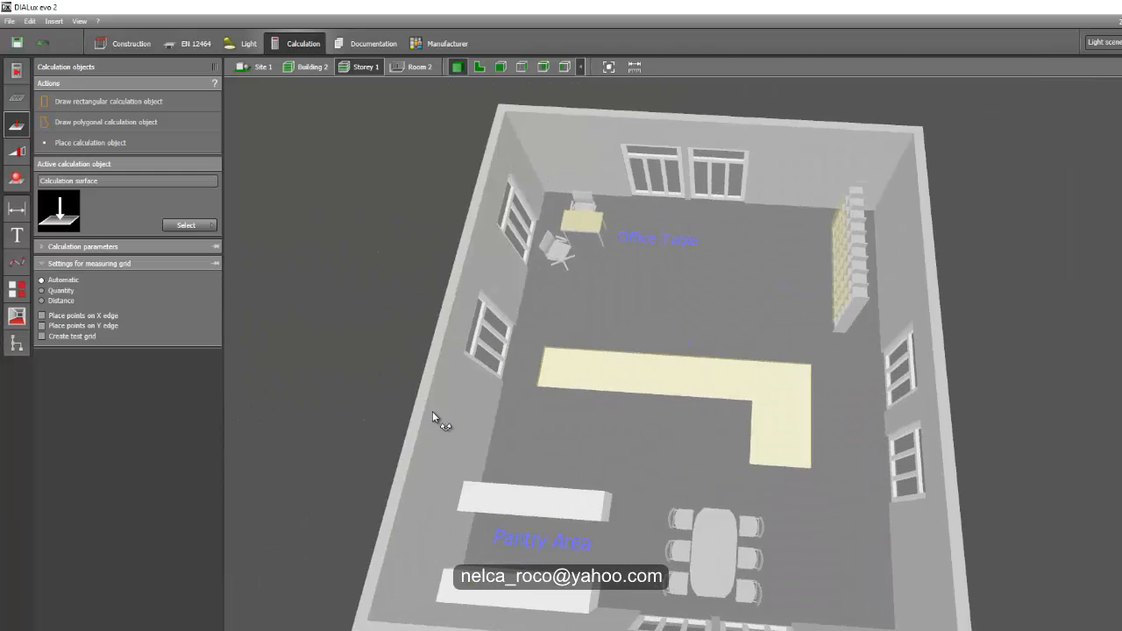
{"action": "left_click_drag", "start_coordinate": [438, 421], "coordinate": [544, 268]}
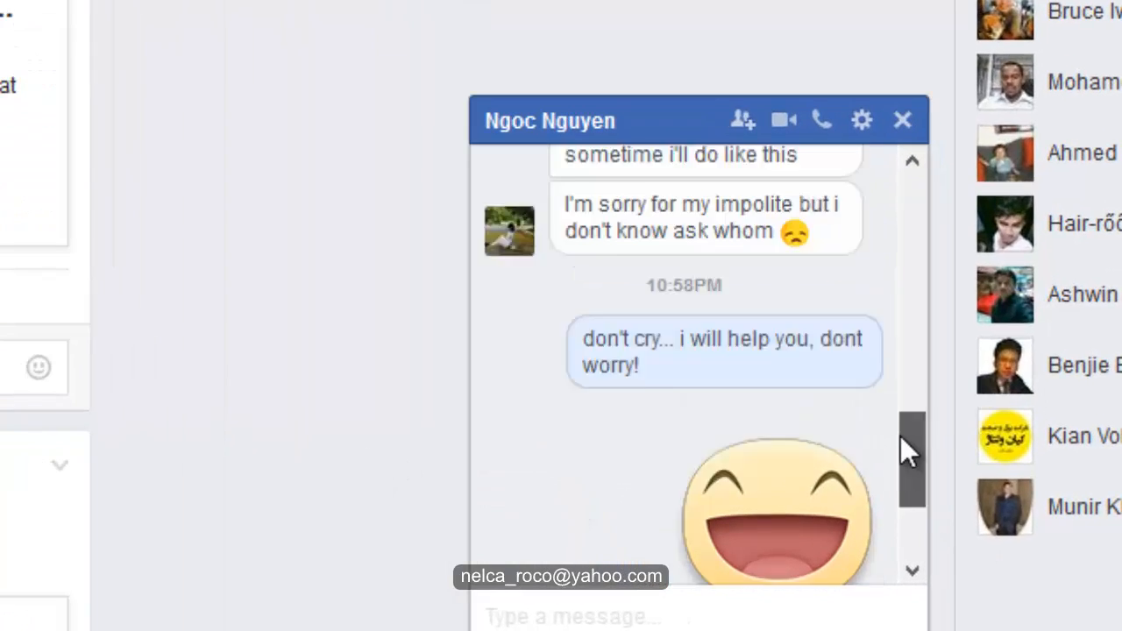
{"action": "scroll", "scroll_direction": "up", "scroll_amount": 3}
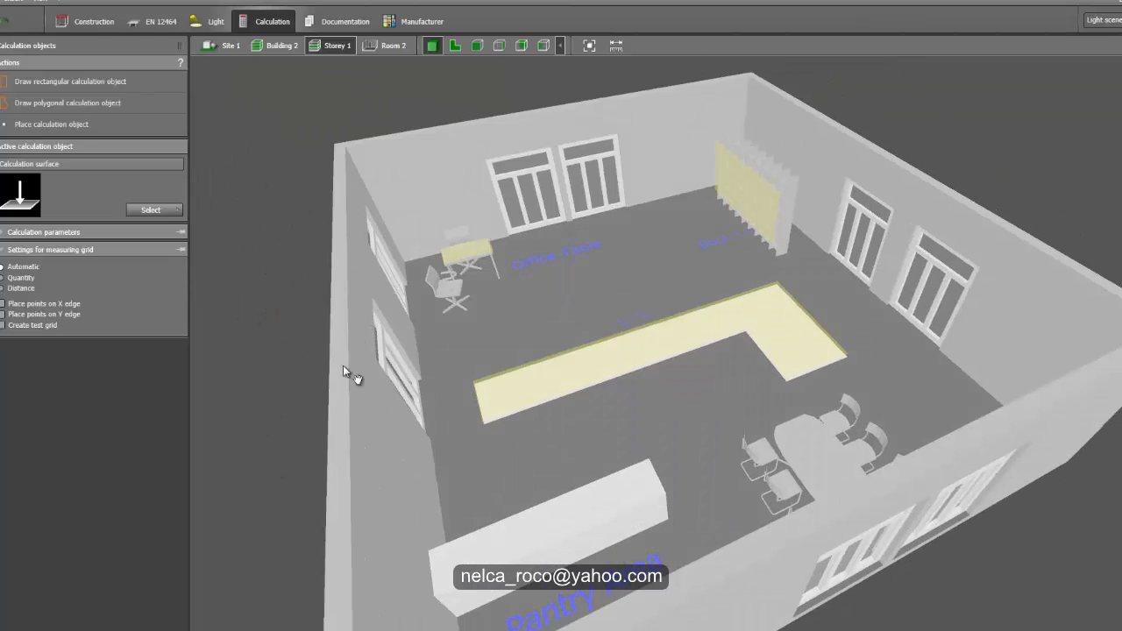
{"action": "left_click_drag", "start_coordinate": [342, 368], "coordinate": [466, 377]}
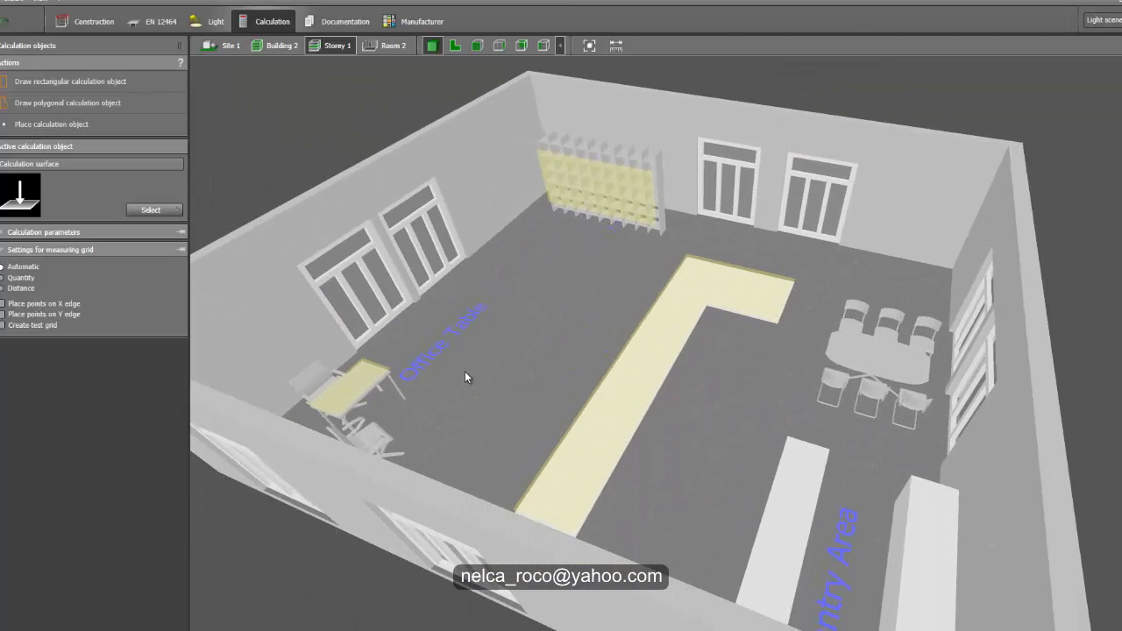
{"action": "left_click_drag", "start_coordinate": [467, 377], "coordinate": [589, 500]}
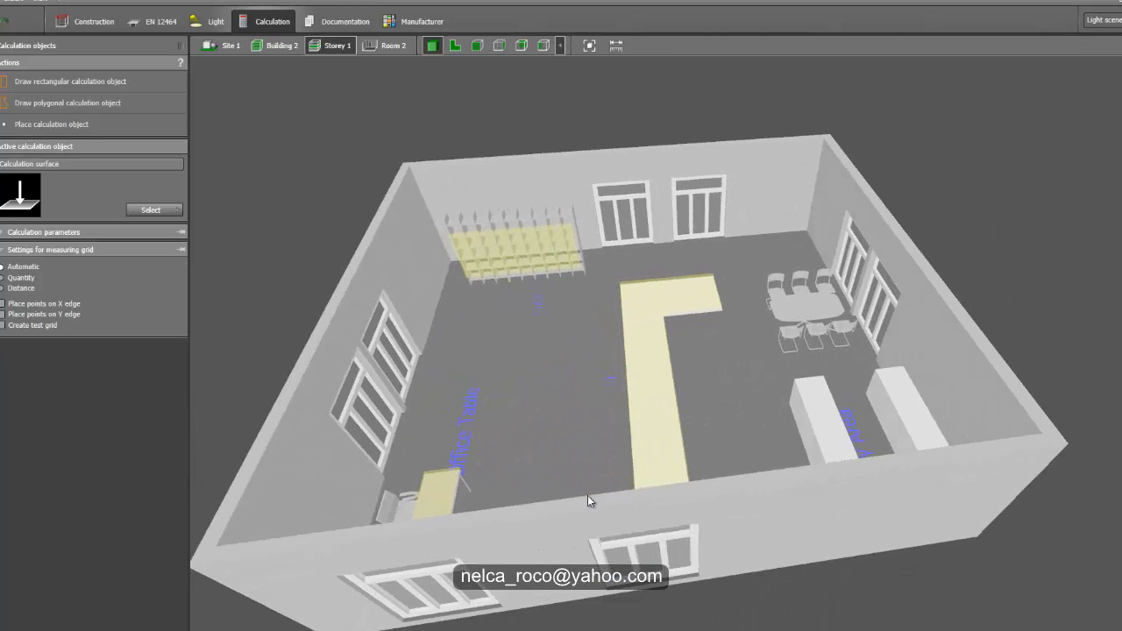
{"action": "left_click_drag", "start_coordinate": [590, 500], "coordinate": [477, 410]}
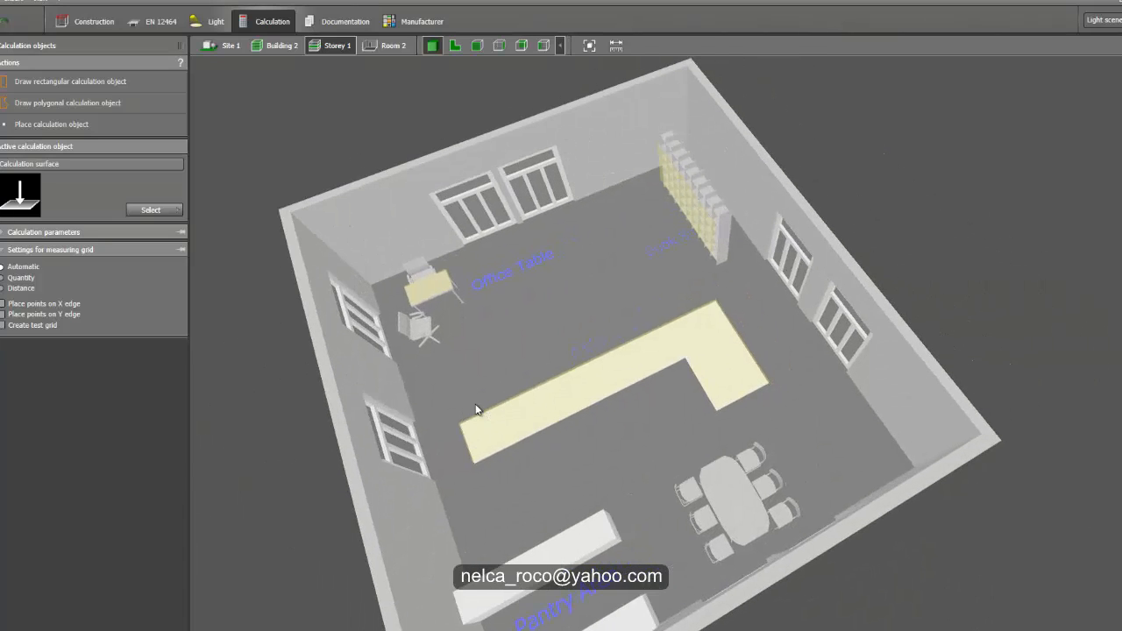